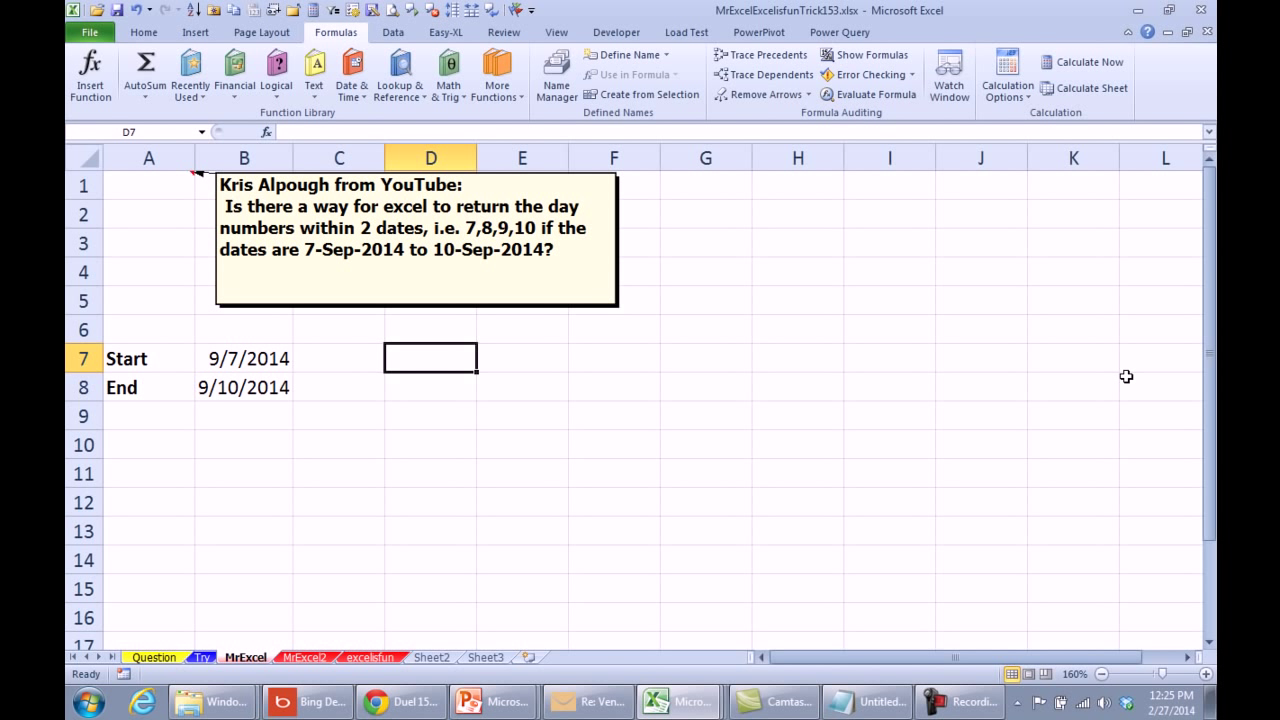
mouse_move(284, 418)
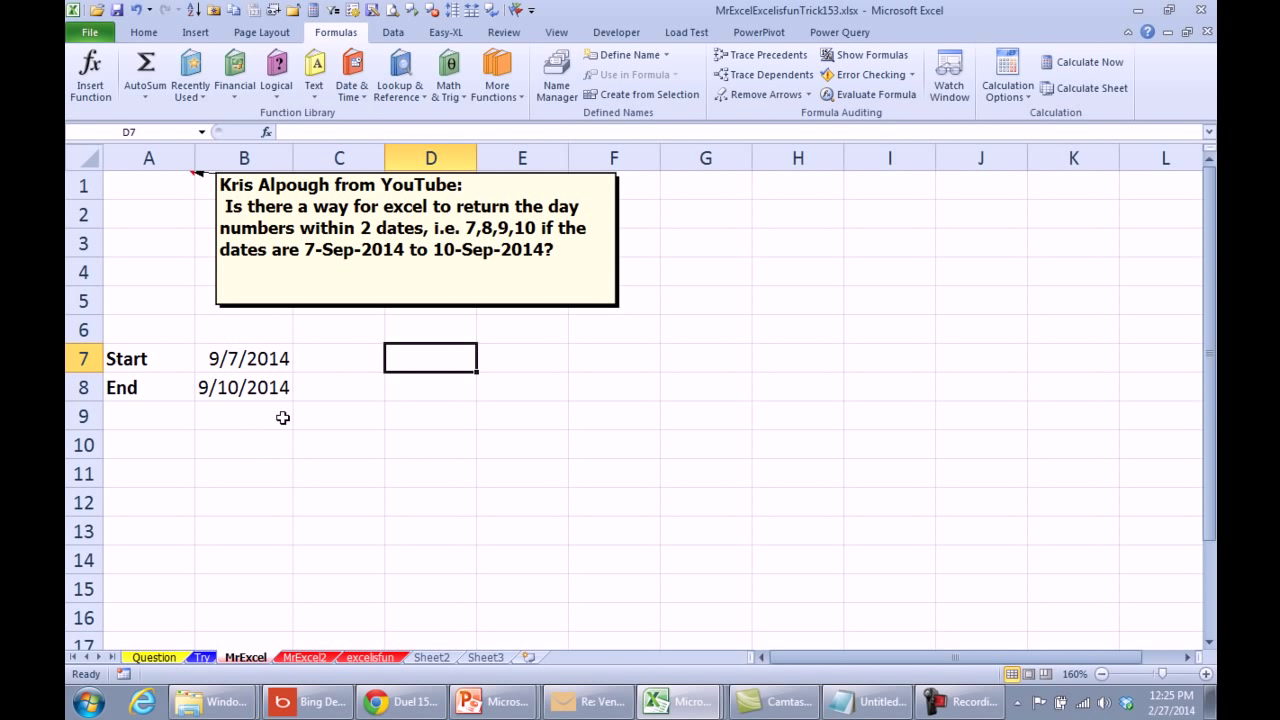
mouse_move(990, 470)
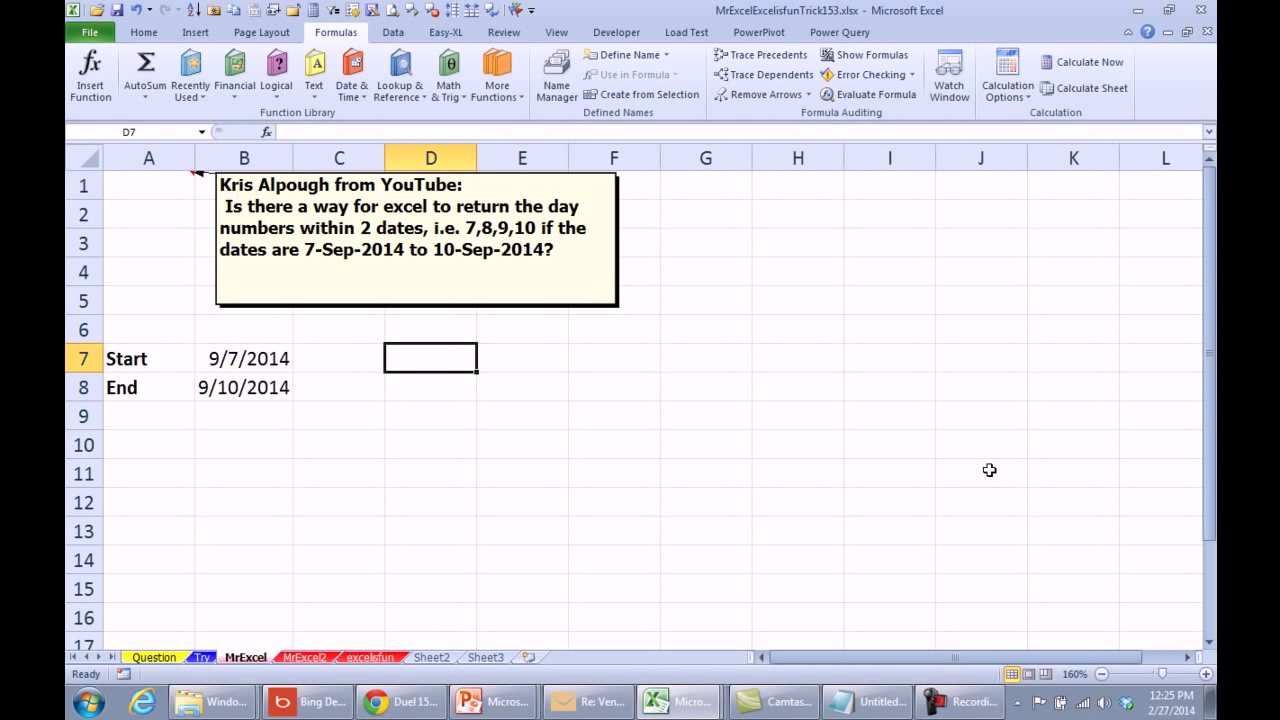
Begin a formula in D7 beside the 9/7/2014 start and 9/10/2014 end dates.
text(=)
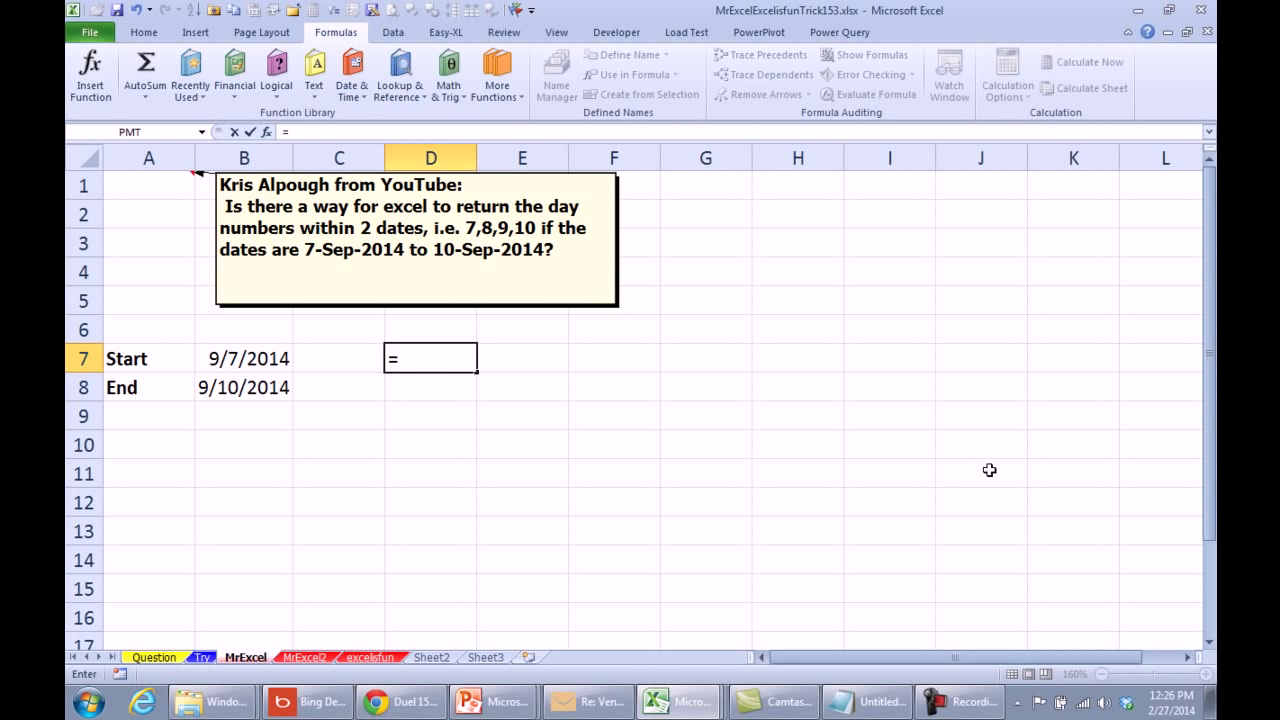
Build INDIRECT(B7&":"&B8) from the start and end date cells.
text(INDIRECT()
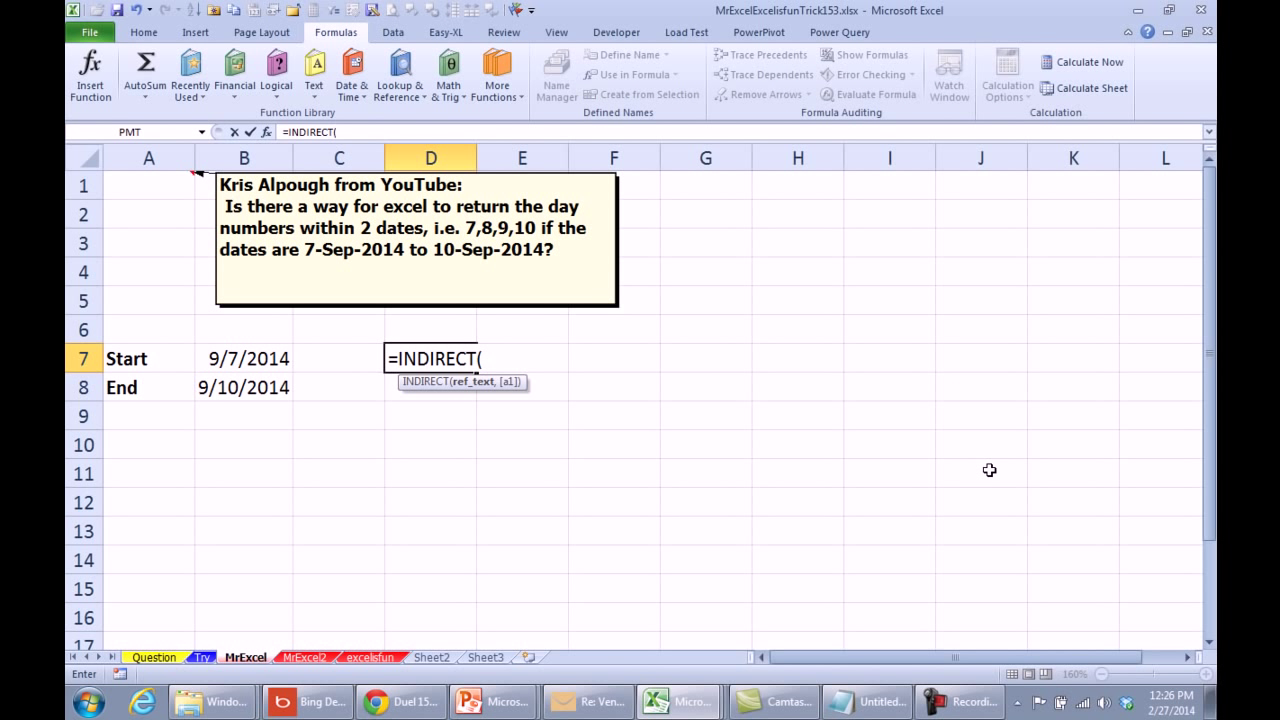
click(244, 358)
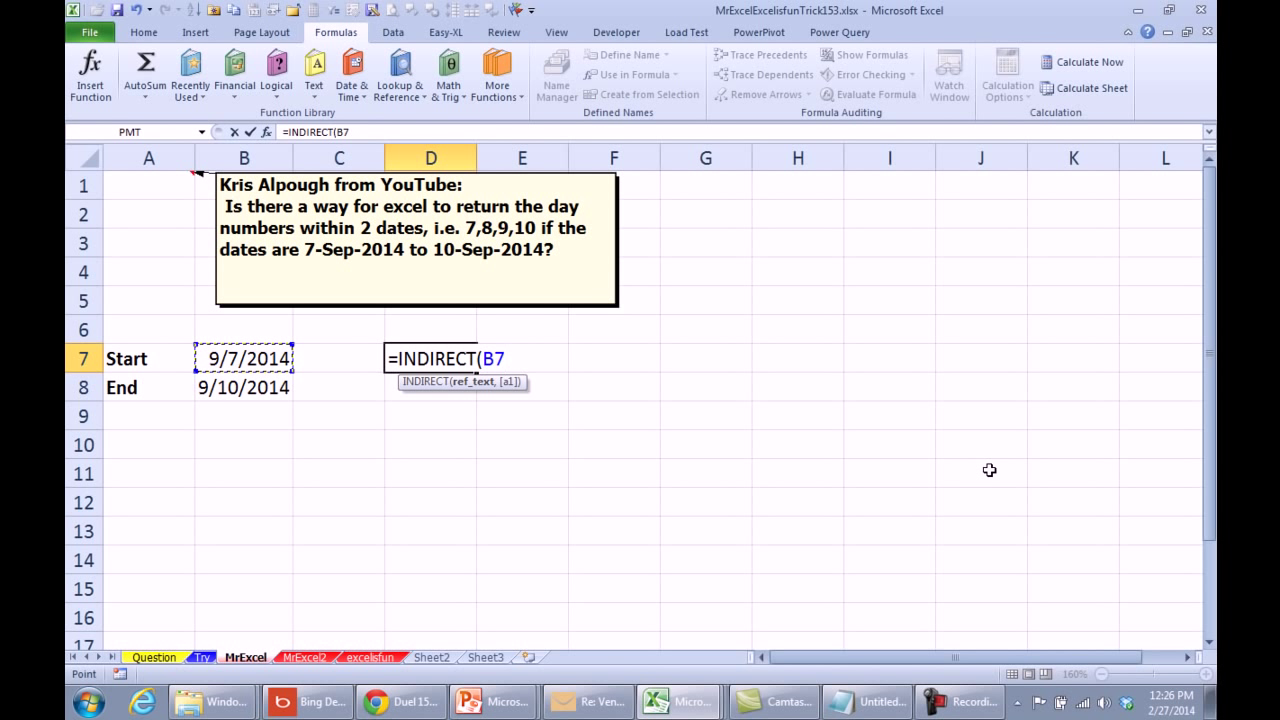
text(&":"&)
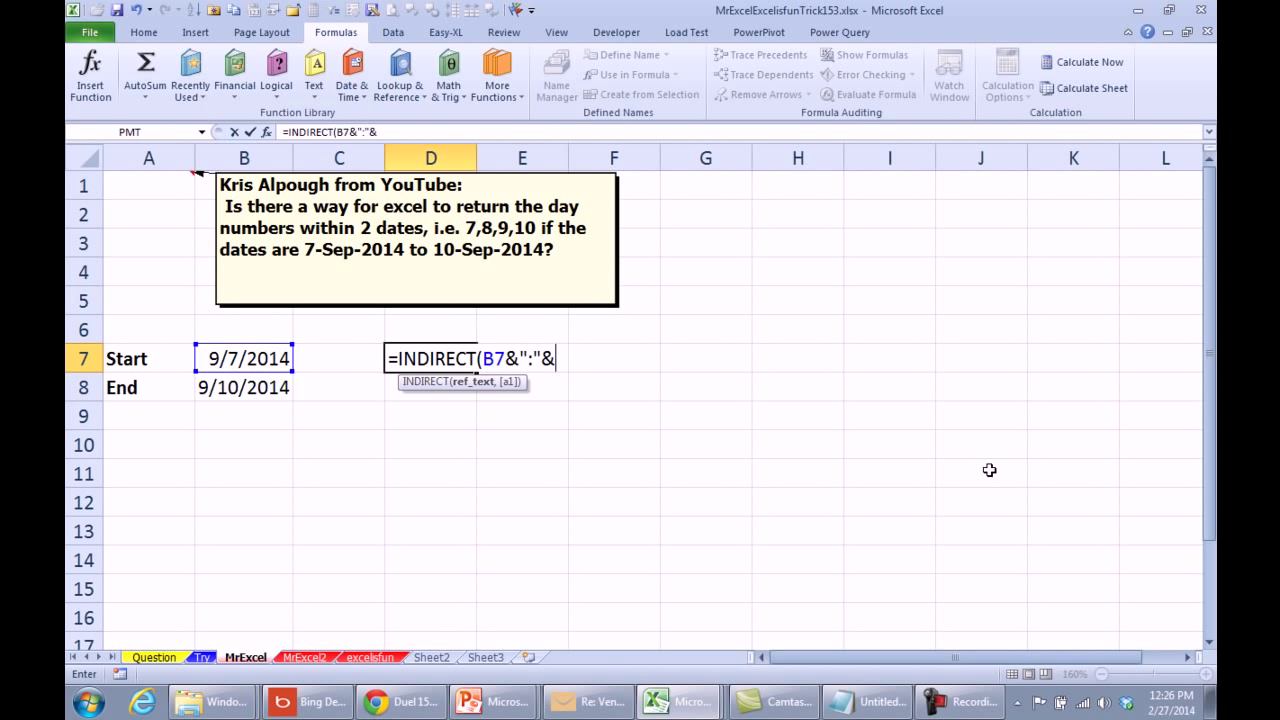
click(244, 388)
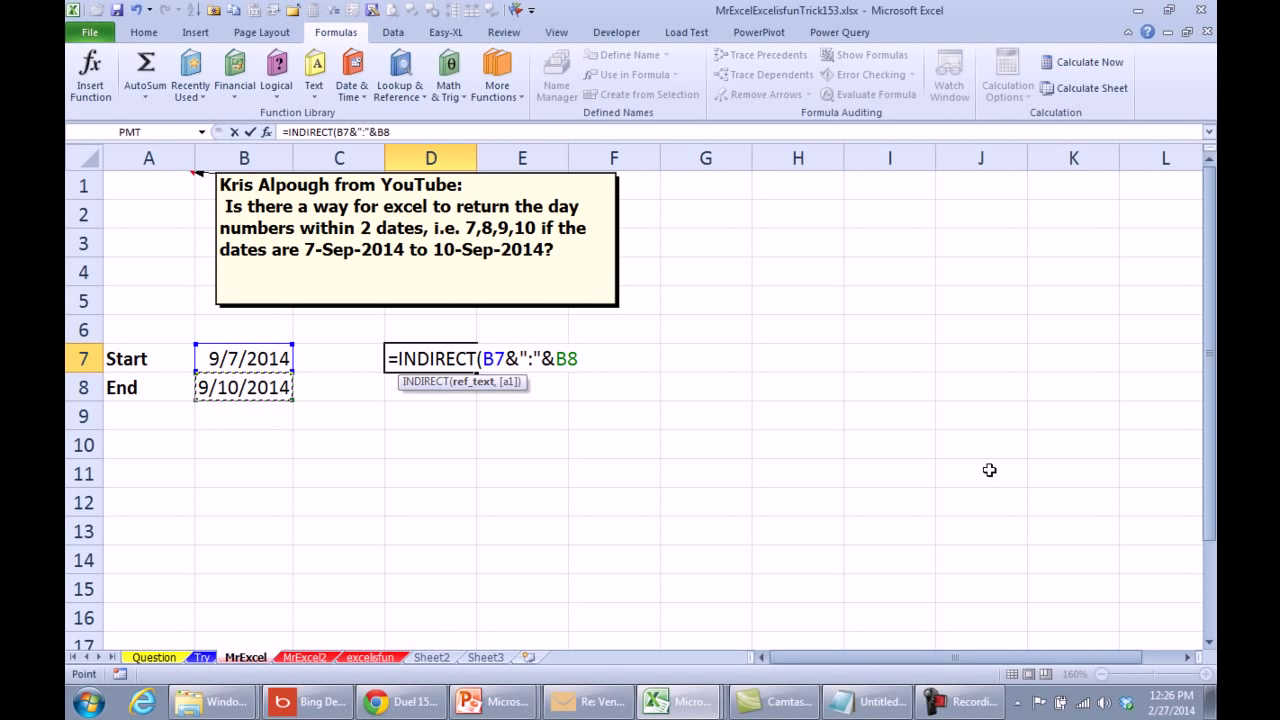
text())
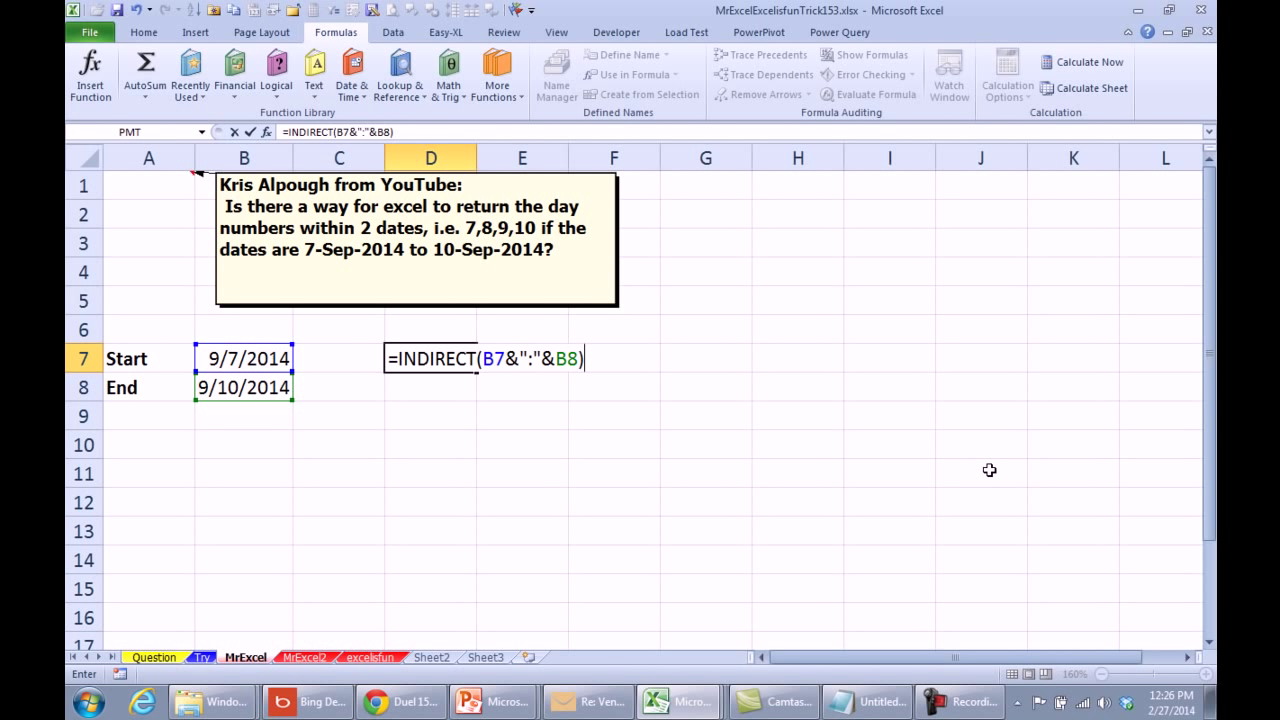
mouse_move(1160, 522)
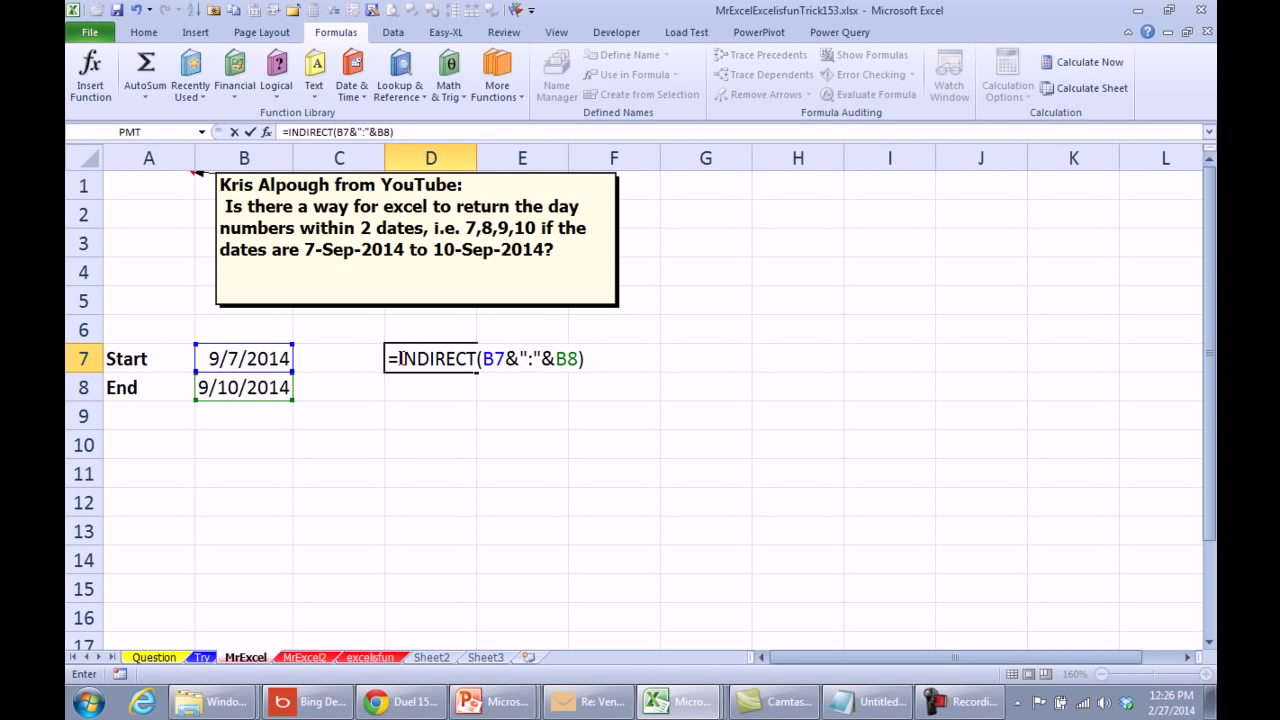
Wrap it in ROW and DAY, checking the ROW array result, giving =DAY(ROW(INDIRECT(...))) returning 7.
text(ROW()
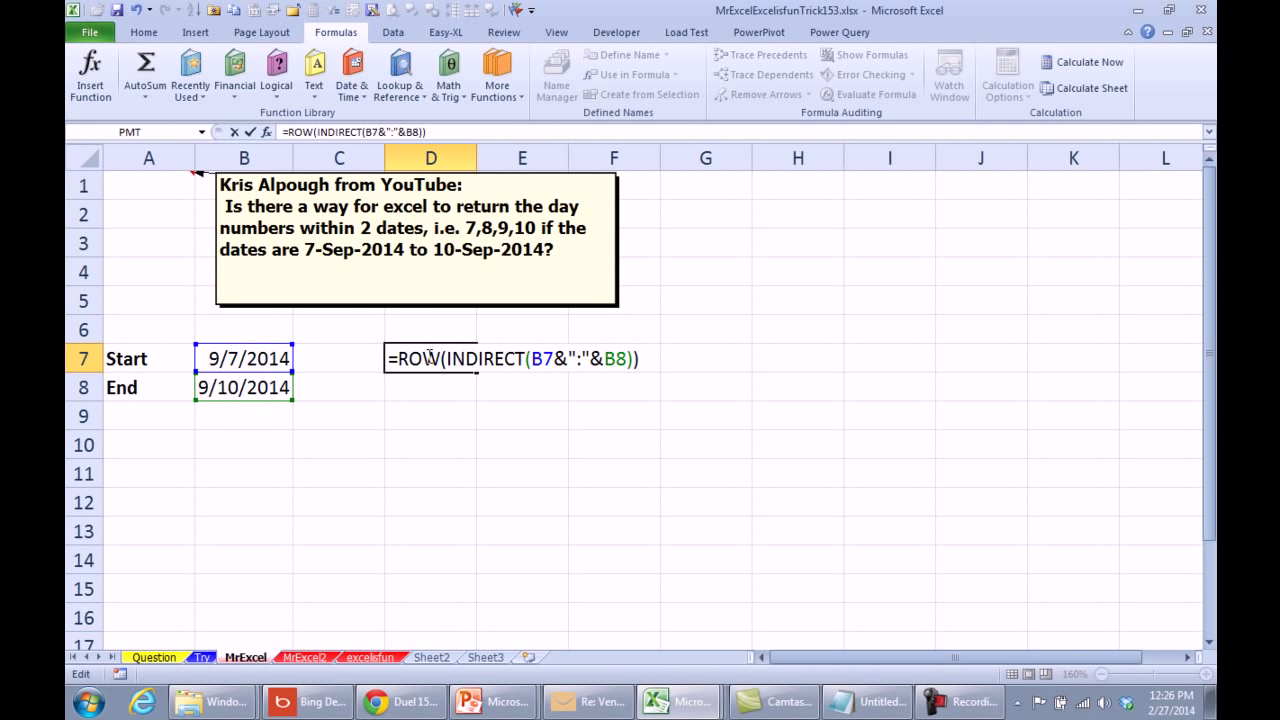
key(Return)
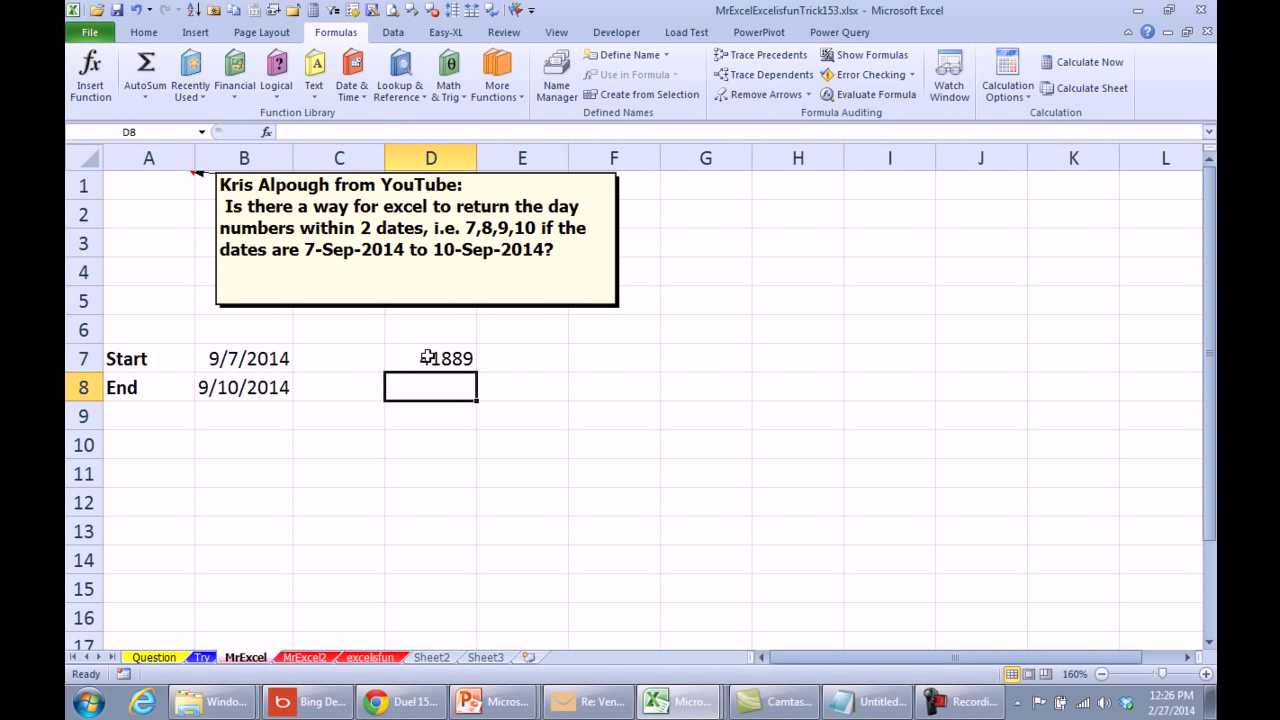
click(430, 358)
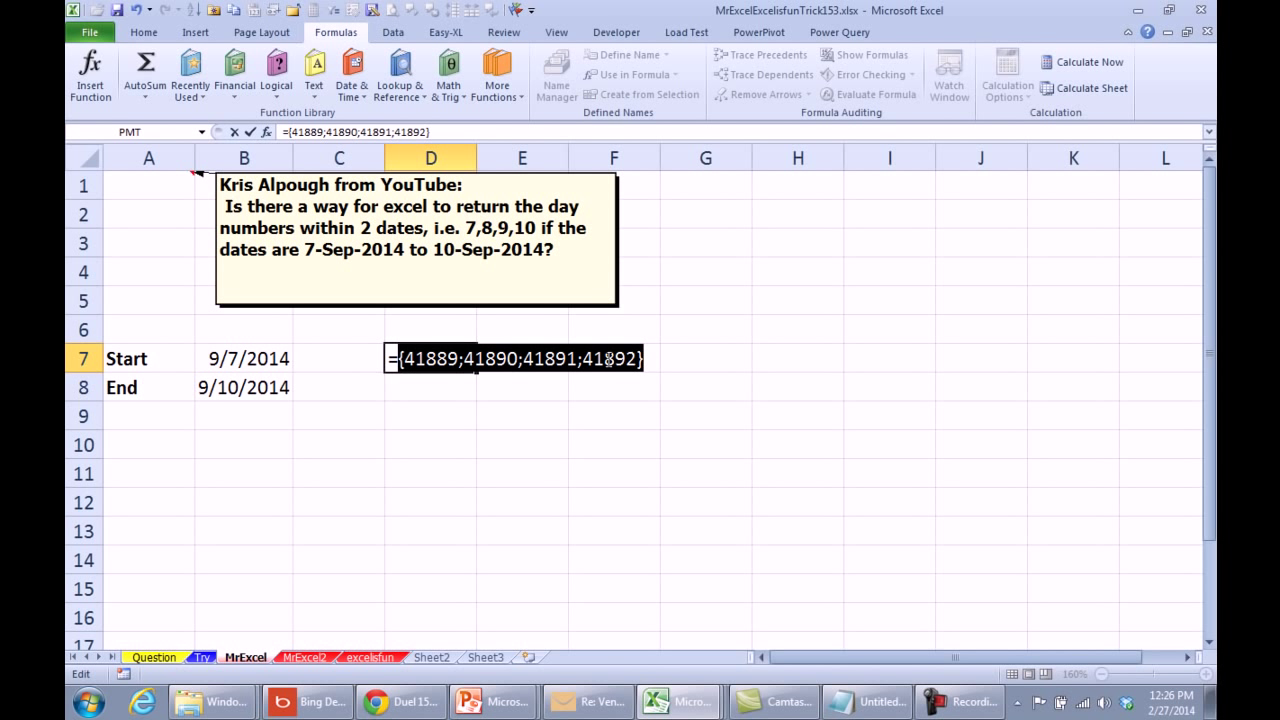
key(Return)
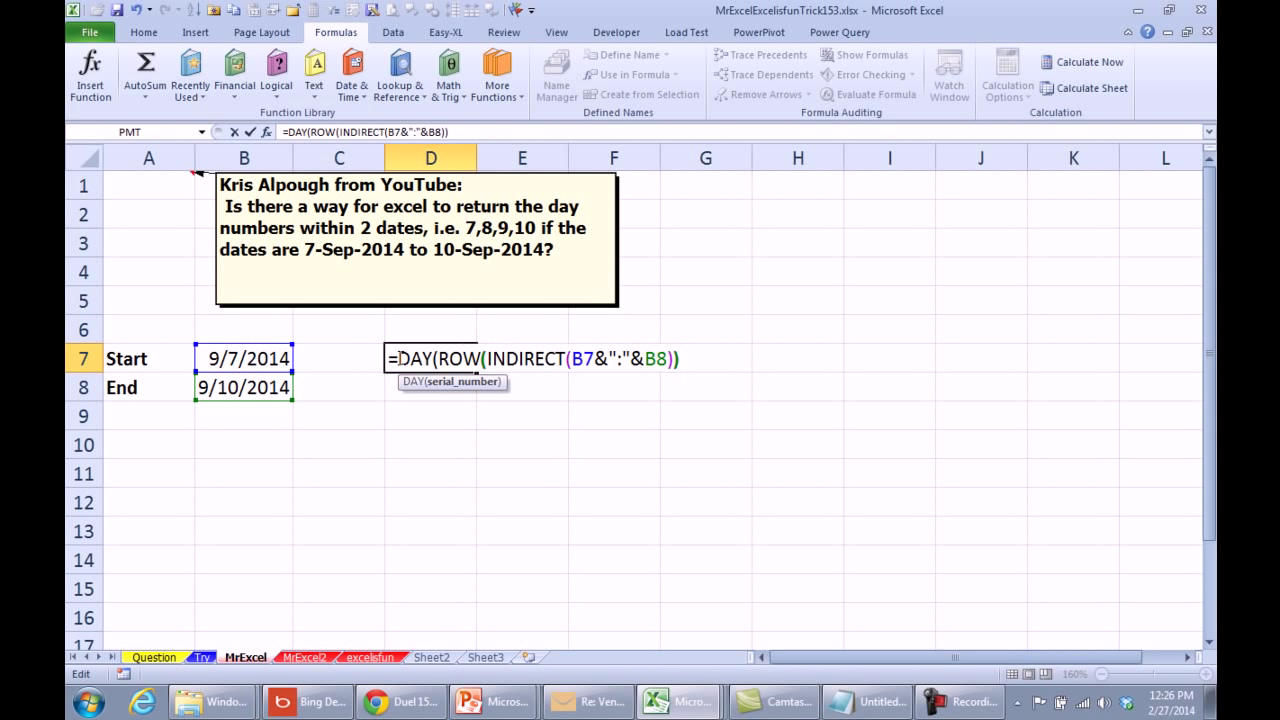
text())
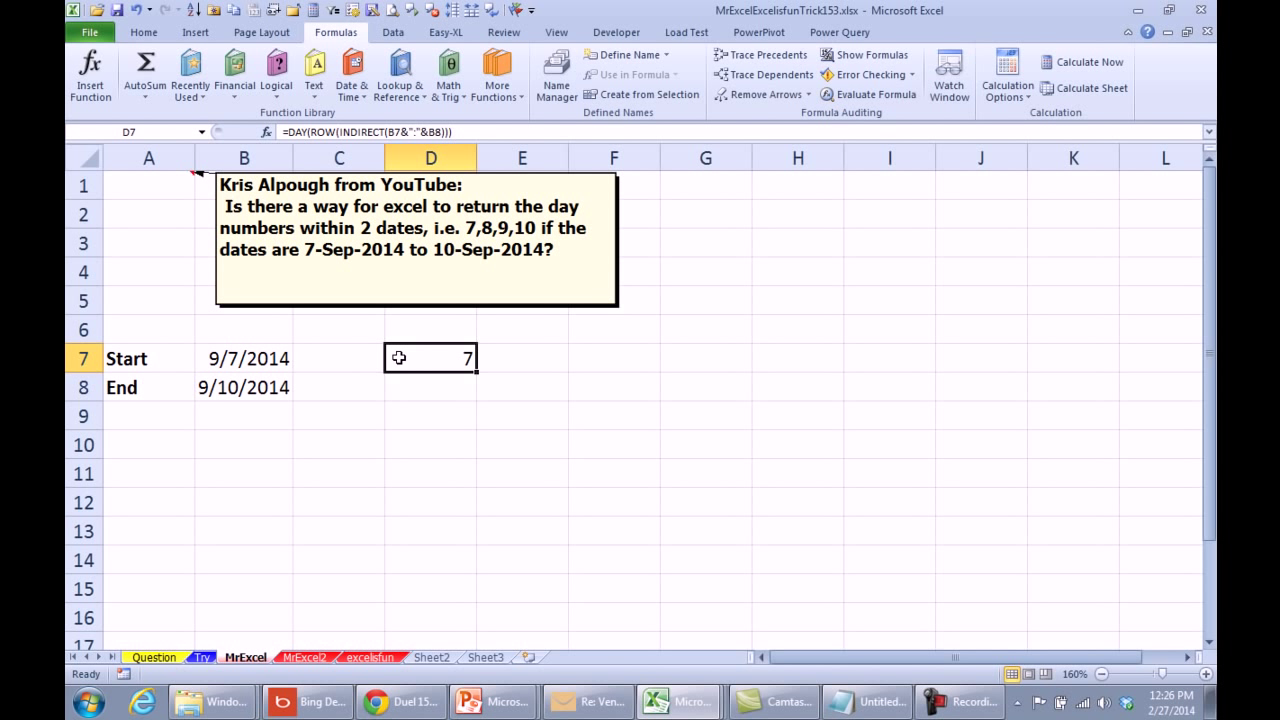
Array-enter the DAY/ROW/INDIRECT formula down the column and change the end date to 9/17/2014.
double_click(430, 358)
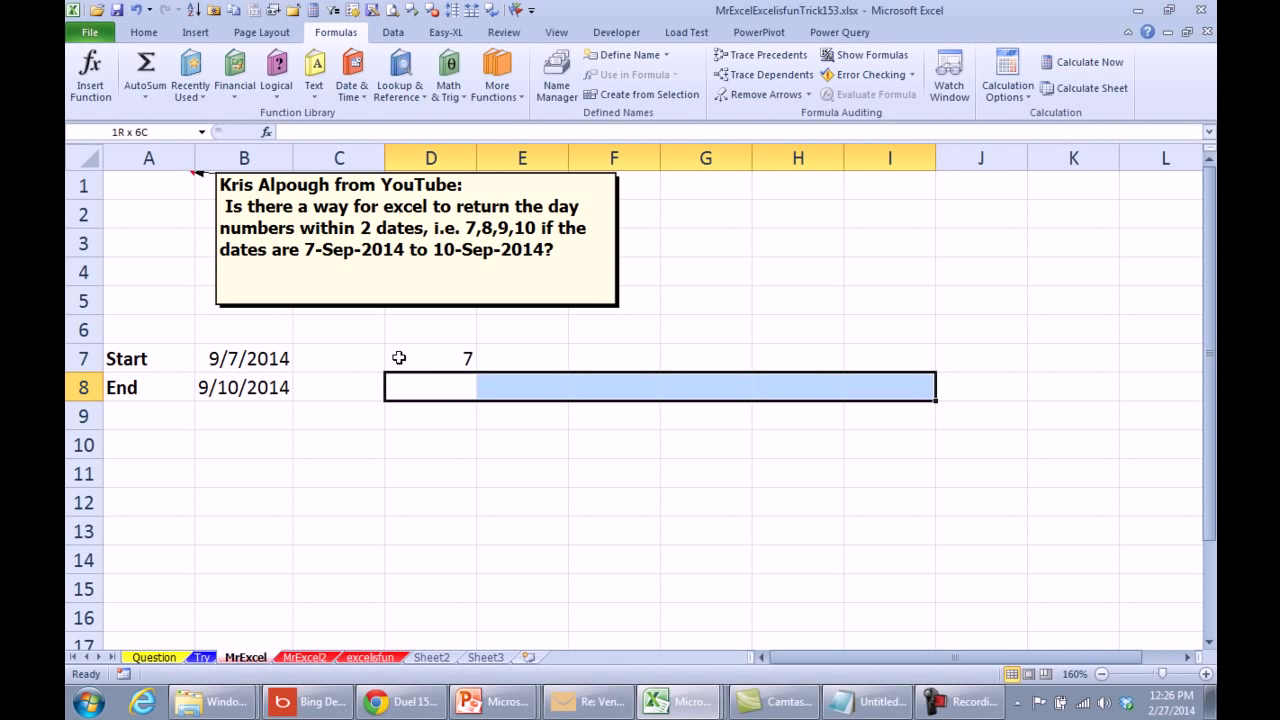
text(=)
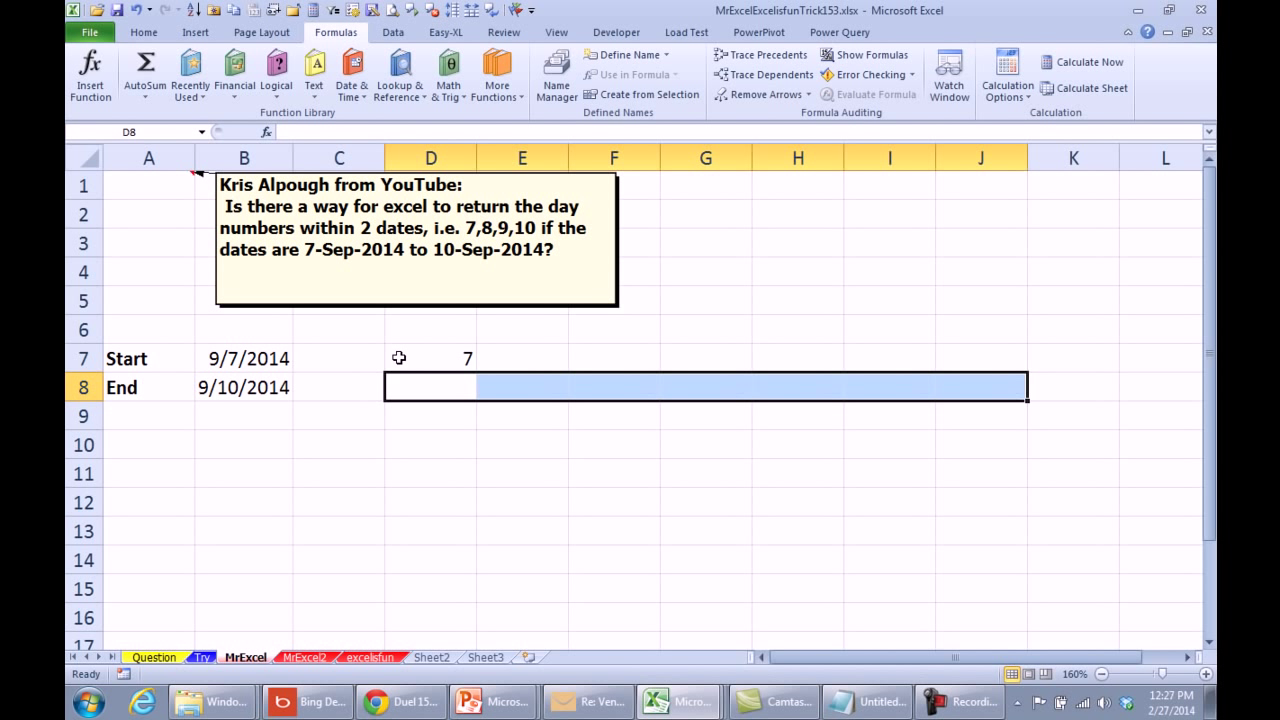
click(430, 358)
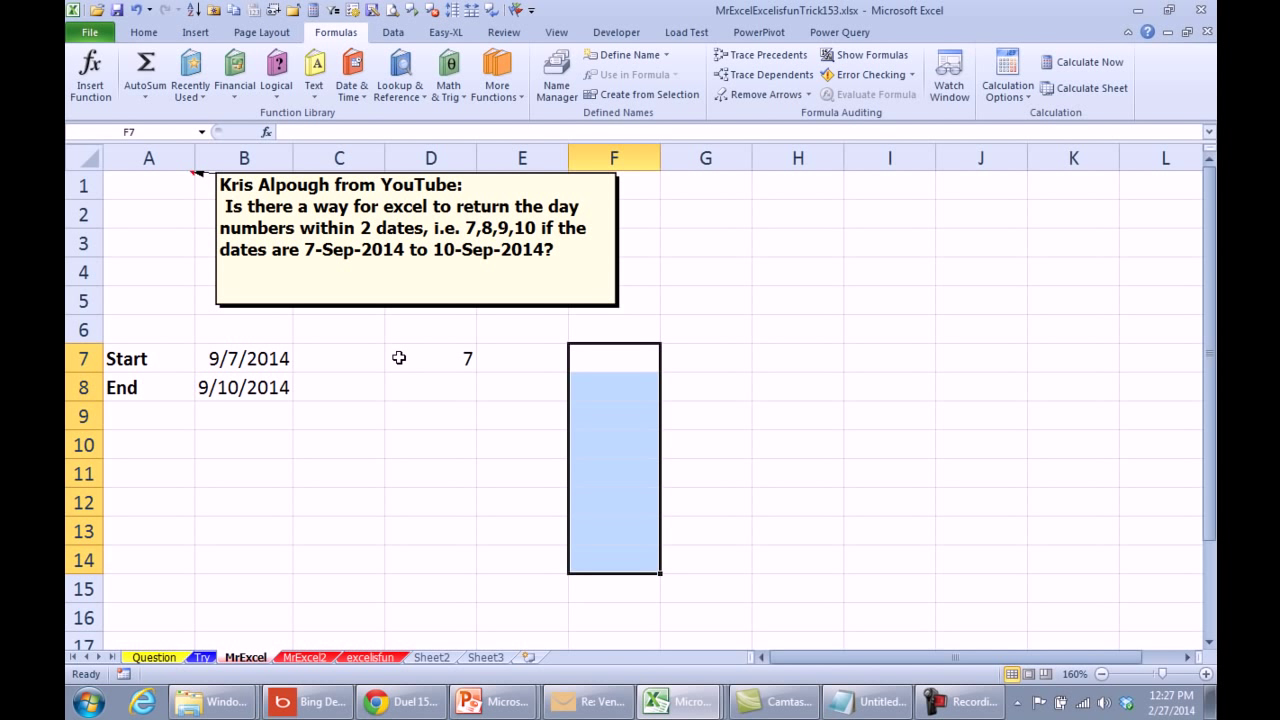
text(=DAY(ROW(INDIRECT(B7&":"&B8)))})
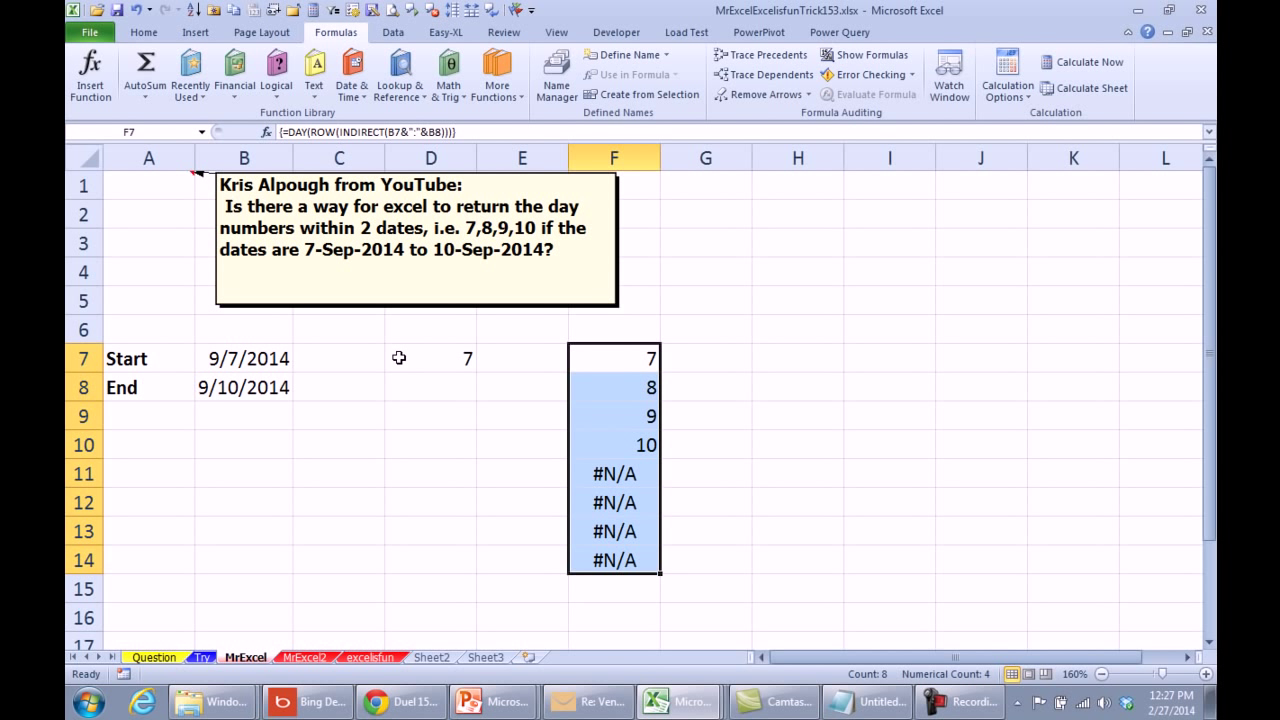
click(430, 414)
text(9/1)
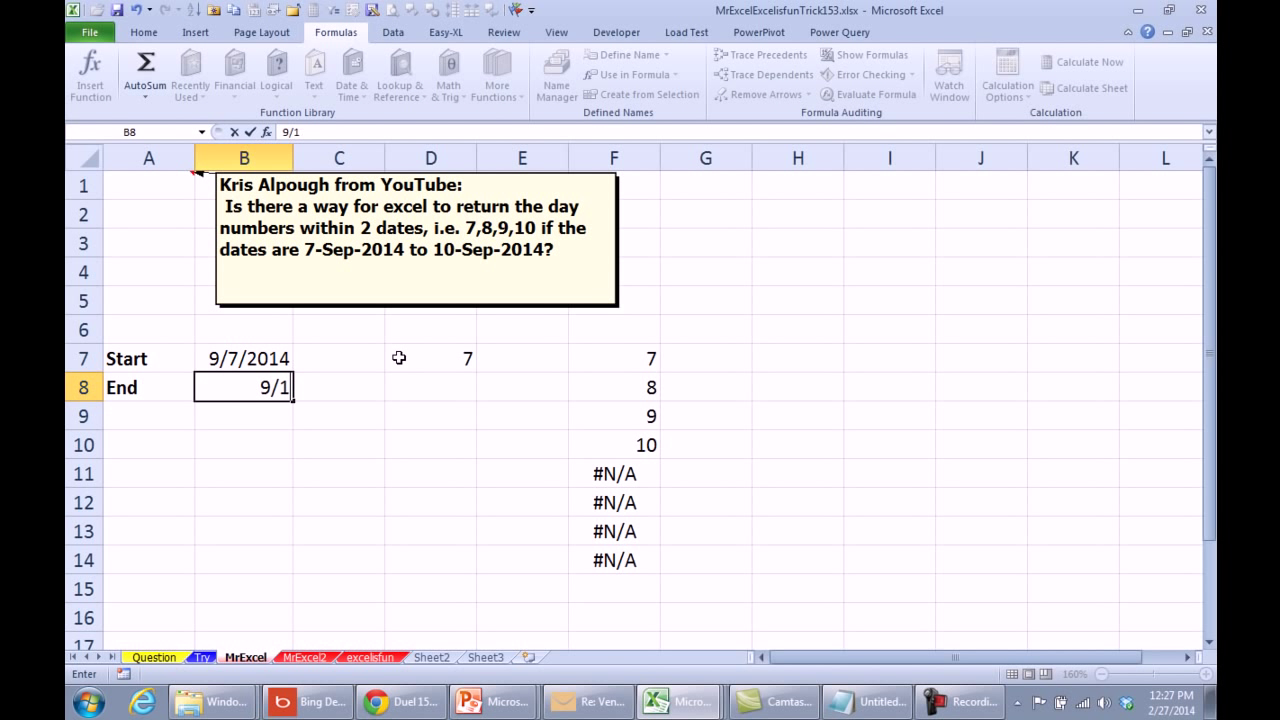
text(7/2014)
key(Return)
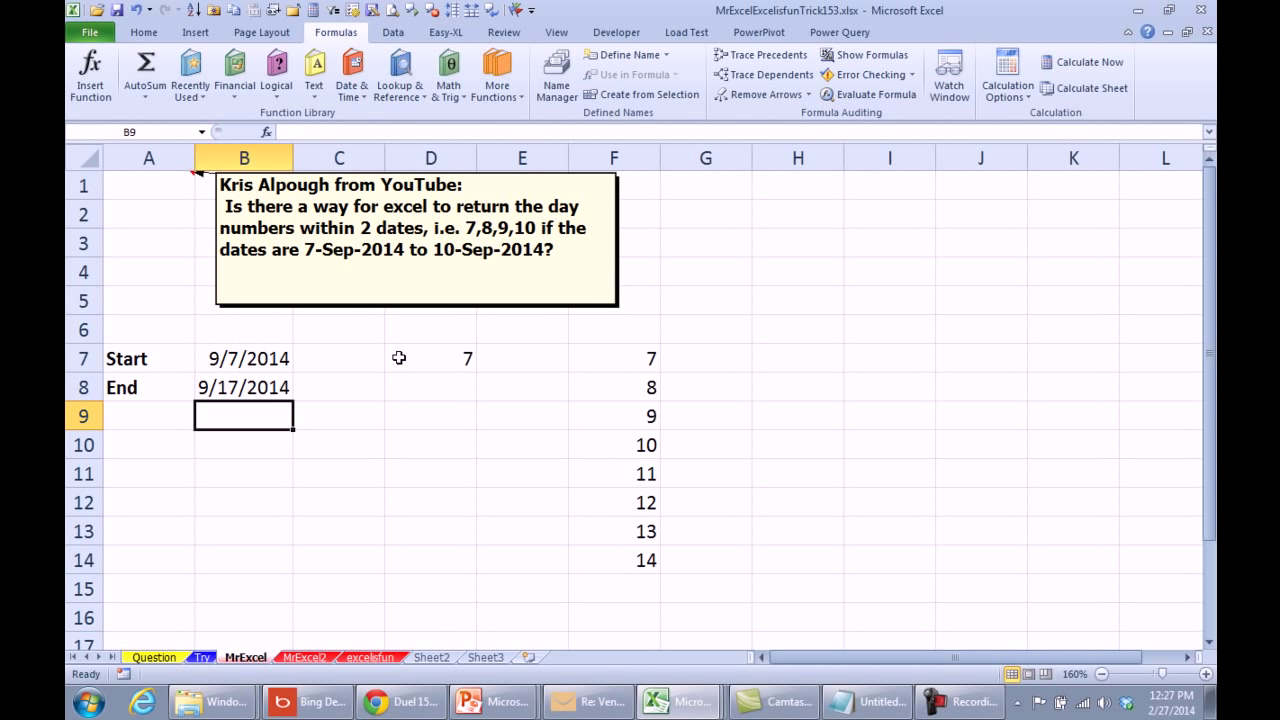
mouse_move(310, 656)
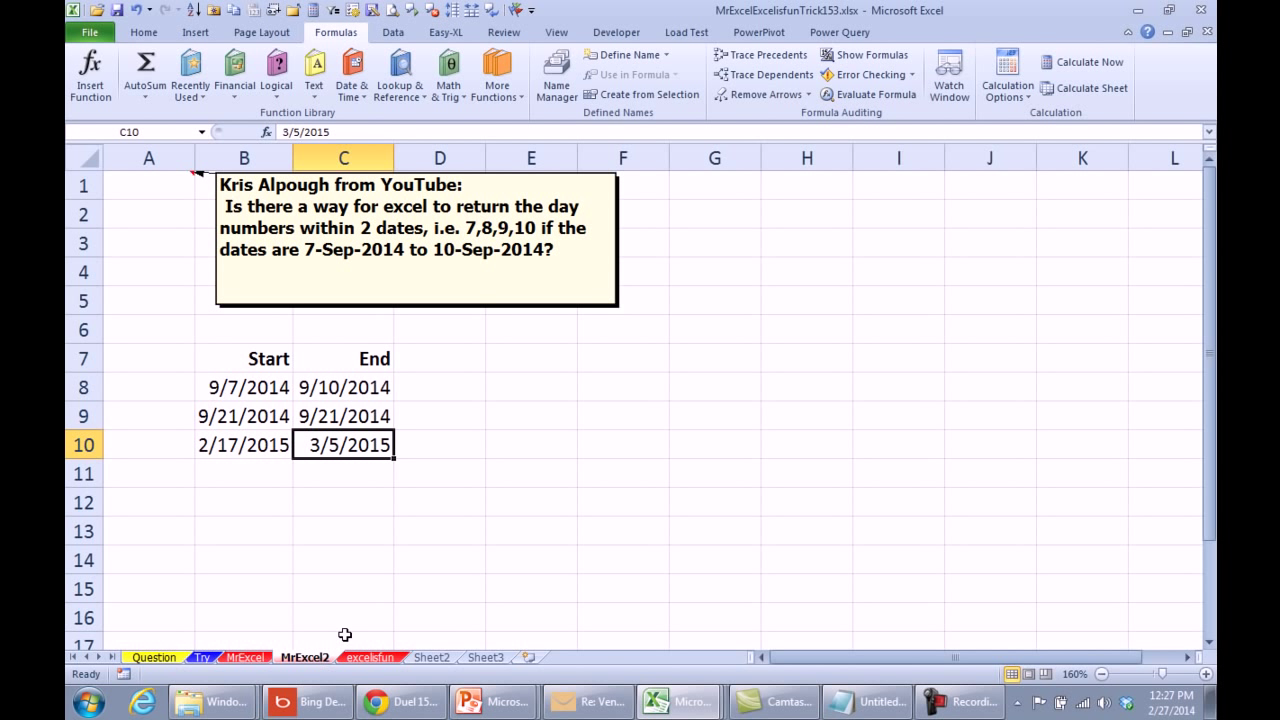
mouse_move(264, 384)
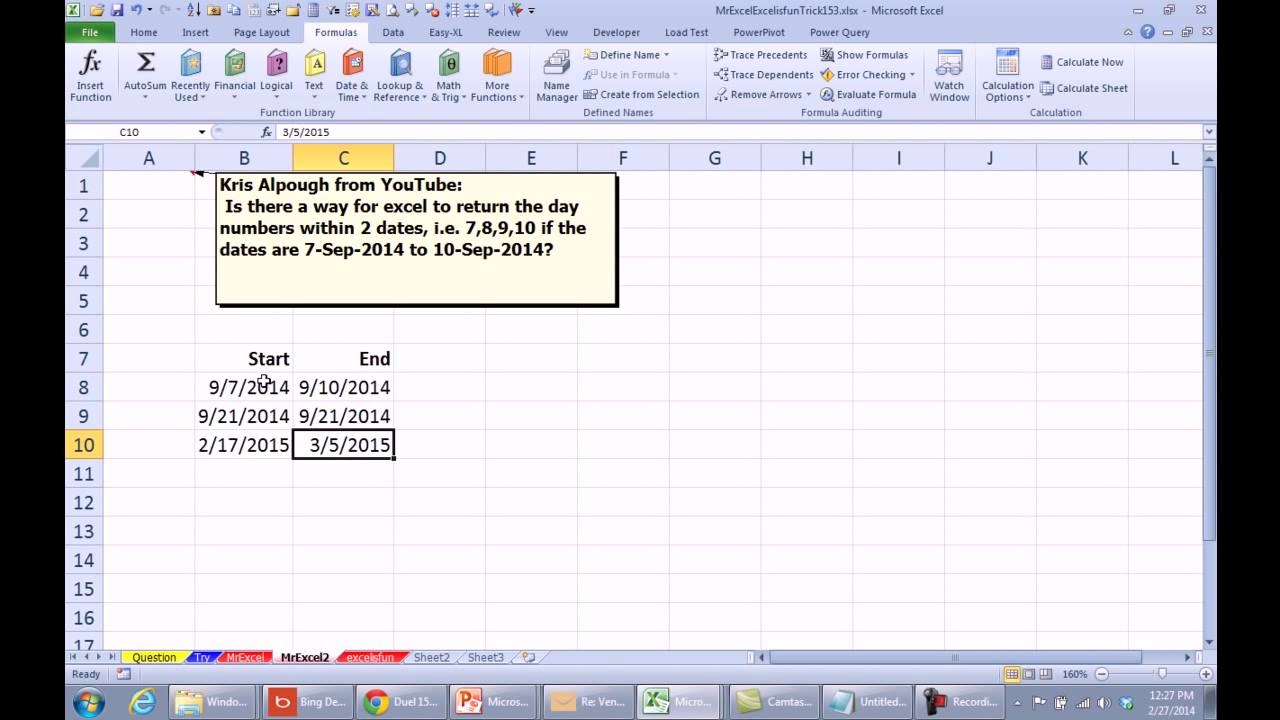
mouse_move(318, 420)
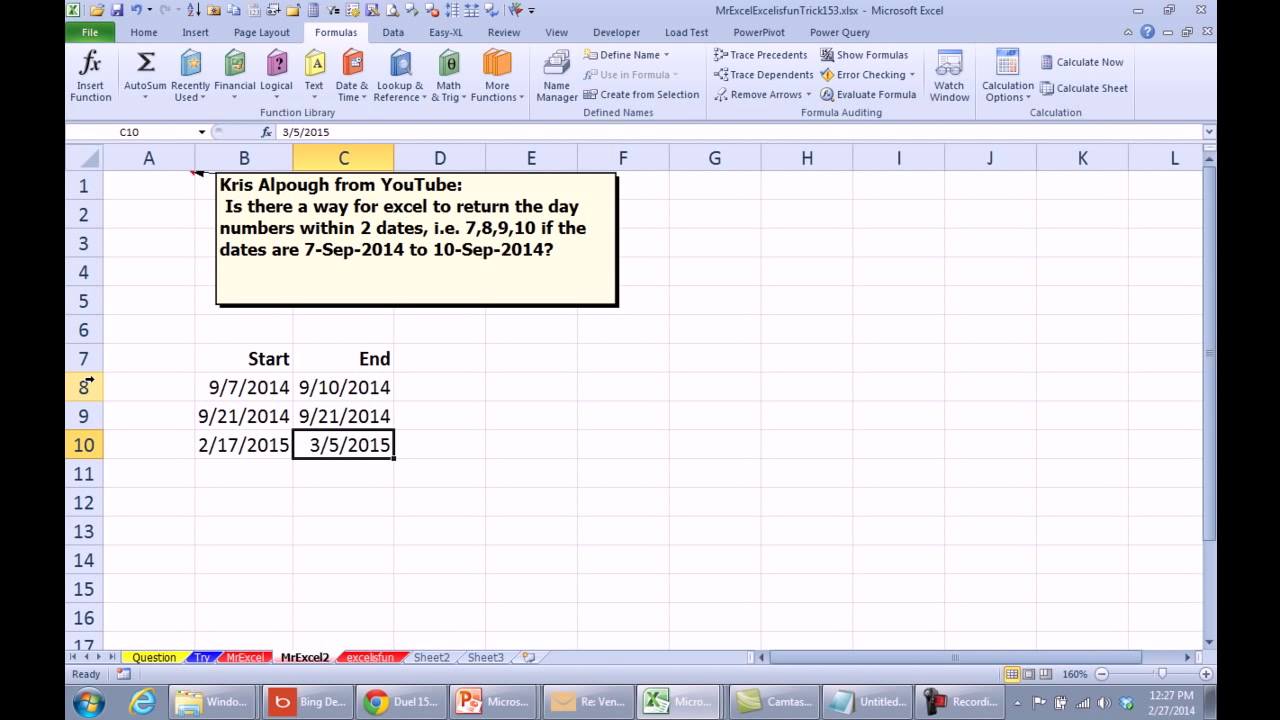
mouse_move(276, 460)
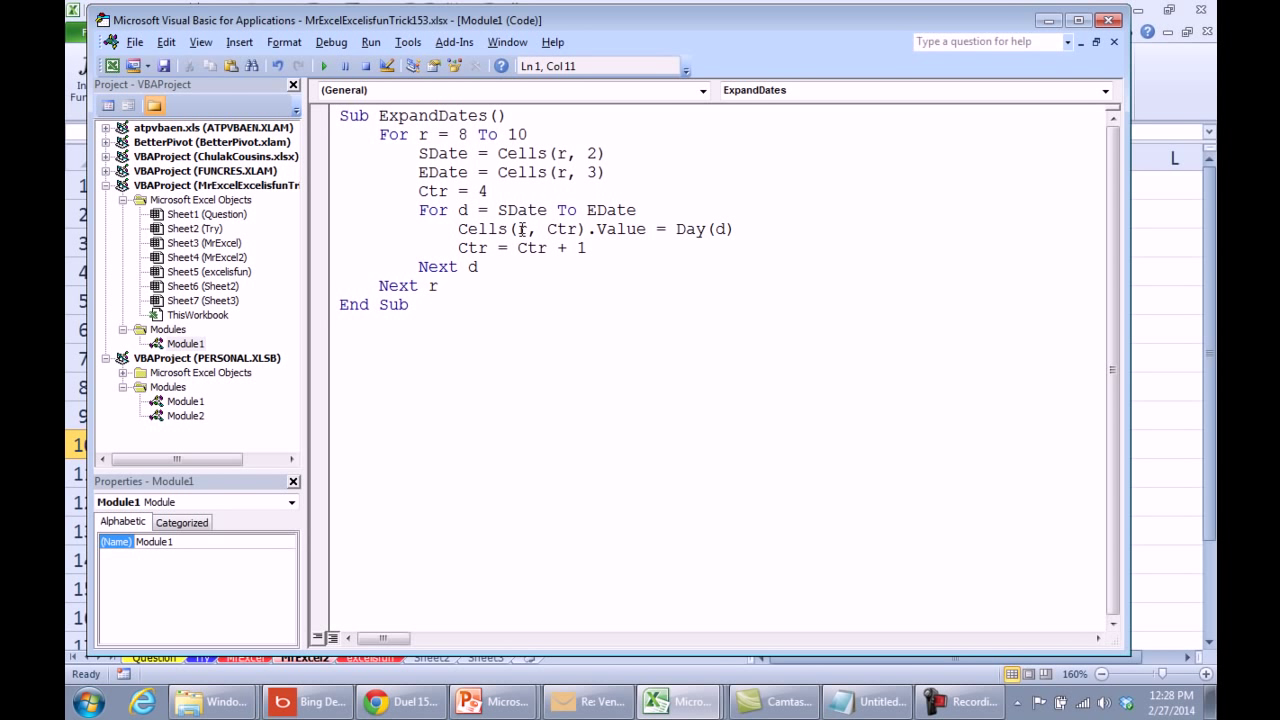
mouse_move(568, 228)
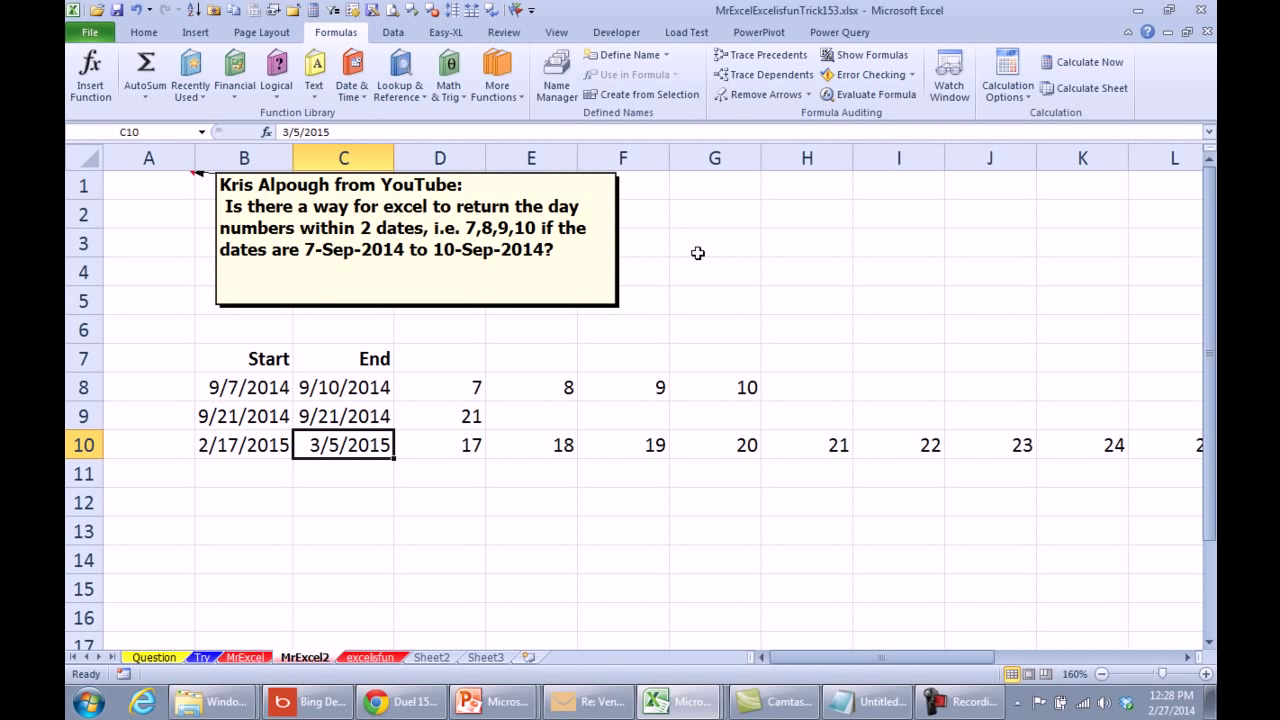
mouse_move(468, 408)
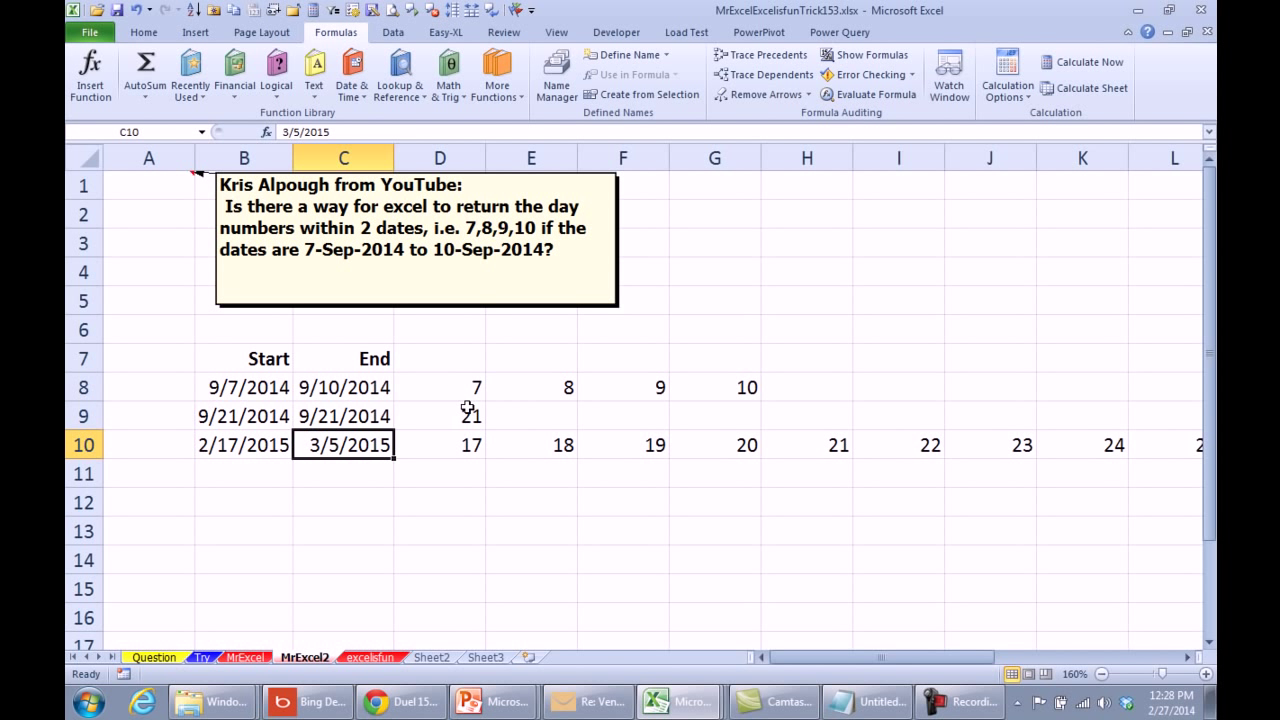
mouse_move(936, 456)
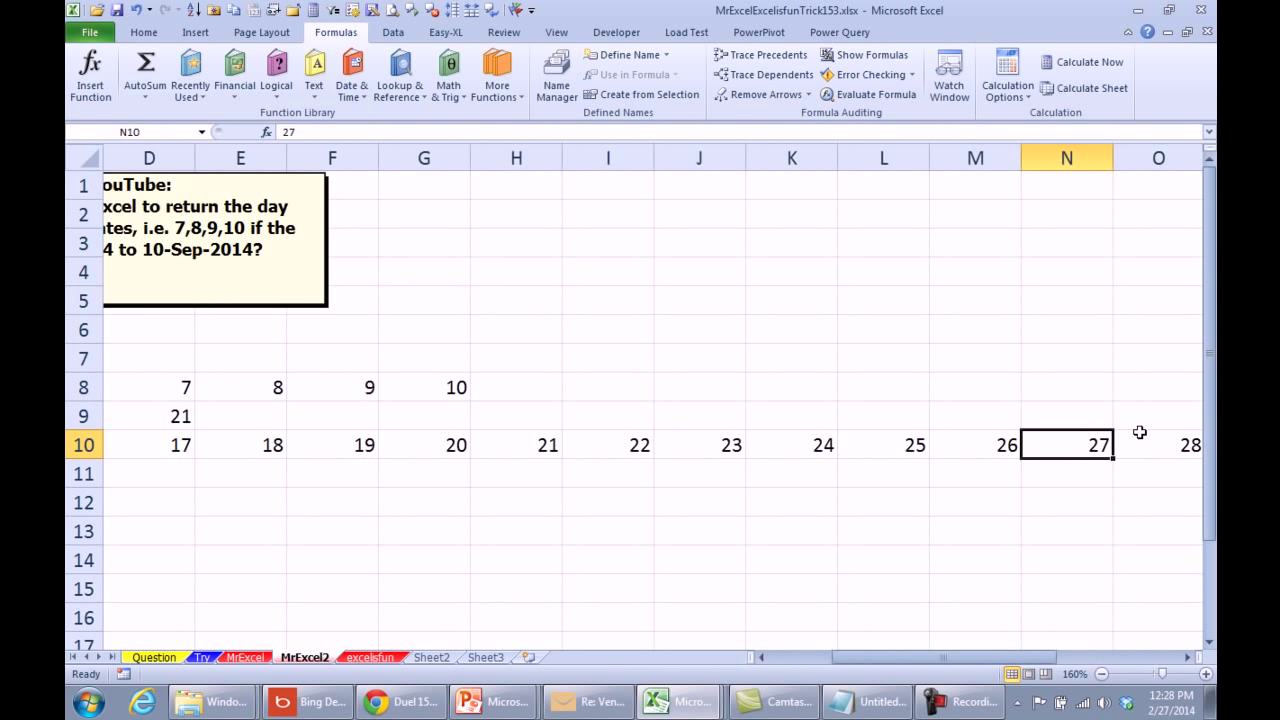
Scroll right along row 10 to see the day numbers running through 28.
scroll(right, 3)
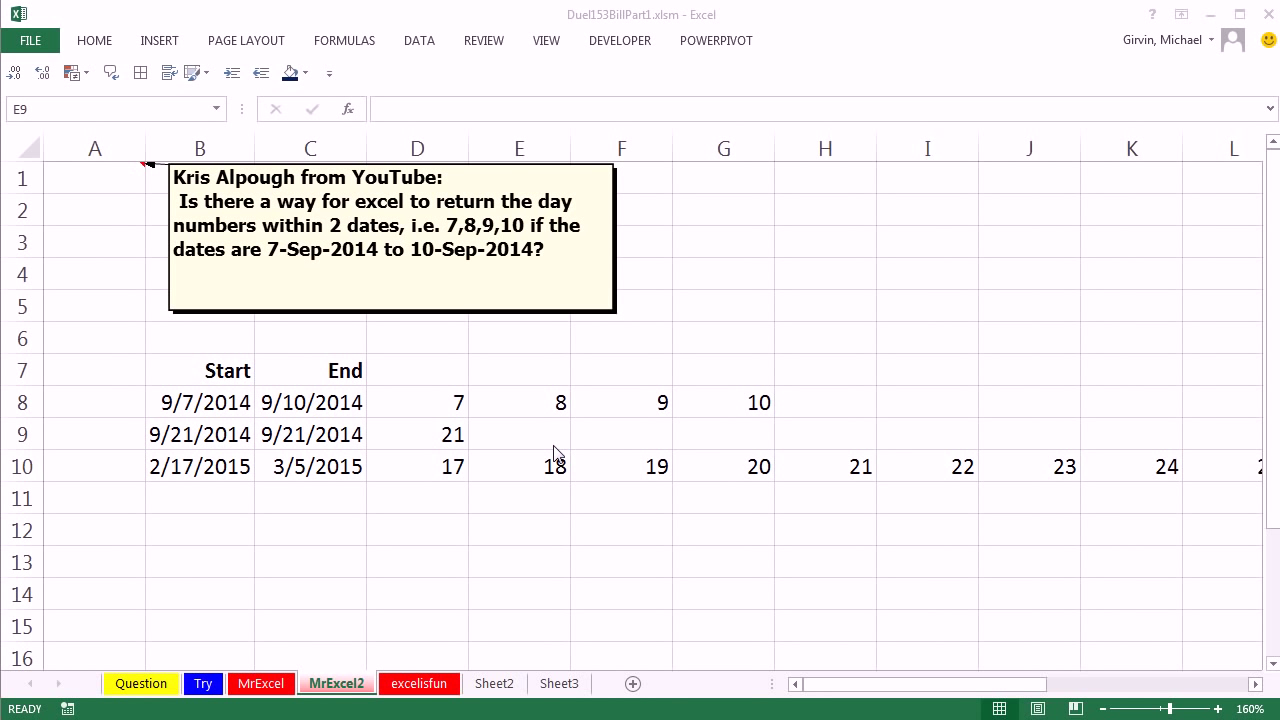
Inspect the F7 day-number formula's references, then switch to the excelisfun sheet.
click(520, 434)
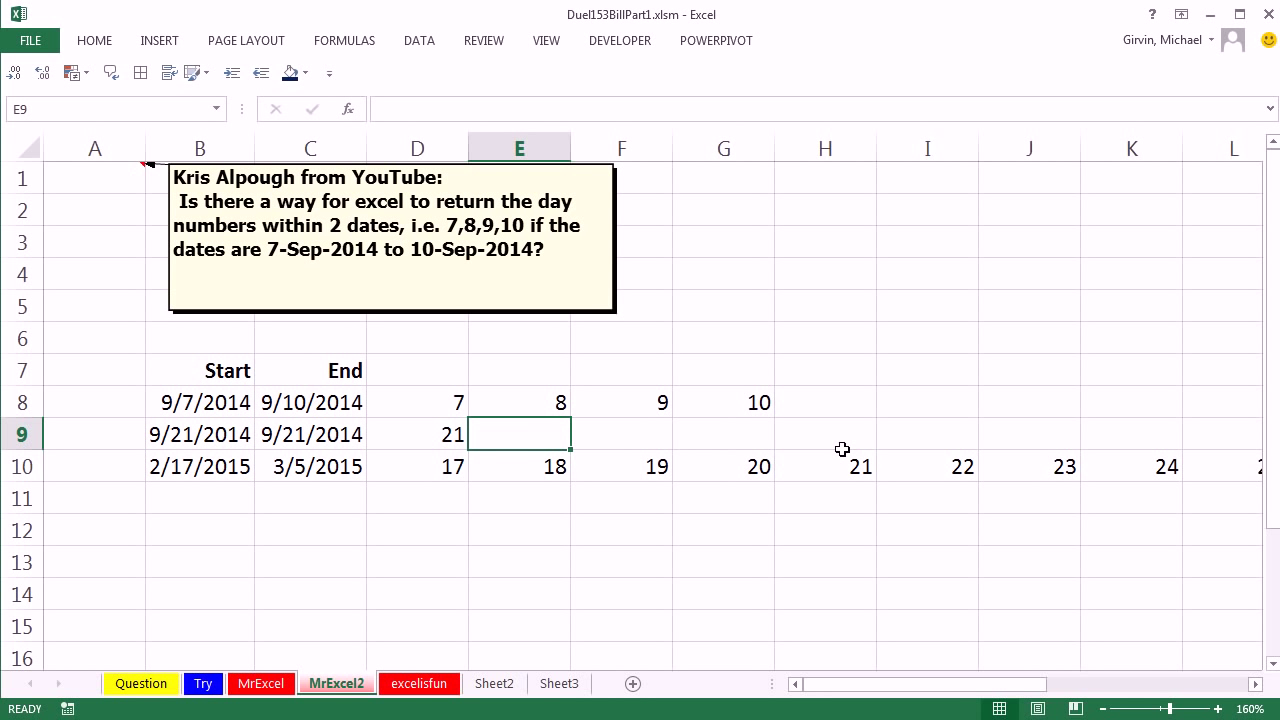
mouse_move(542, 484)
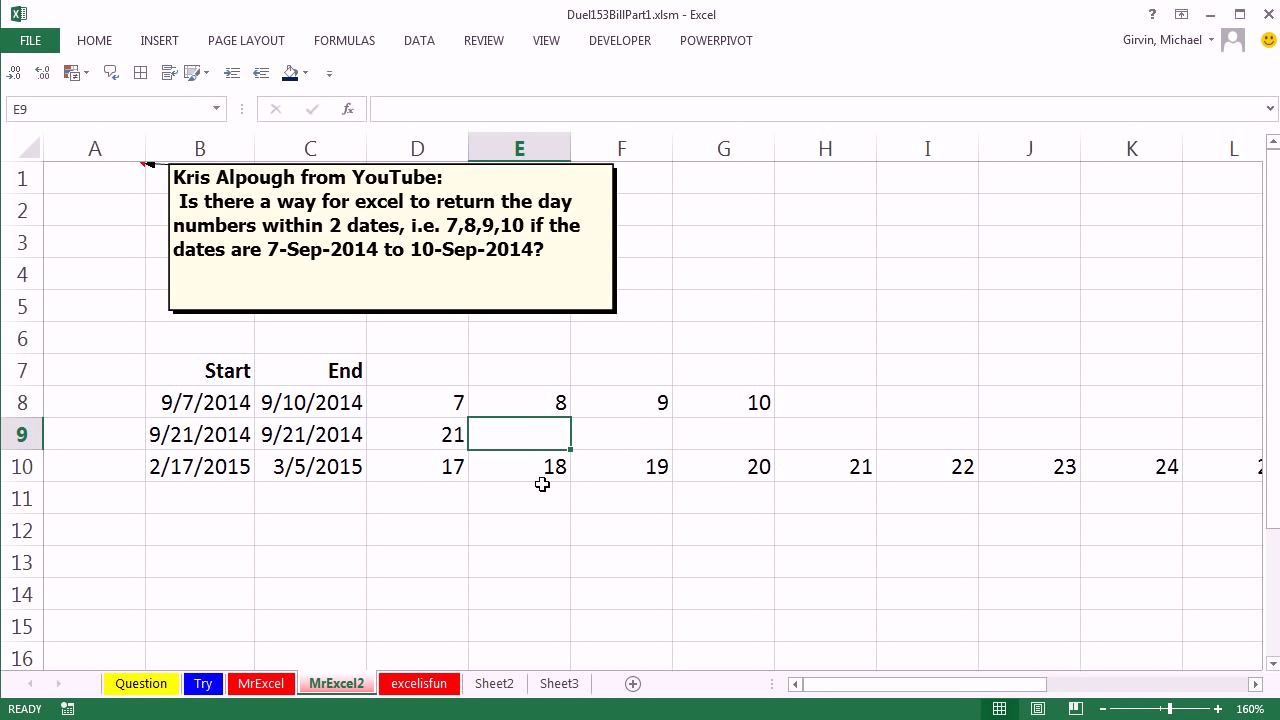
mouse_move(520, 548)
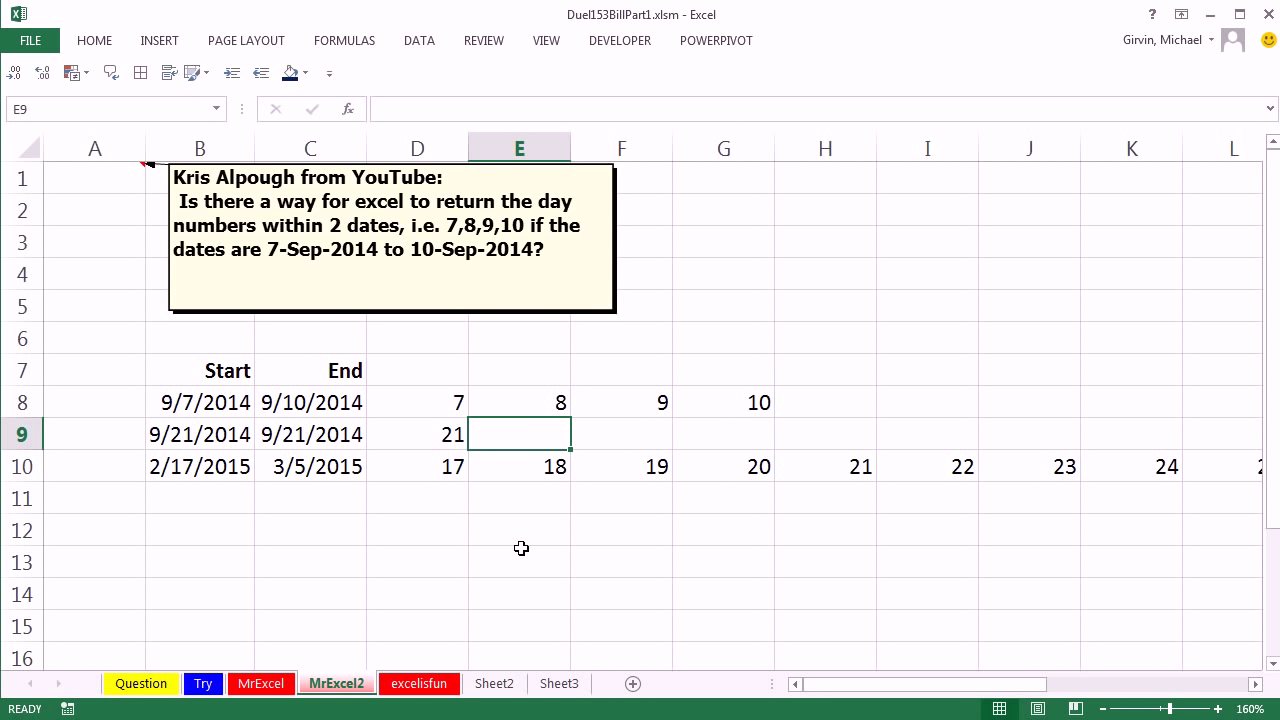
click(260, 684)
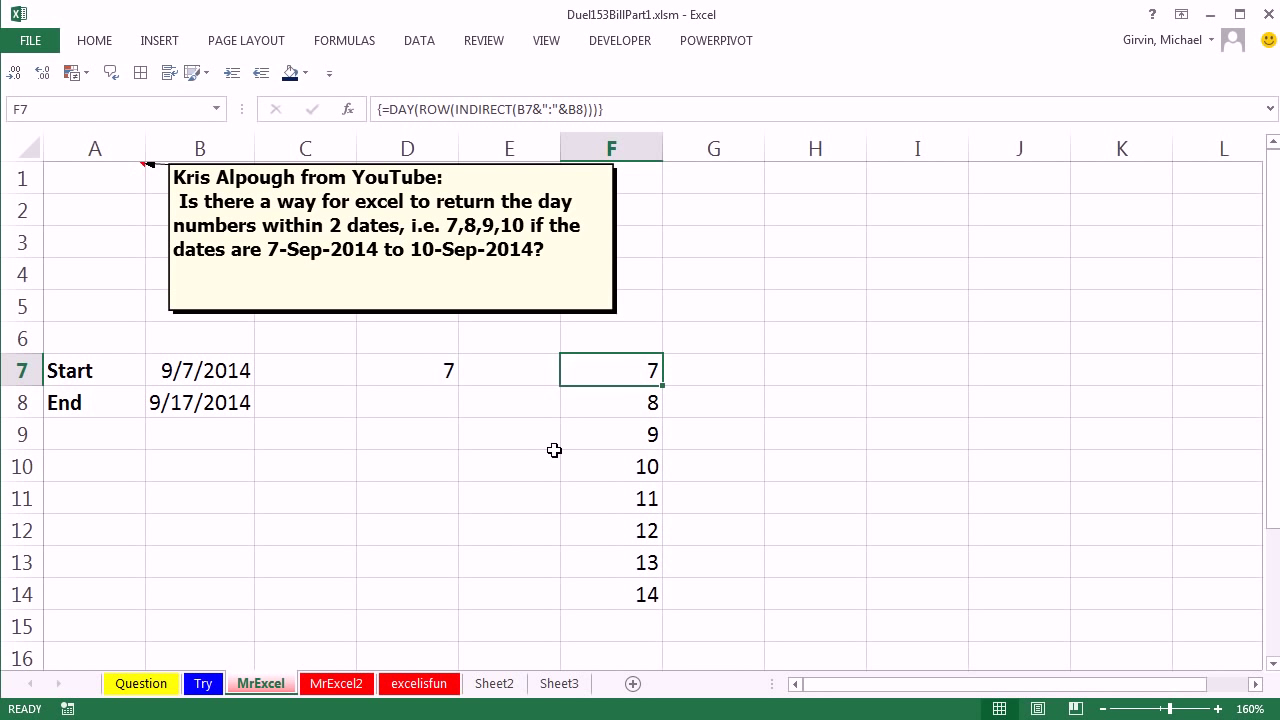
double_click(610, 370)
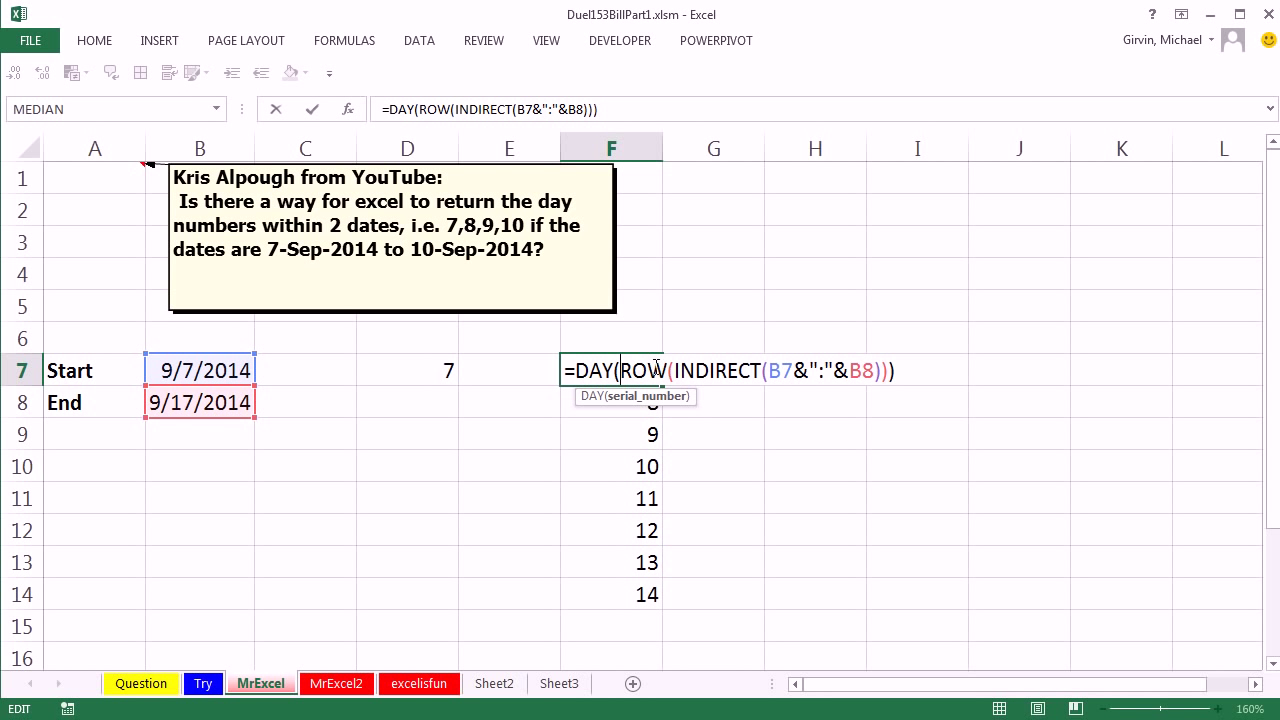
mouse_move(778, 400)
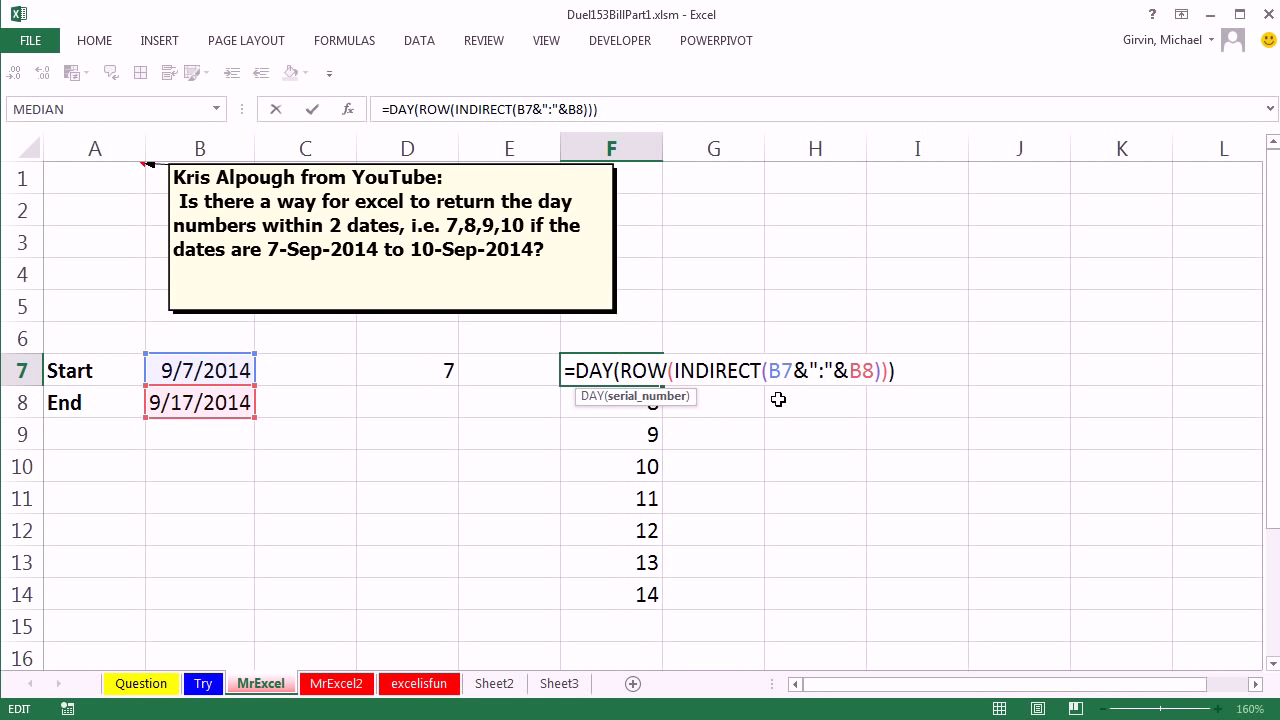
mouse_move(274, 504)
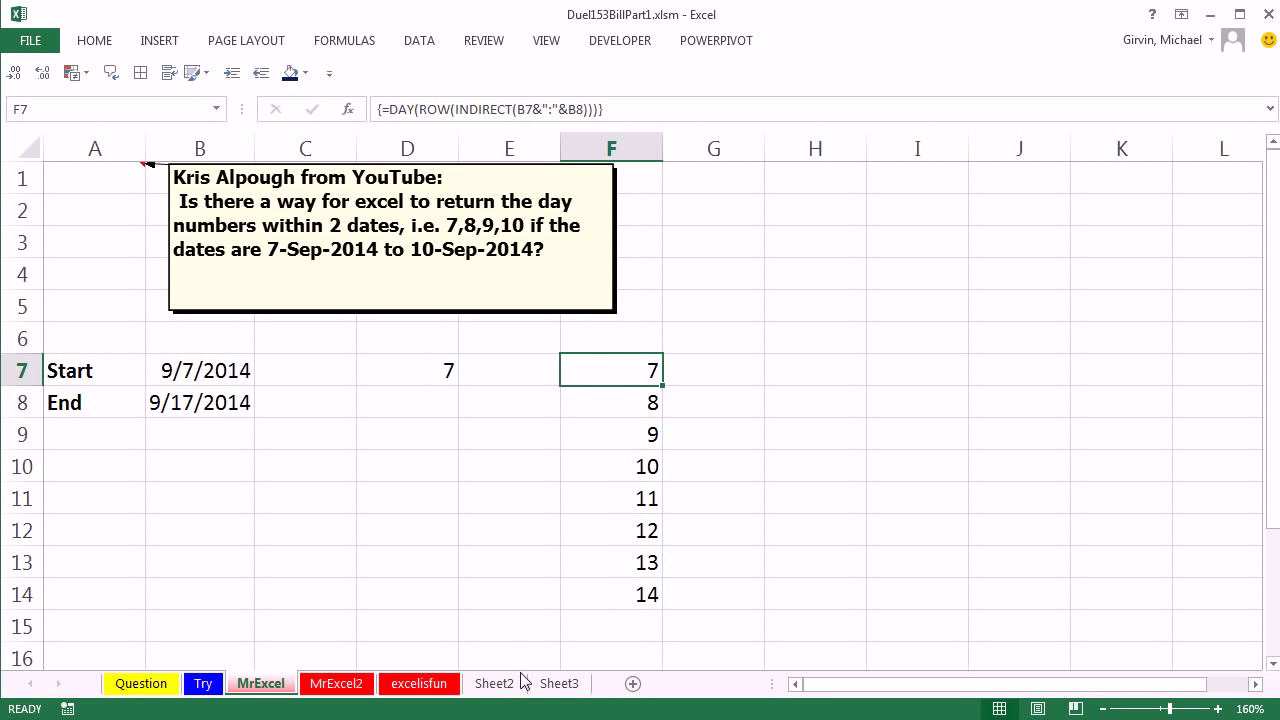
click(418, 684)
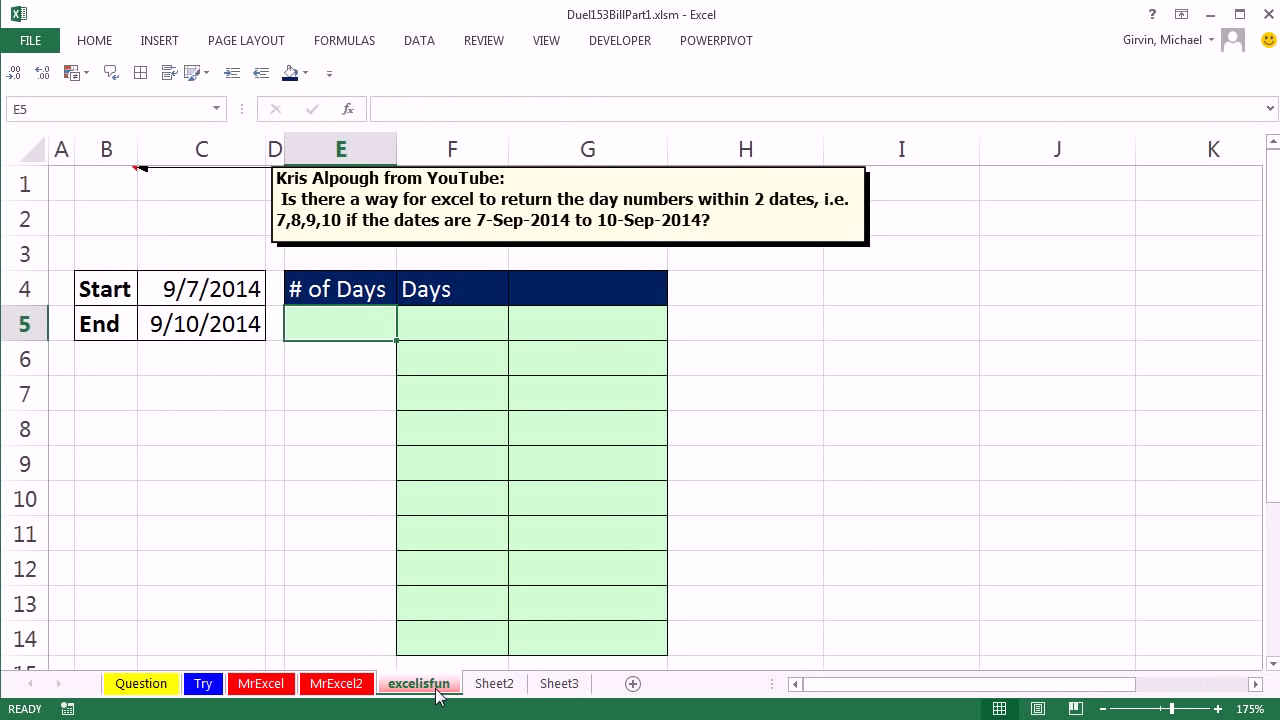
mouse_move(348, 560)
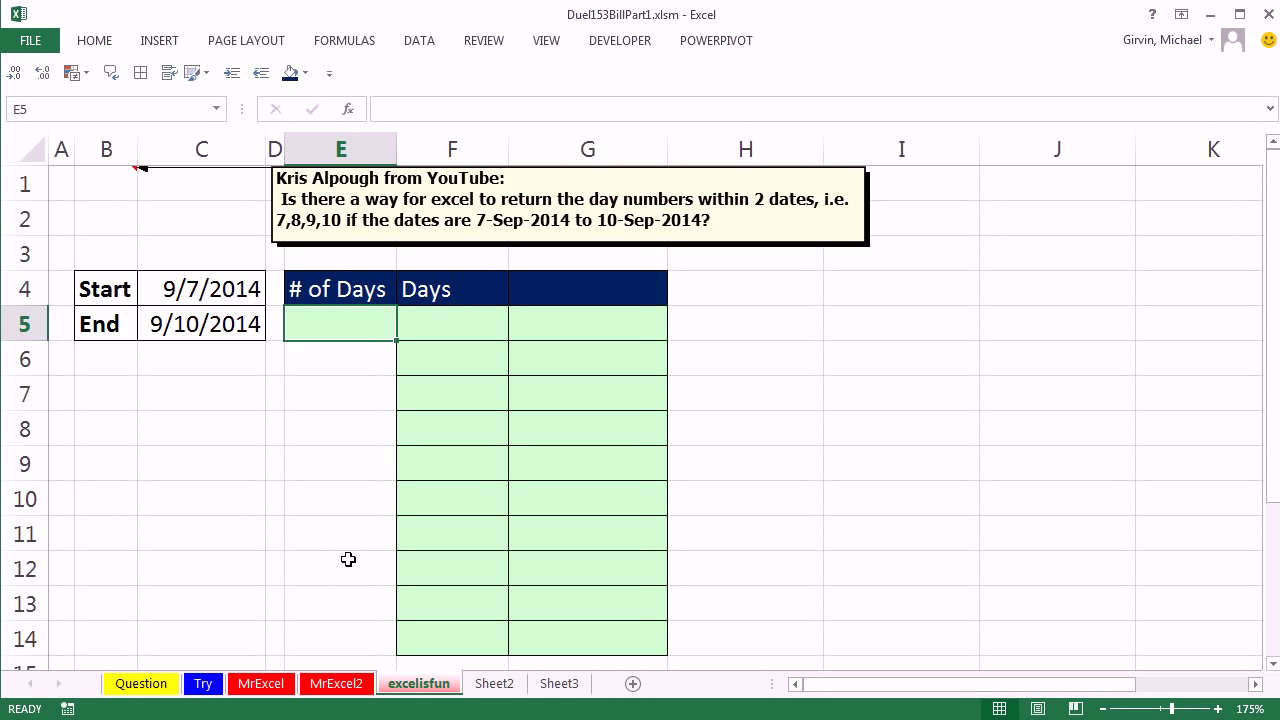
Enter =C5-C4+1 in E5 to count 4 days, then move to the first Days cell F5.
text(=)
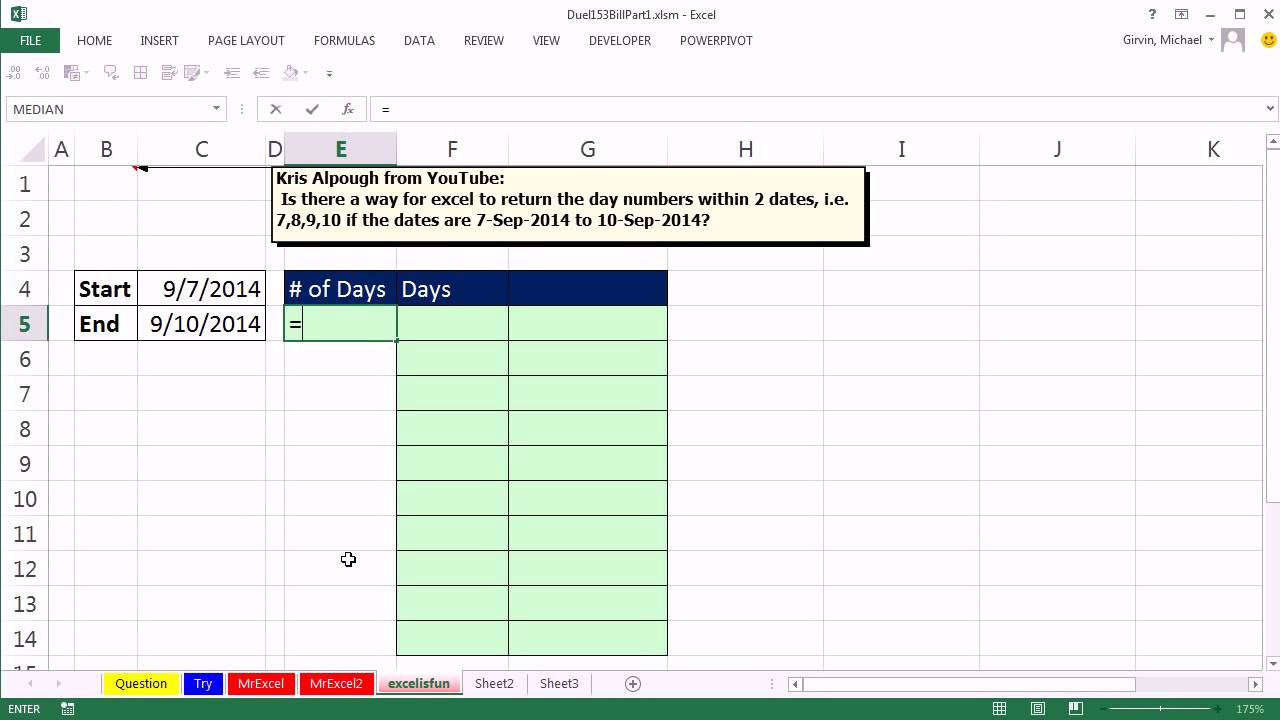
click(200, 324)
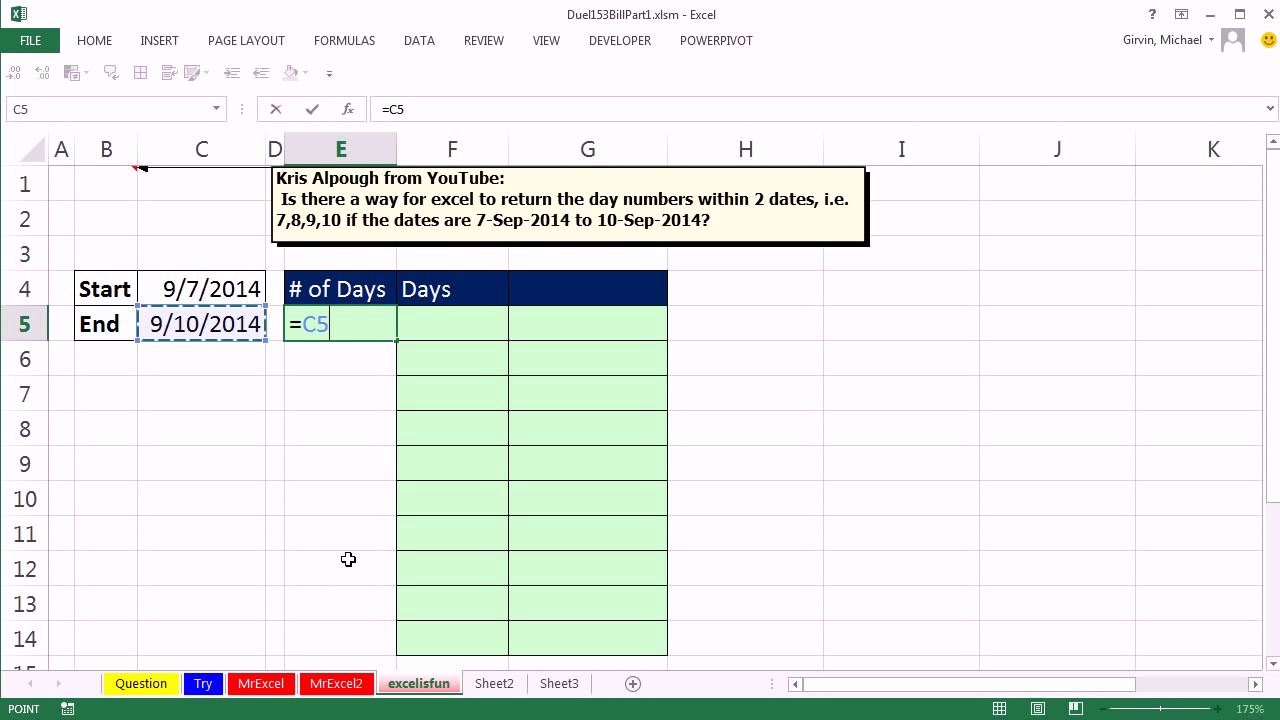
click(200, 288)
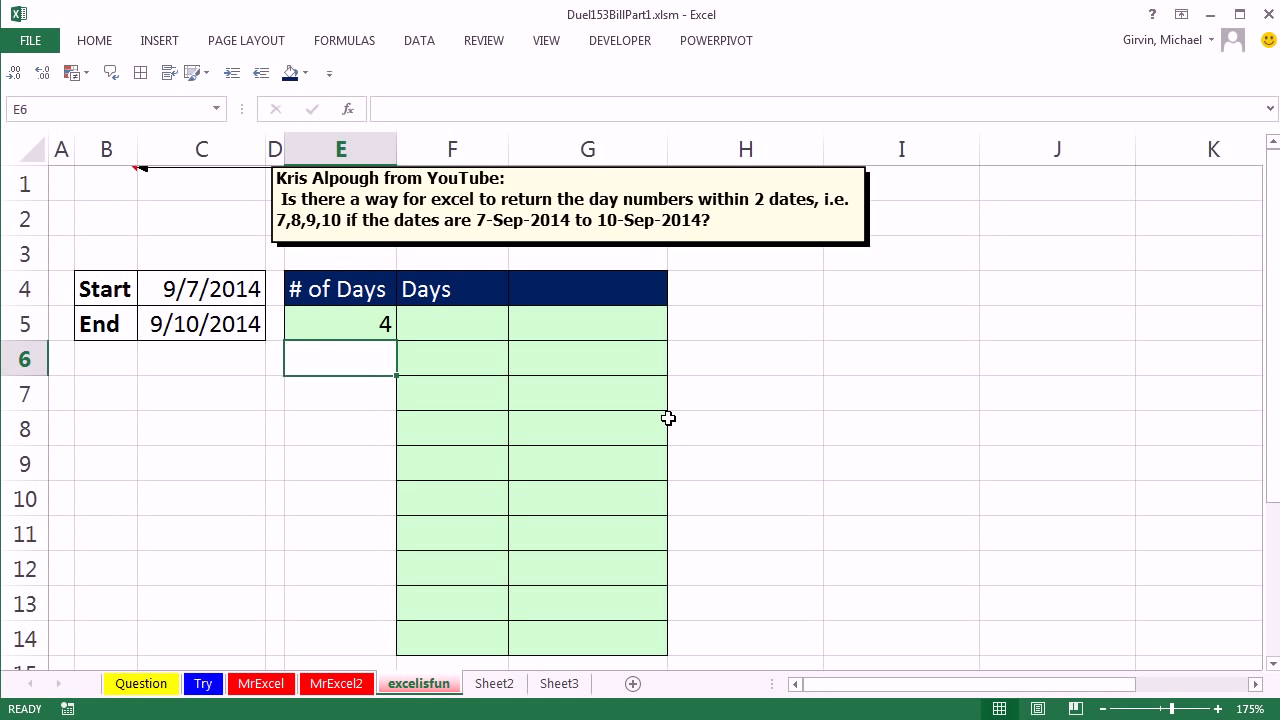
drag(452, 322, 452, 392)
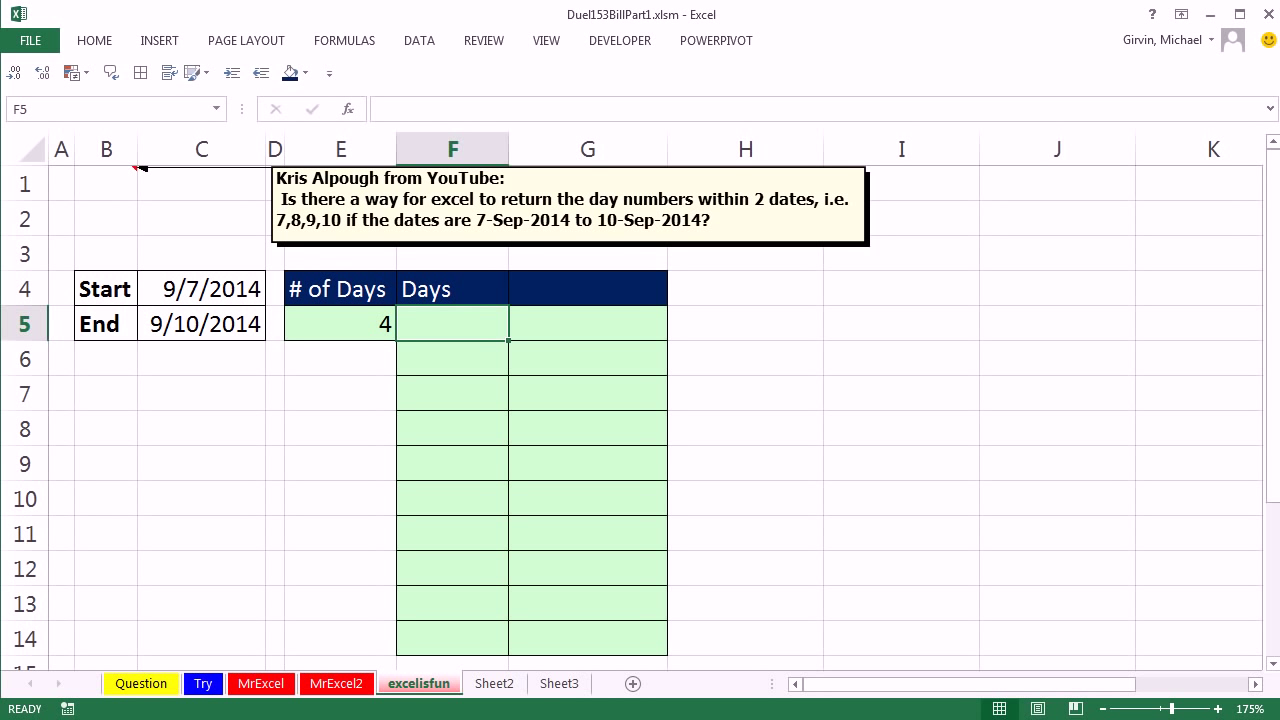
Start =IF(ROWS(F$5:F5)>$E$5,"", in F5 with the day count E5 locked absolute.
text(=IF(r)
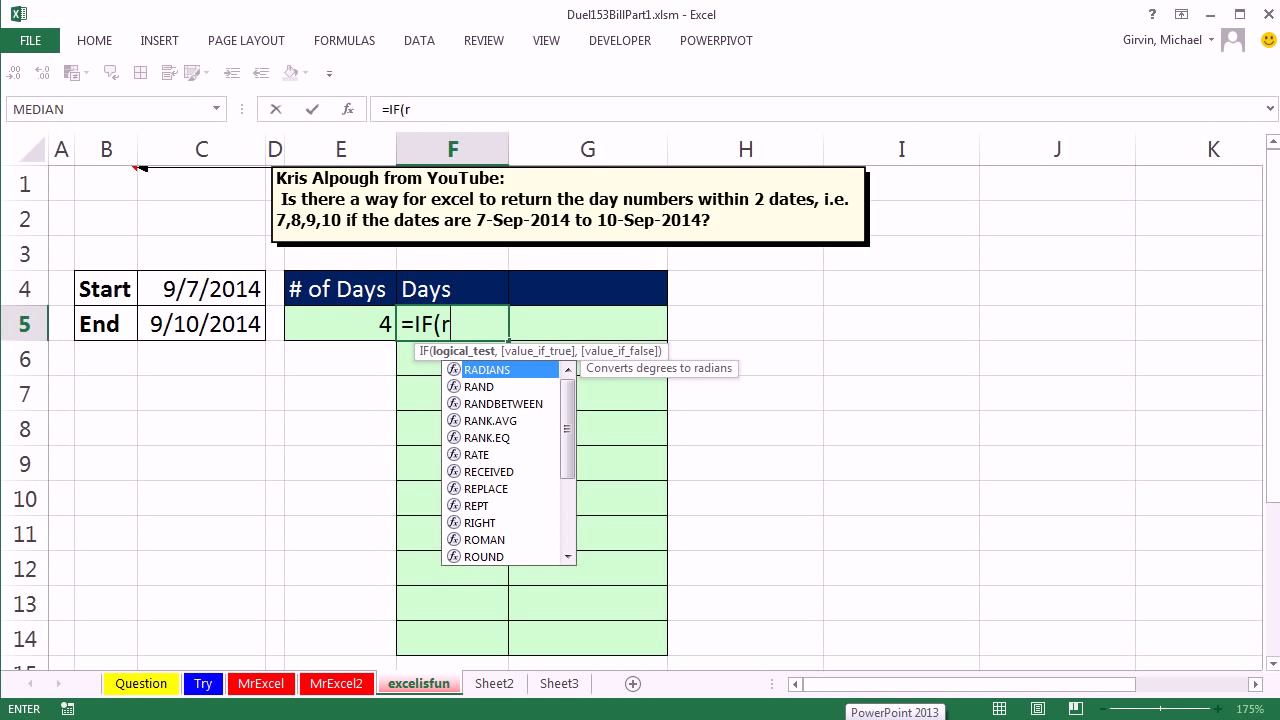
text(ows)
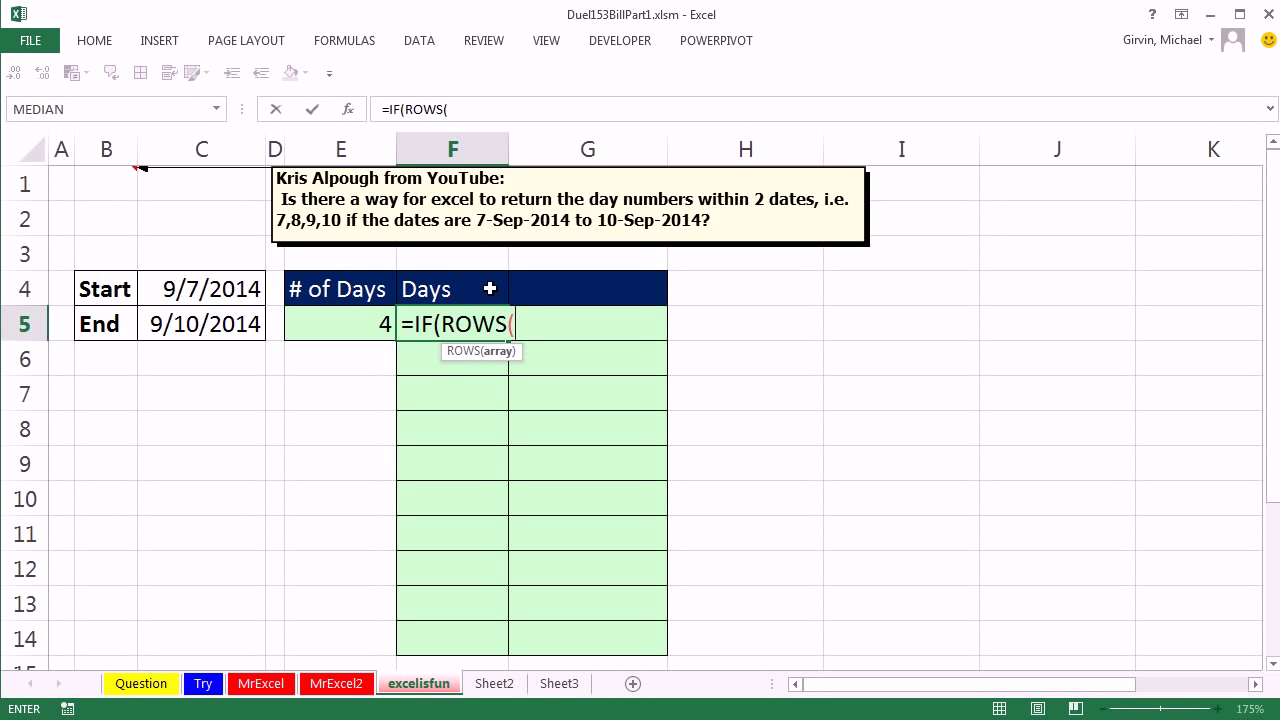
text(F)
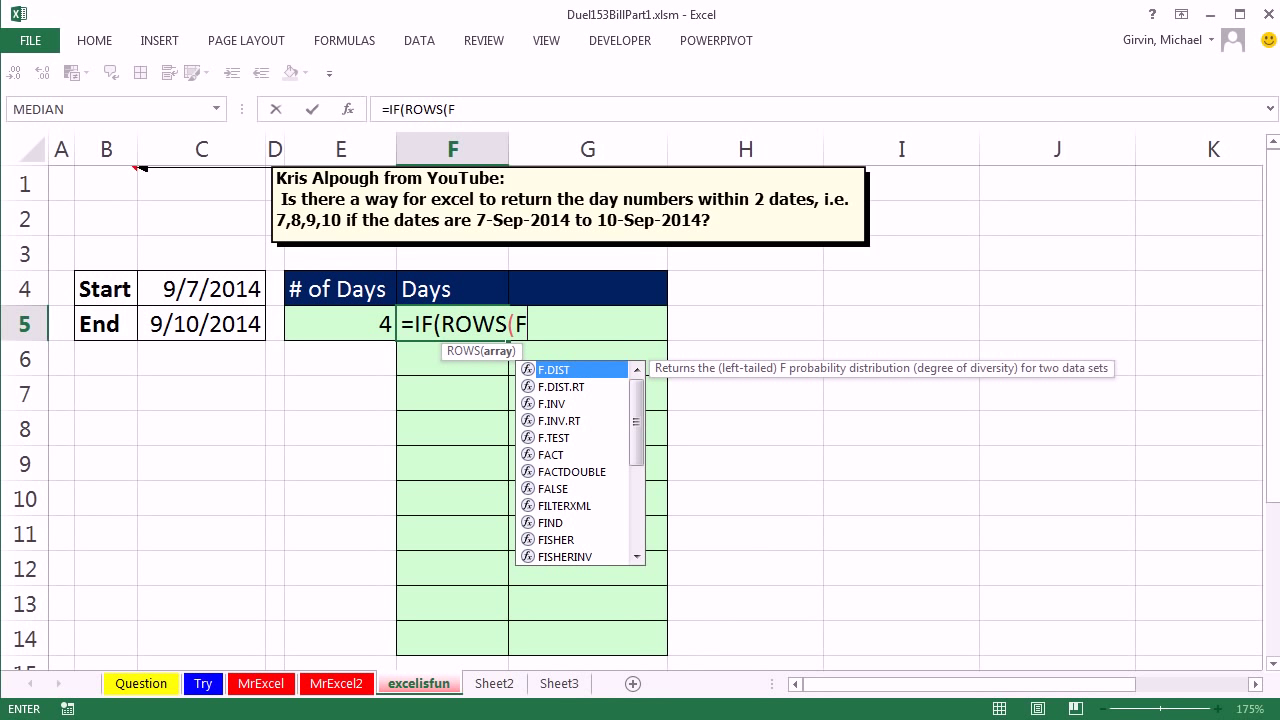
text($5)
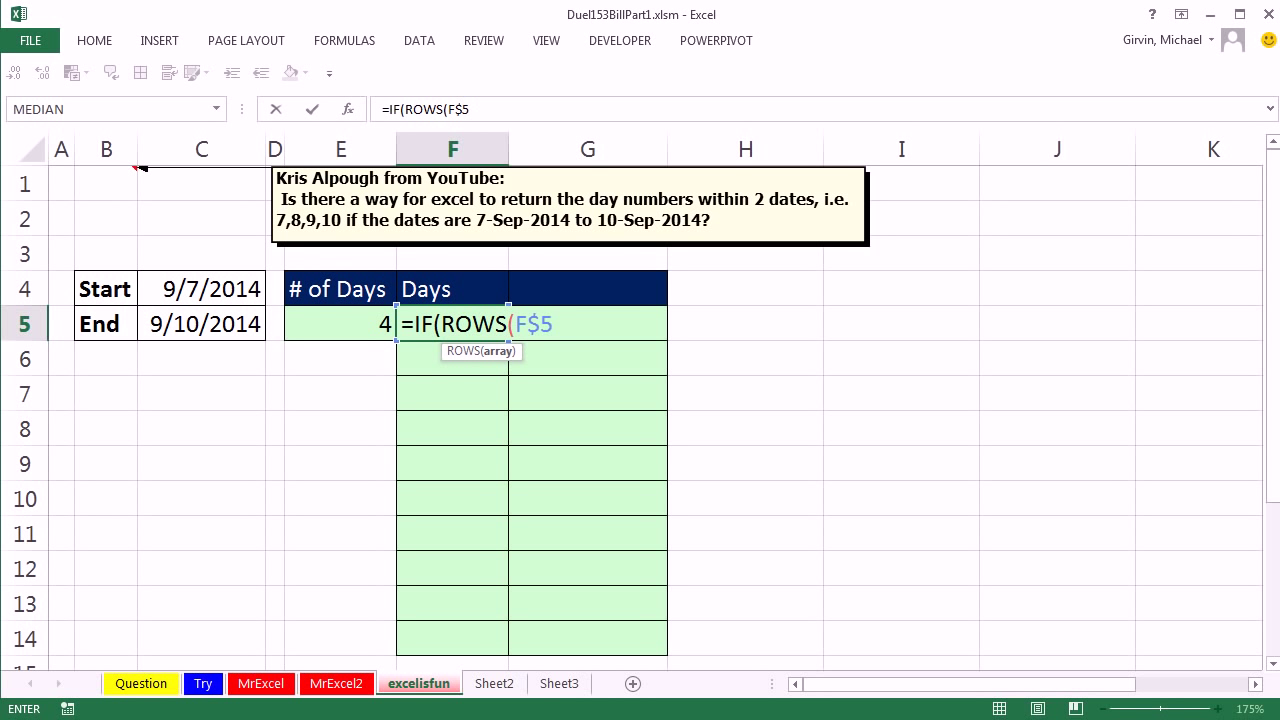
text(:F)
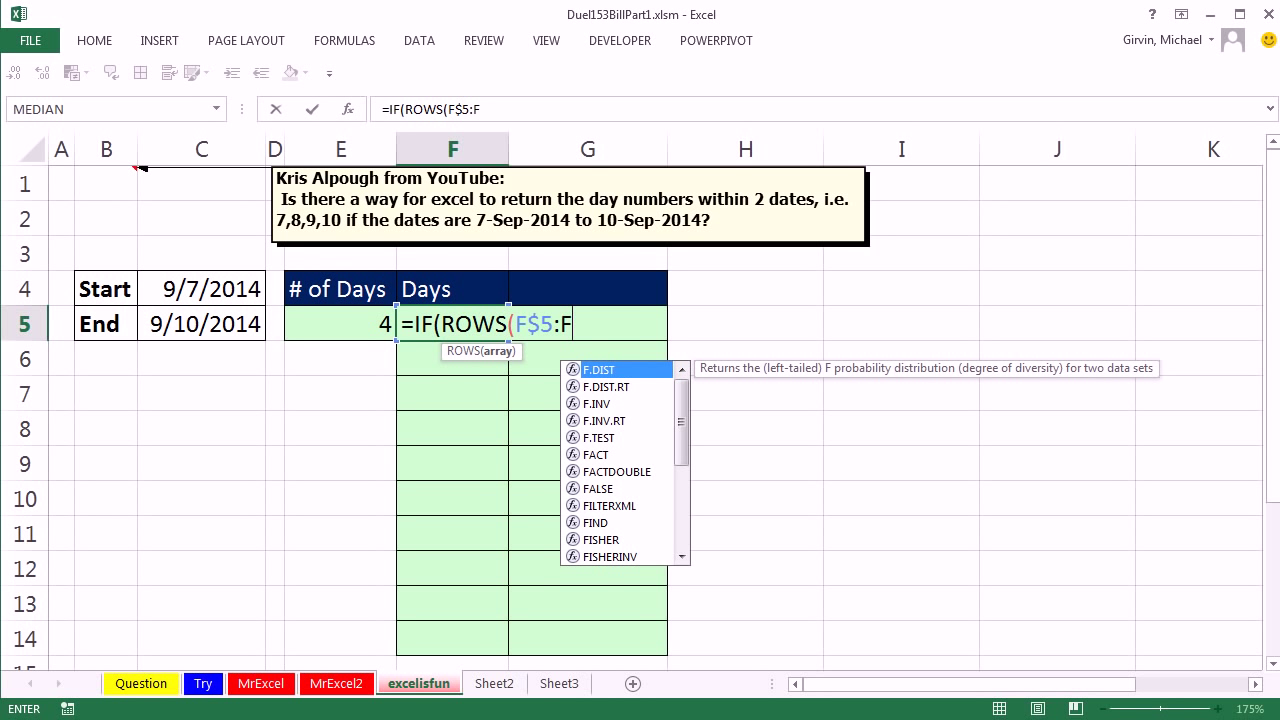
text(5)
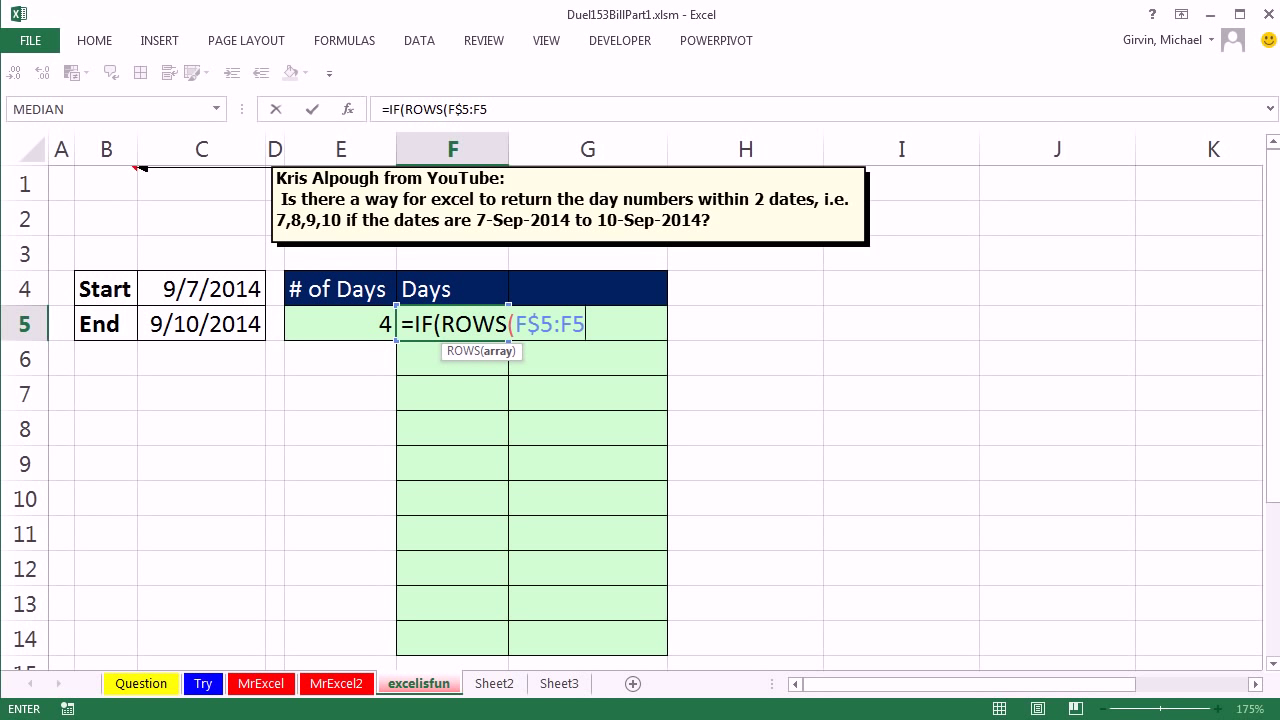
text())
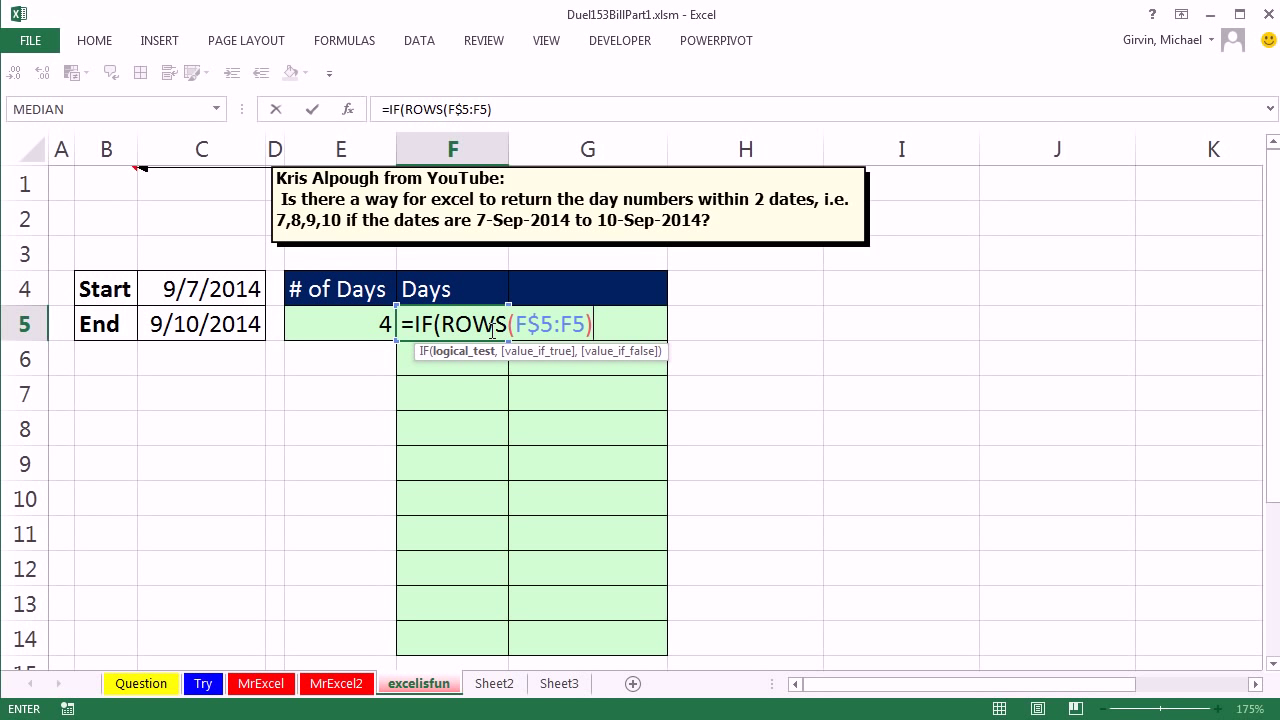
mouse_move(488, 436)
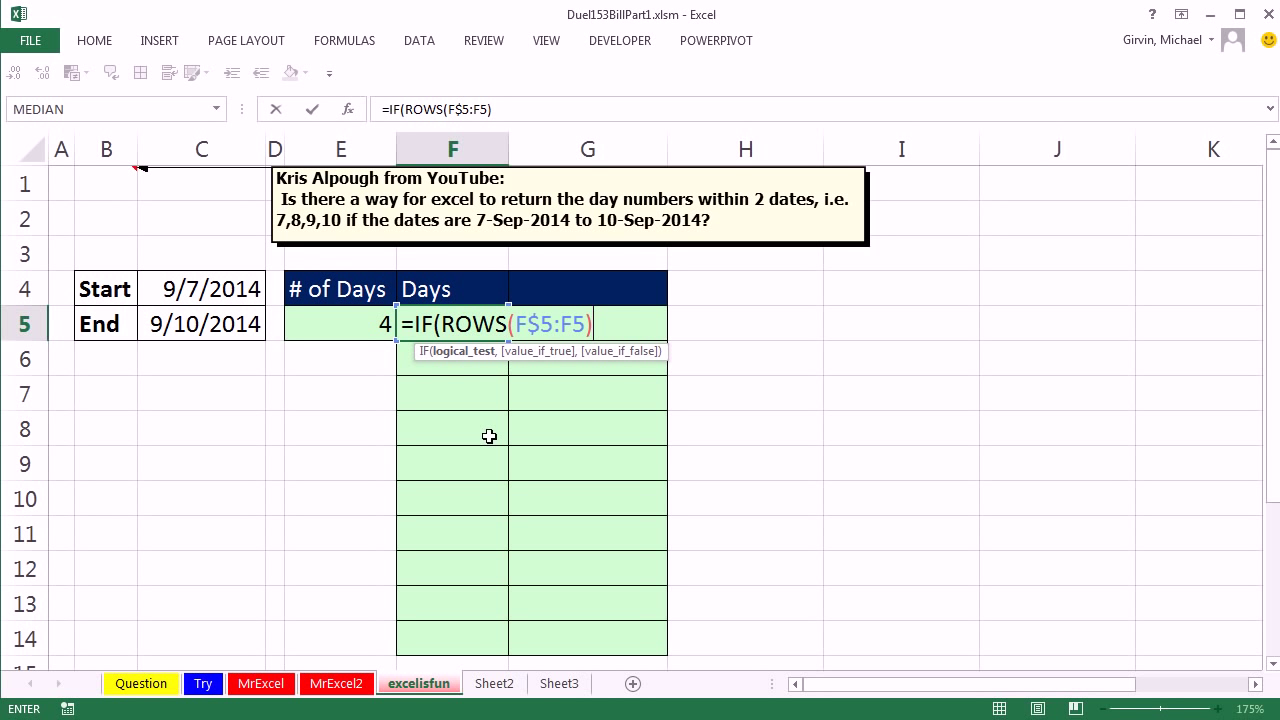
mouse_move(580, 440)
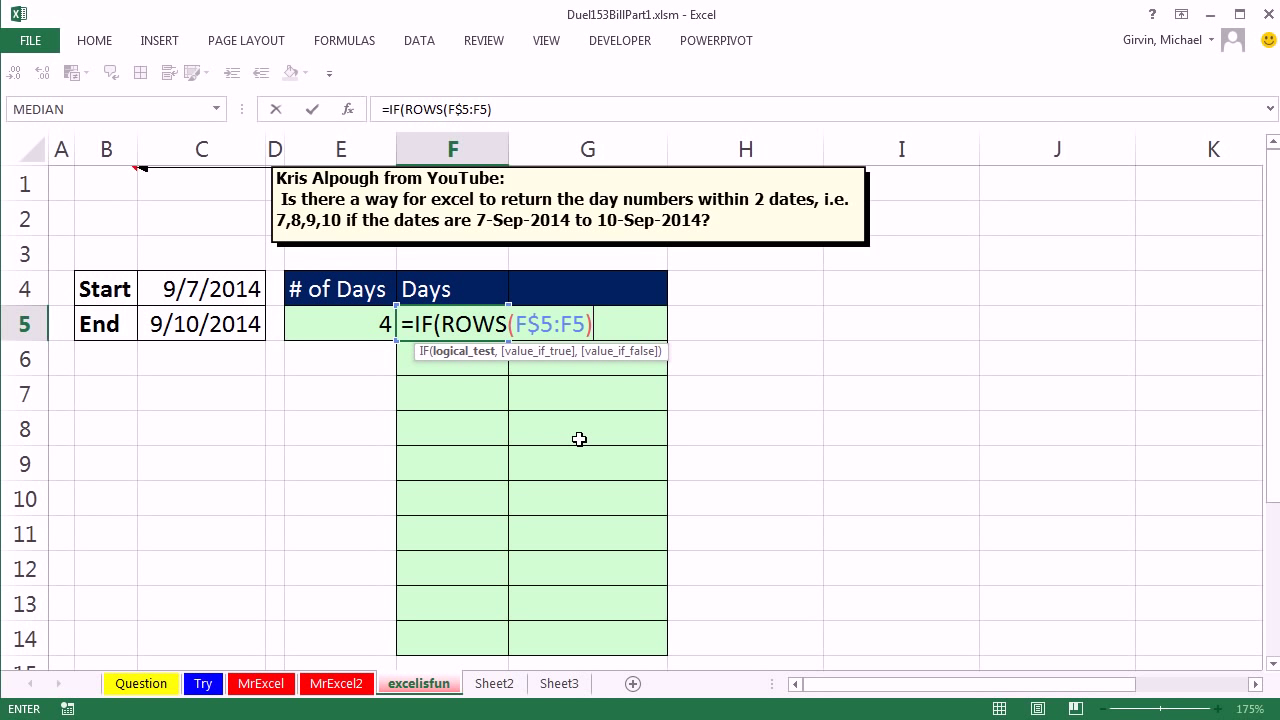
text(>)
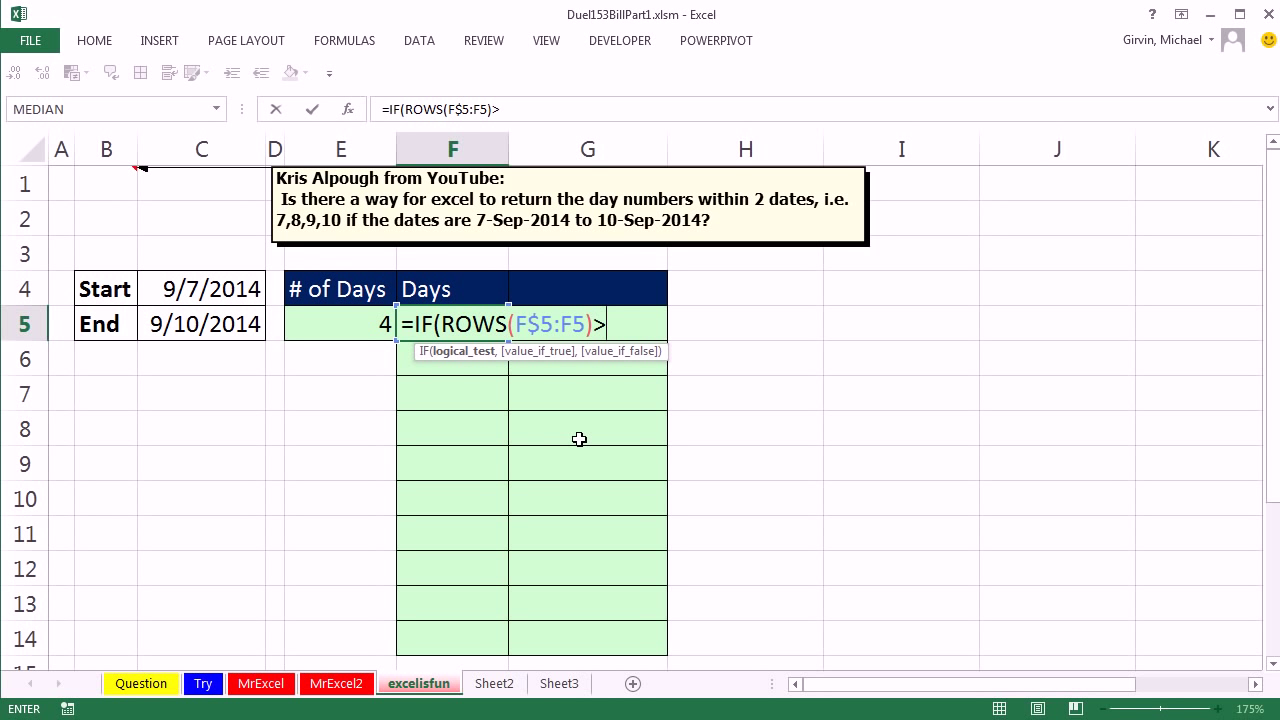
mouse_move(472, 360)
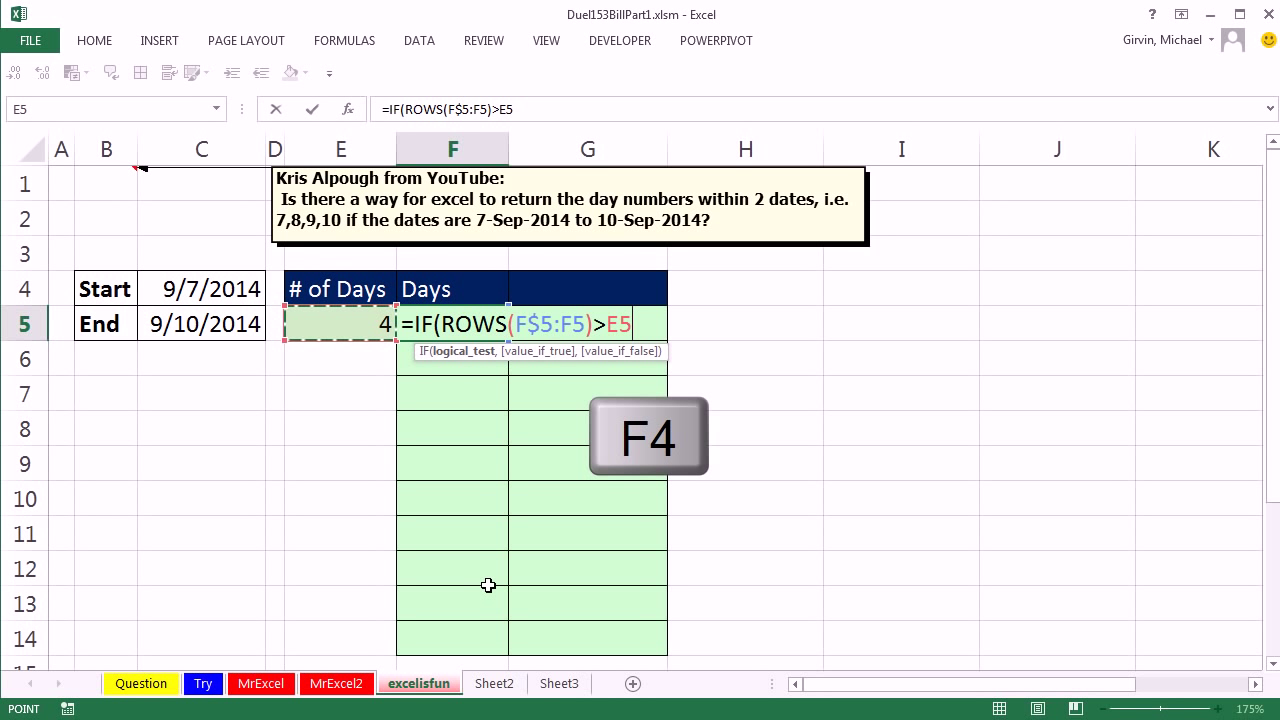
key(f4)
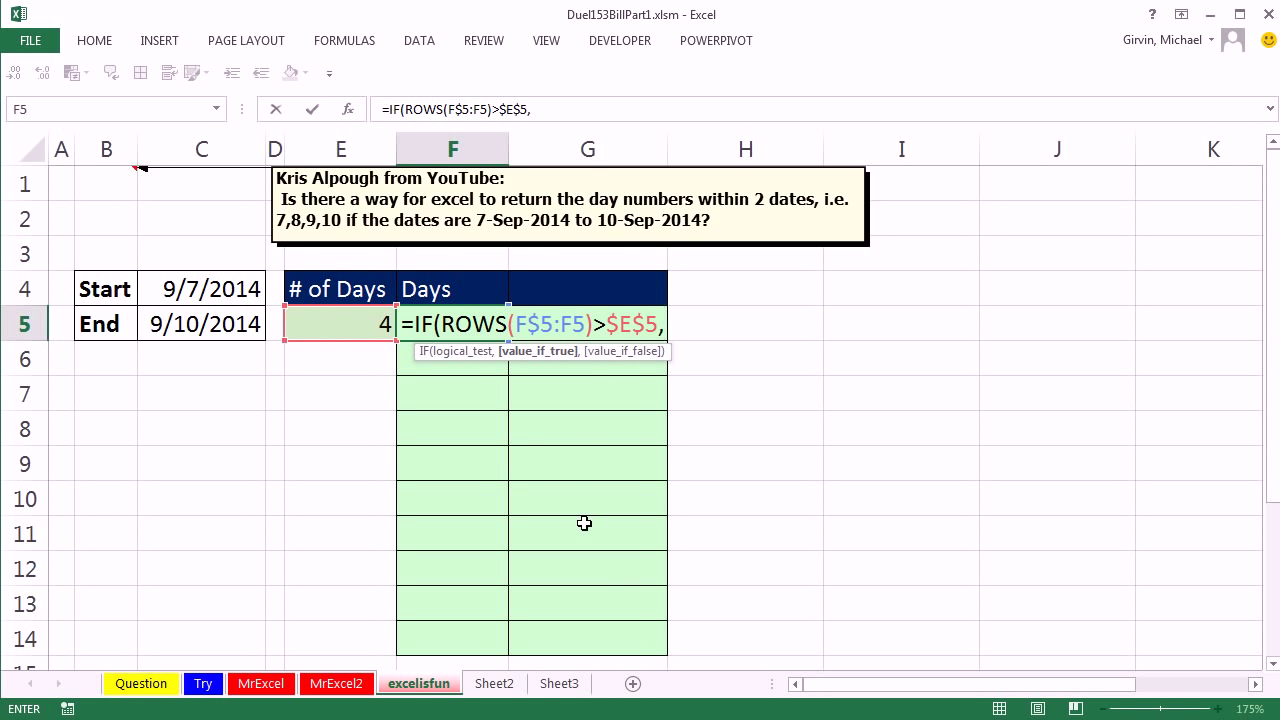
mouse_move(554, 616)
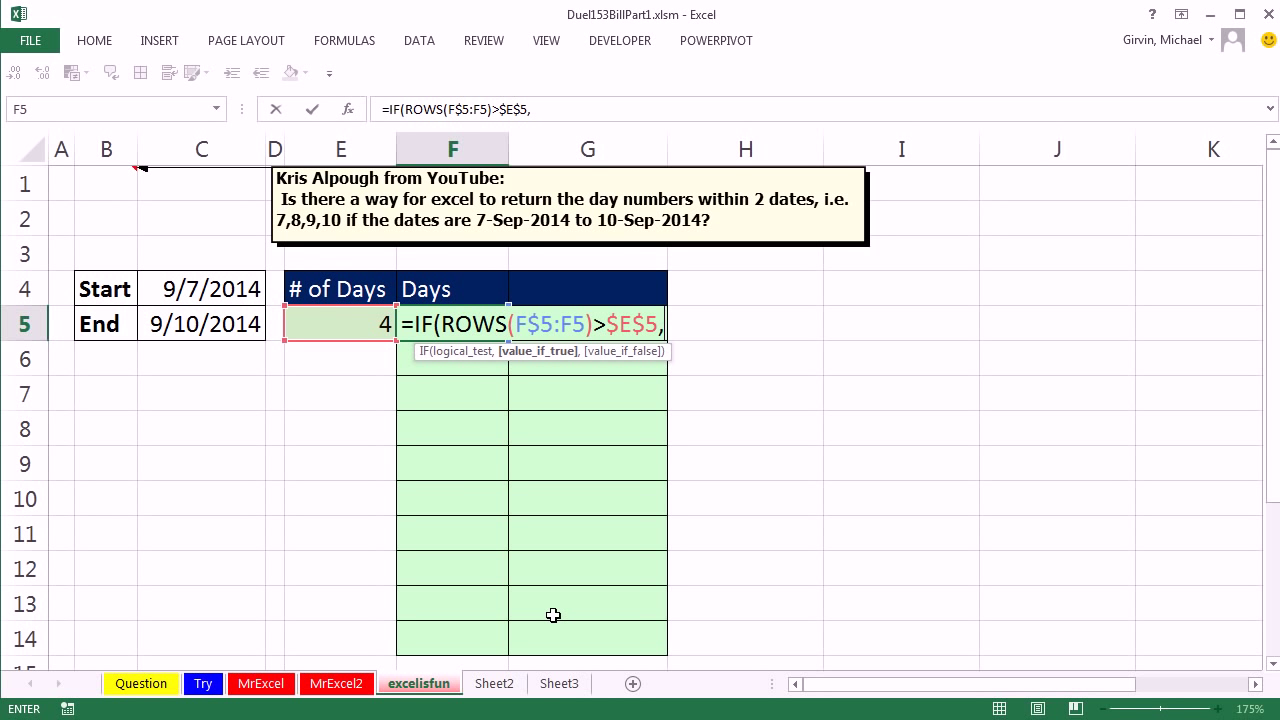
mouse_move(536, 408)
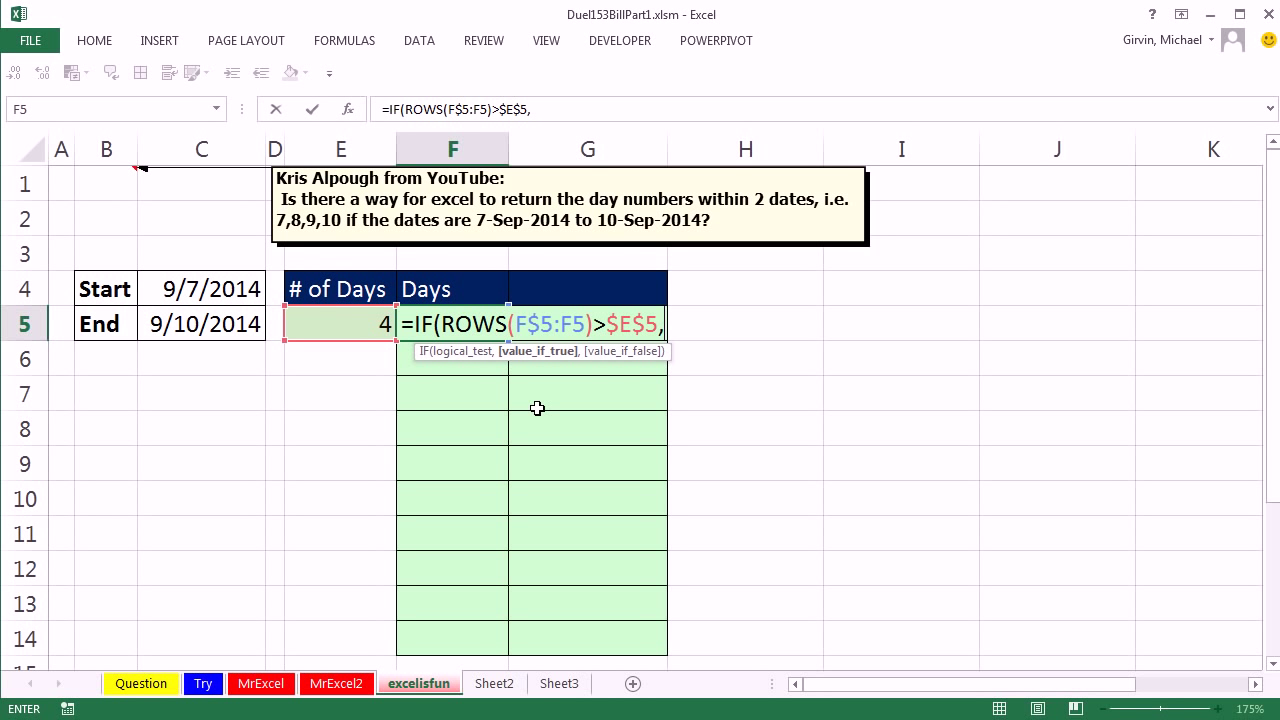
text("")
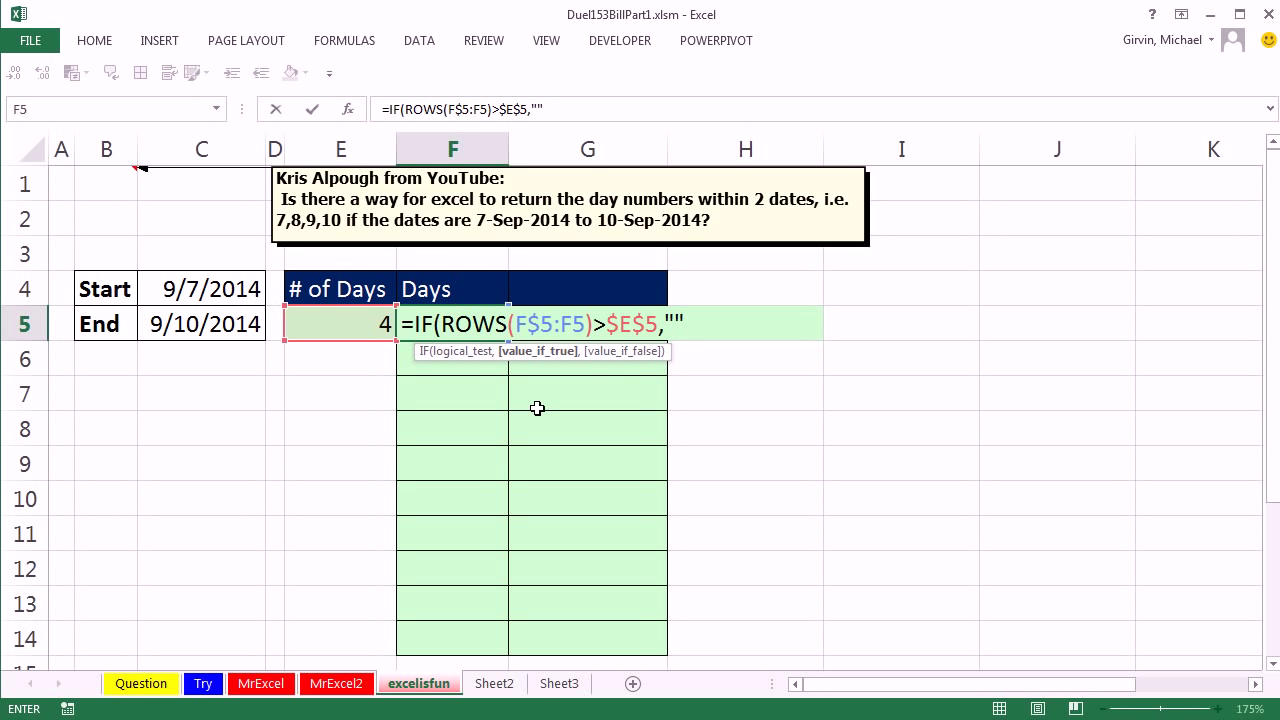
text(,)
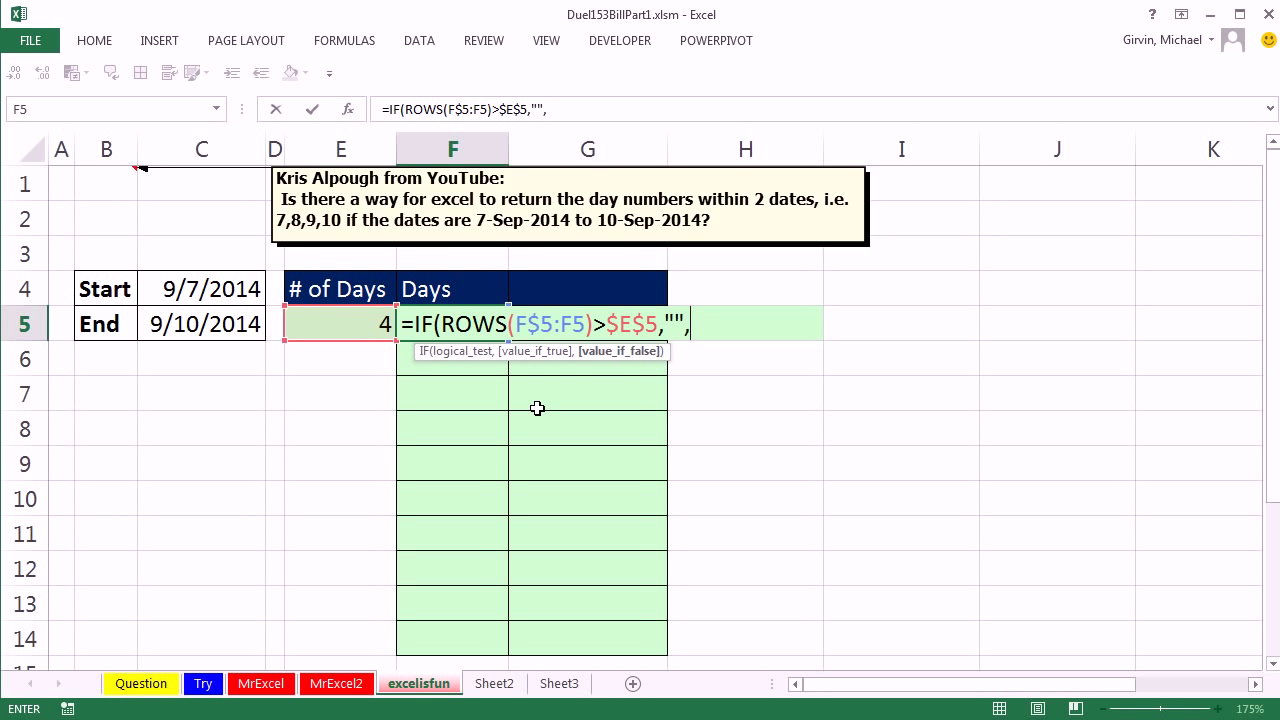
Finish with DAY($C$4)+ROWS(F5:F5)-1), the absolute start day plus the row offset.
text(DAY()
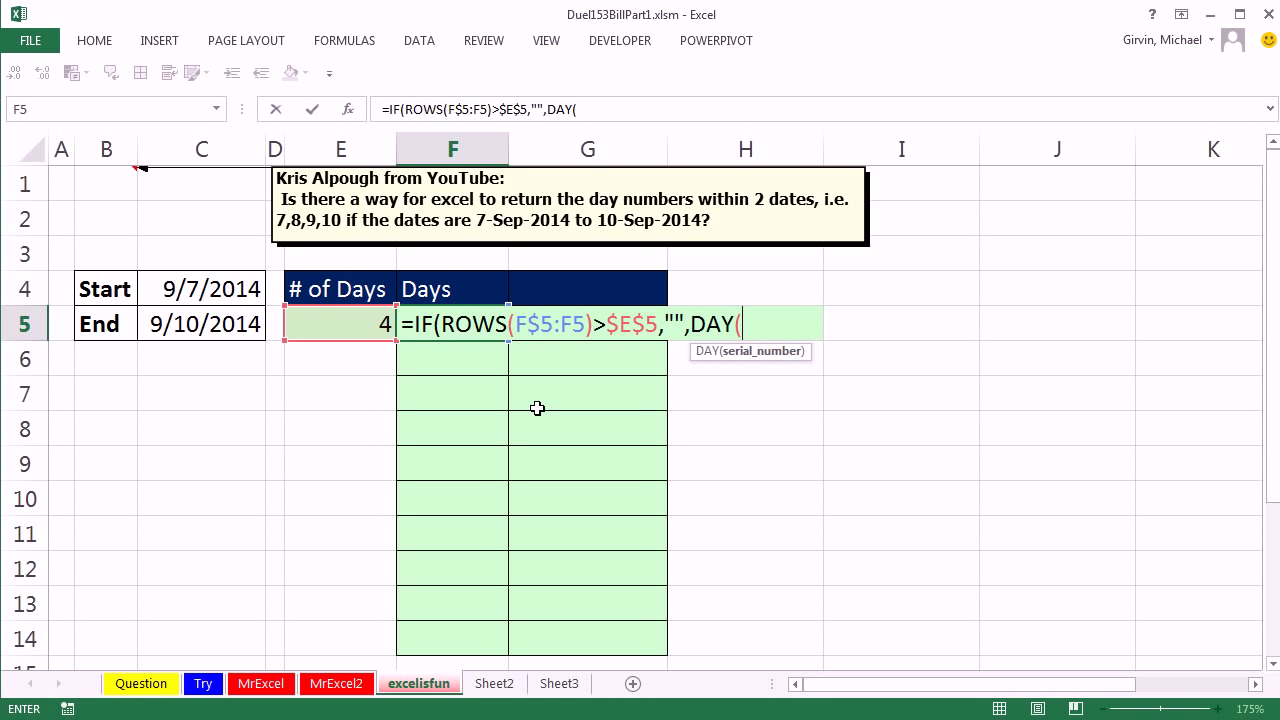
click(200, 288)
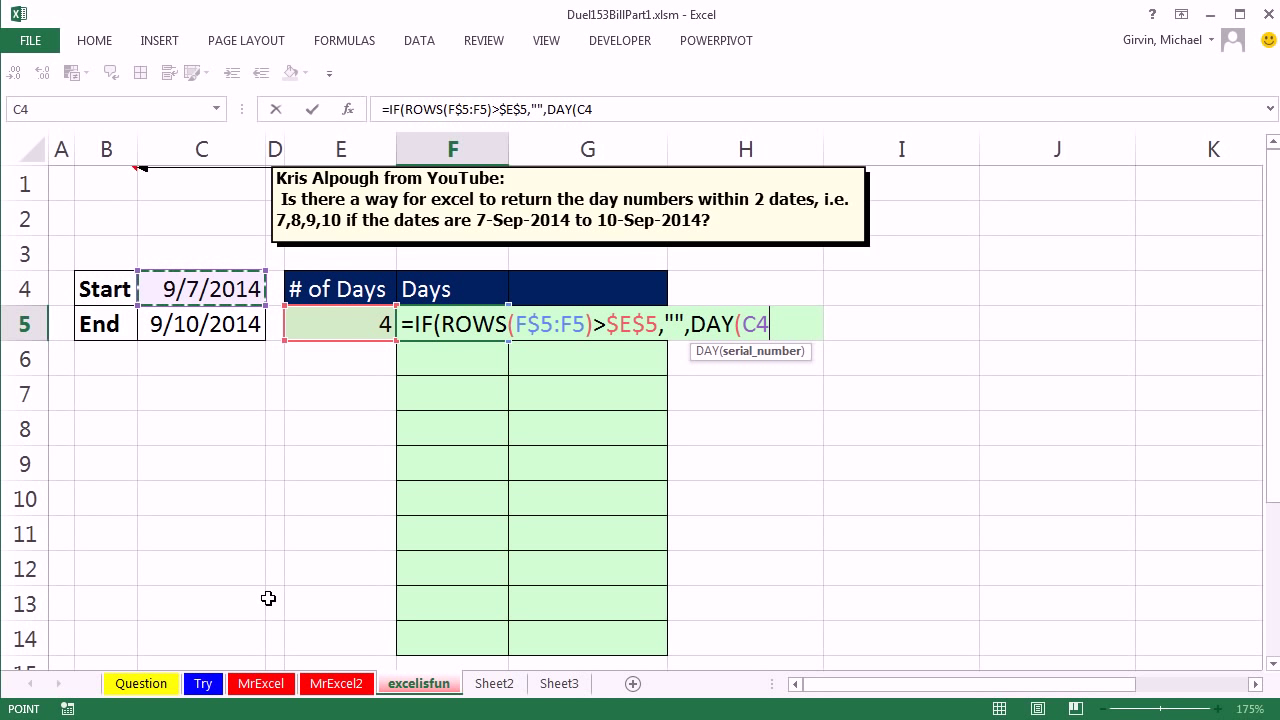
key(f4)
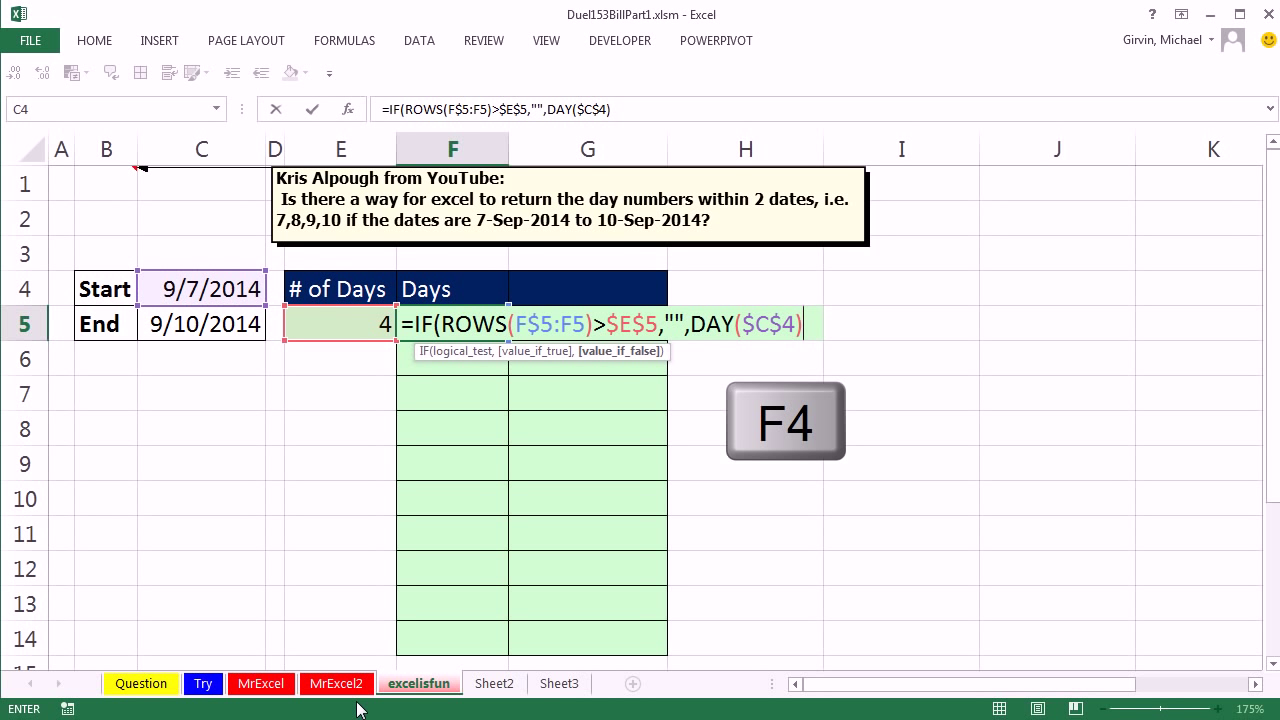
text(+)
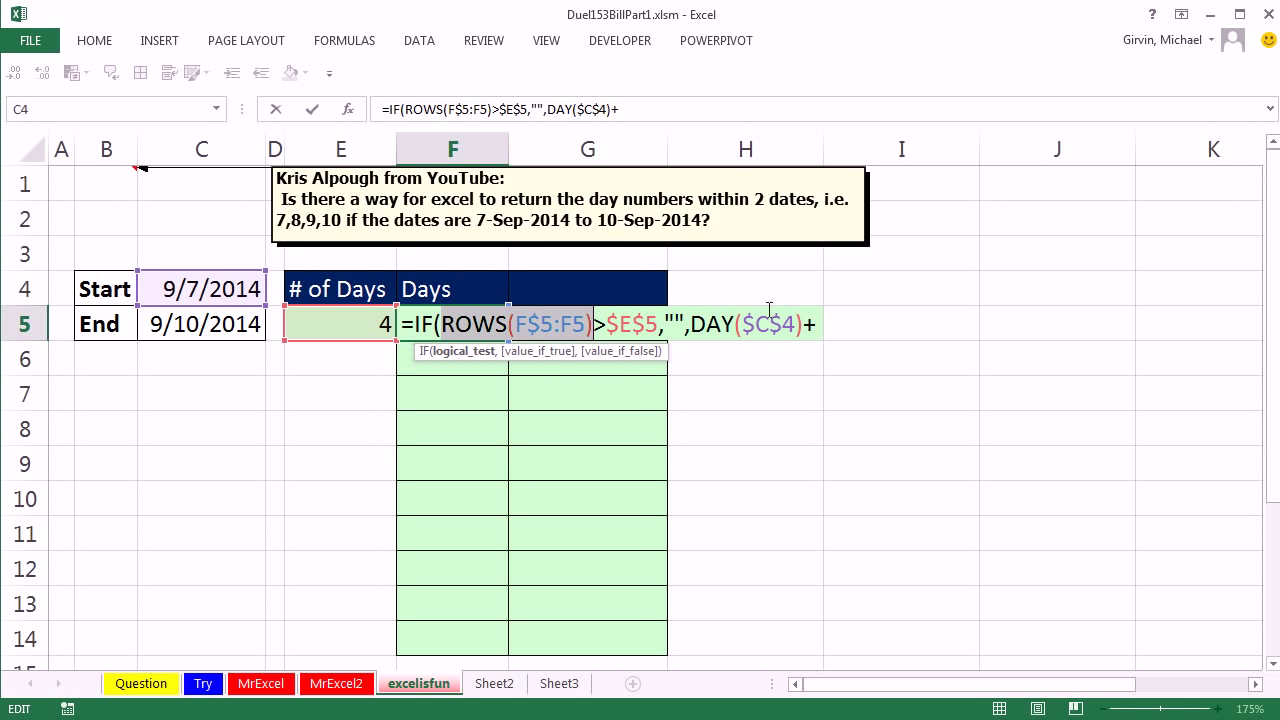
text(ROWS(F5:F5))
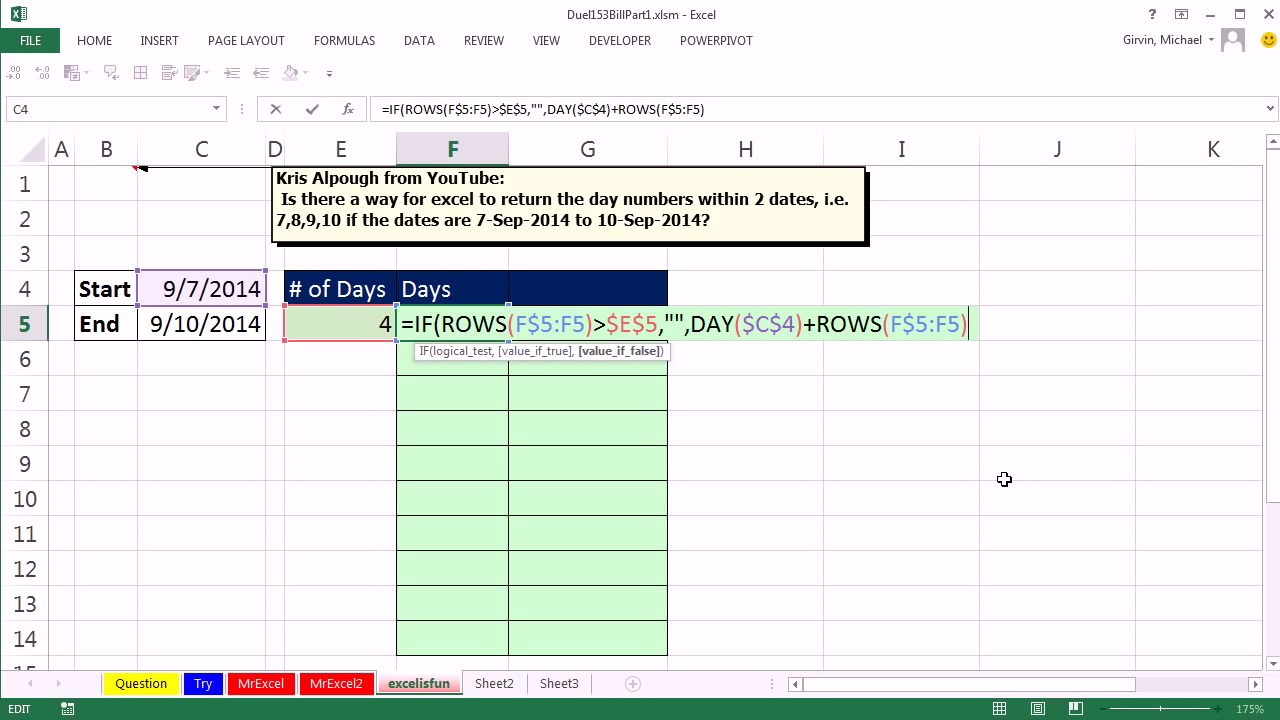
text(-1)
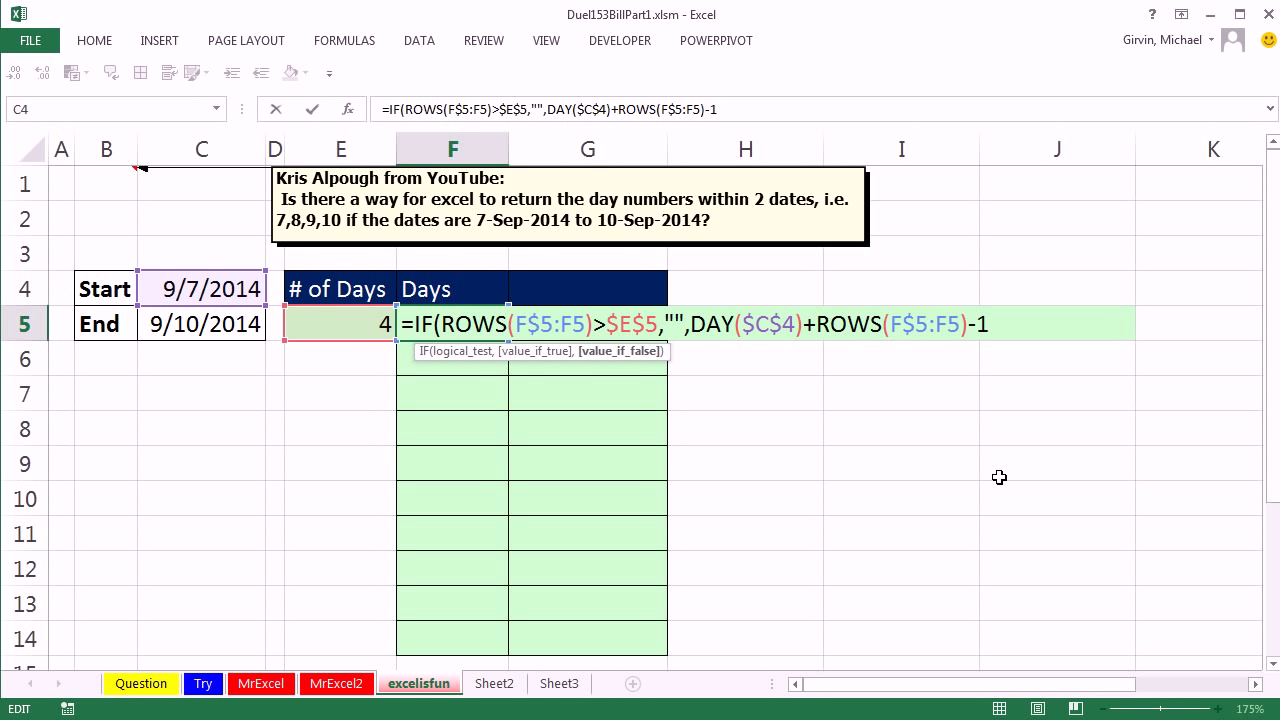
text())
click(200, 288)
text(28)
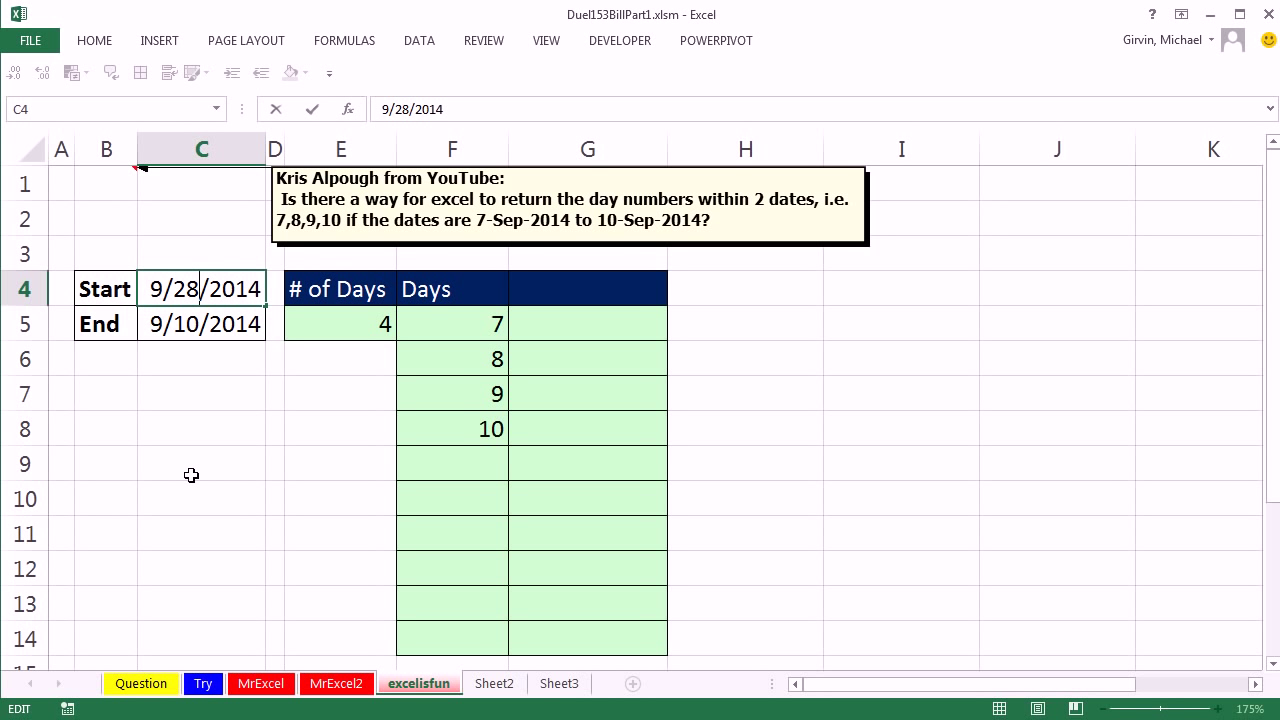
Set the start date to 9/28/2014 and the end date to 10/2/2014, giving 5 days.
key(Return)
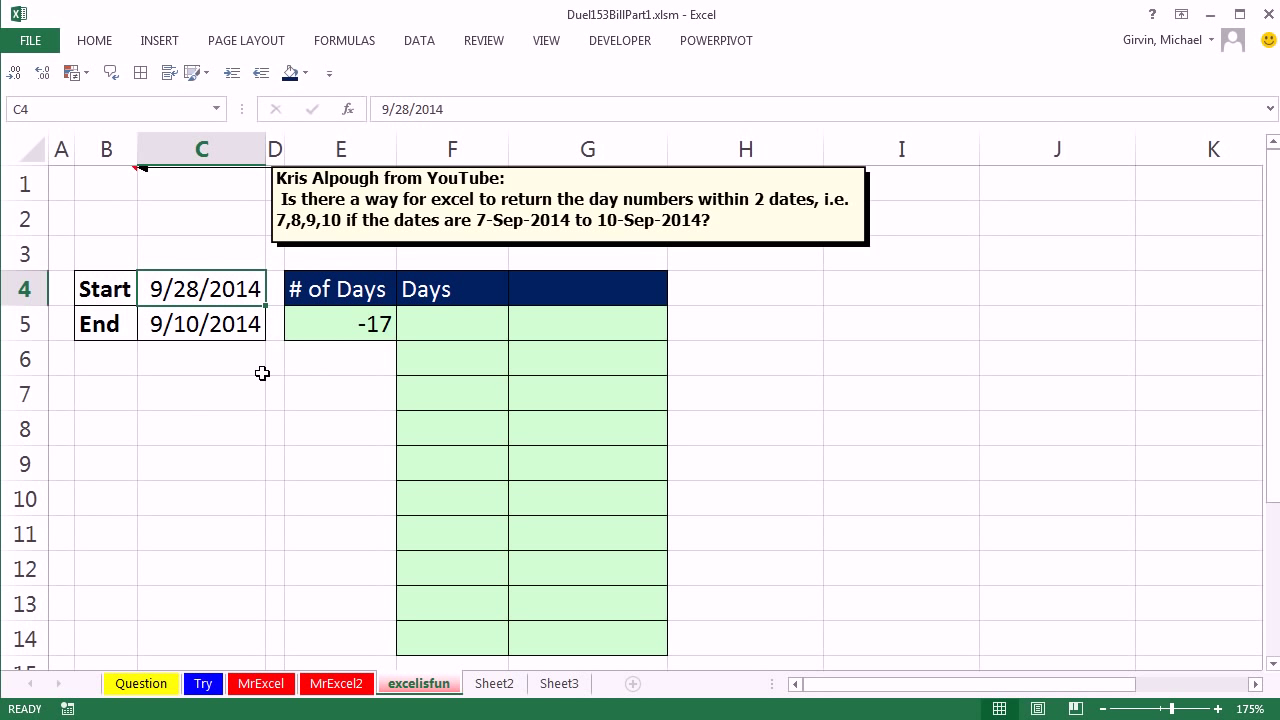
mouse_move(438, 318)
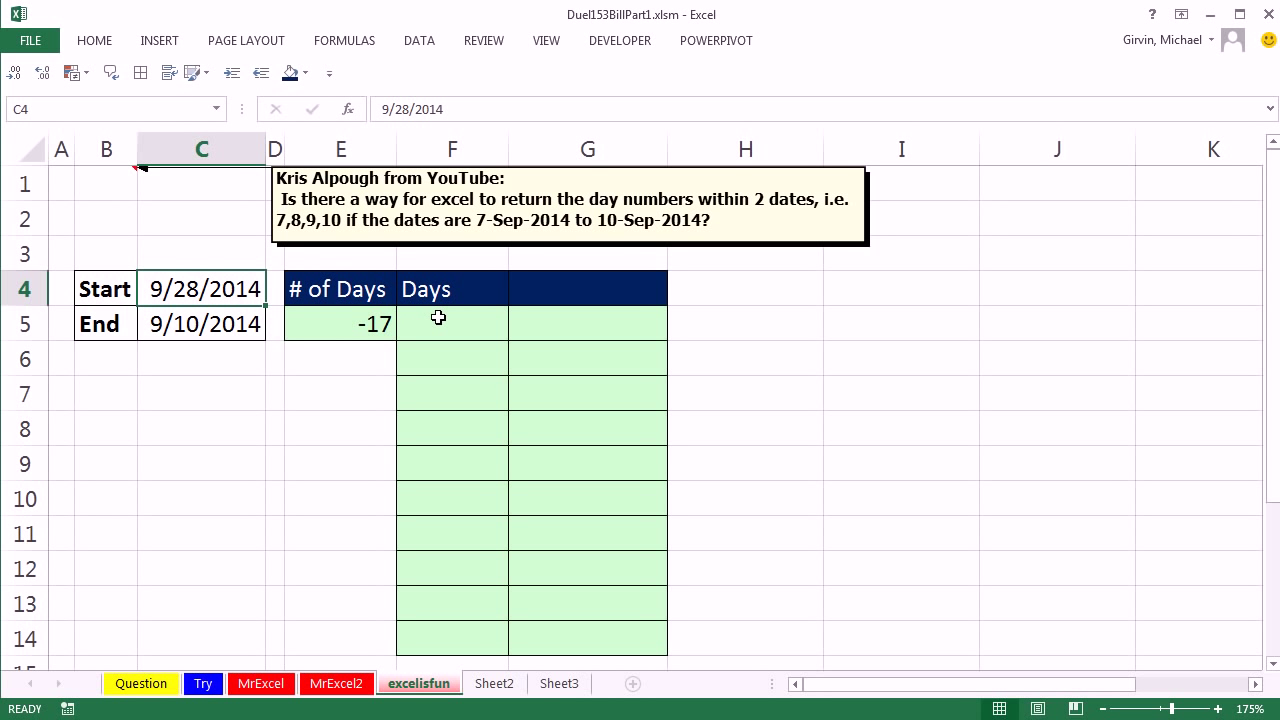
double_click(202, 324)
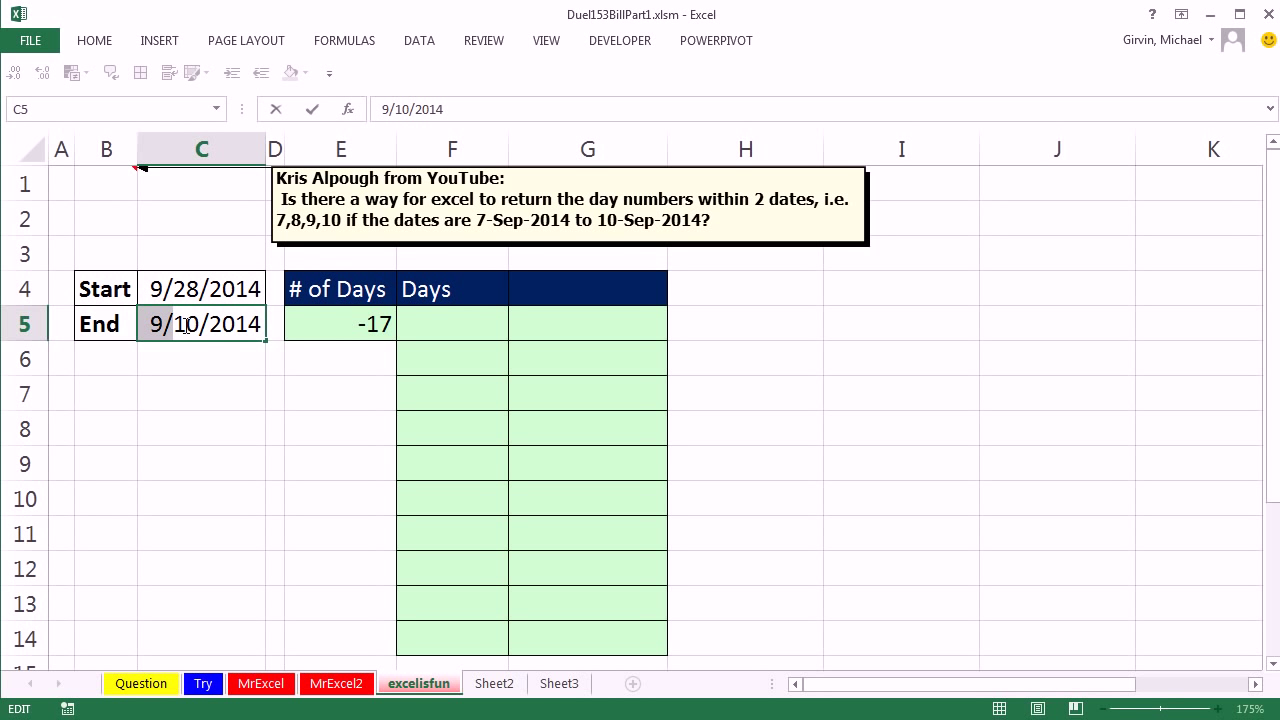
text(10/2/2014)
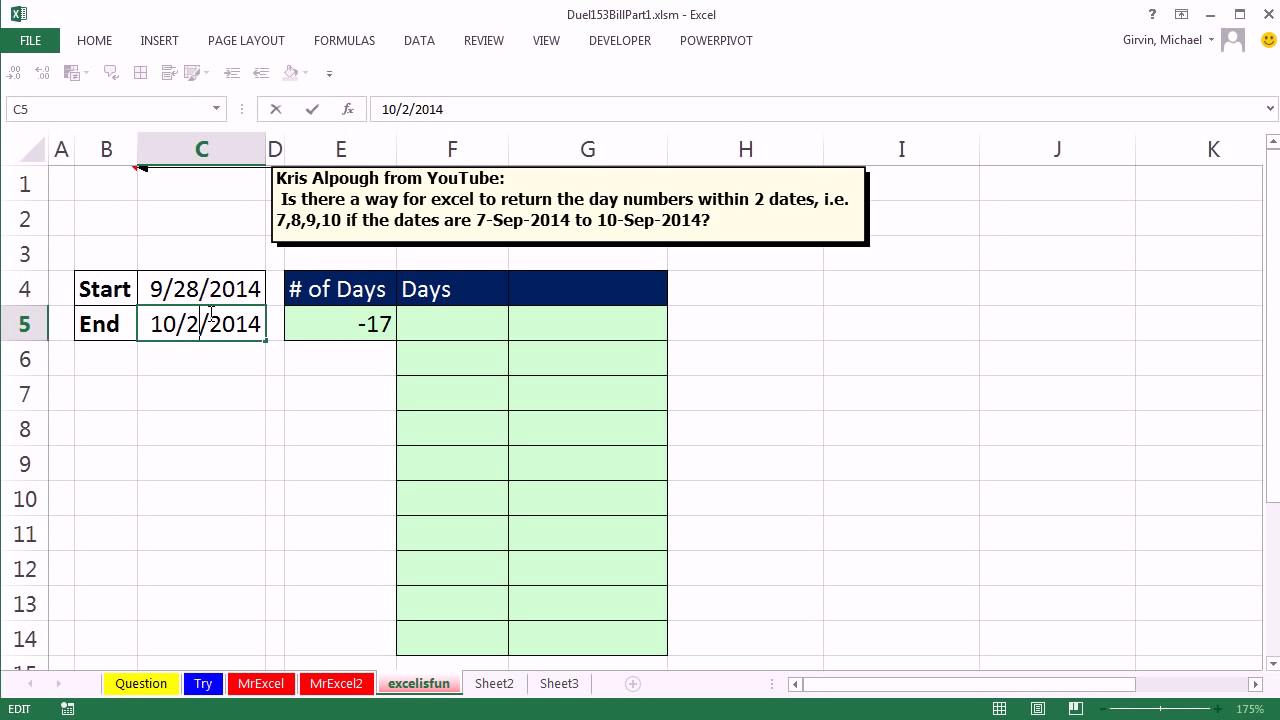
key(Return)
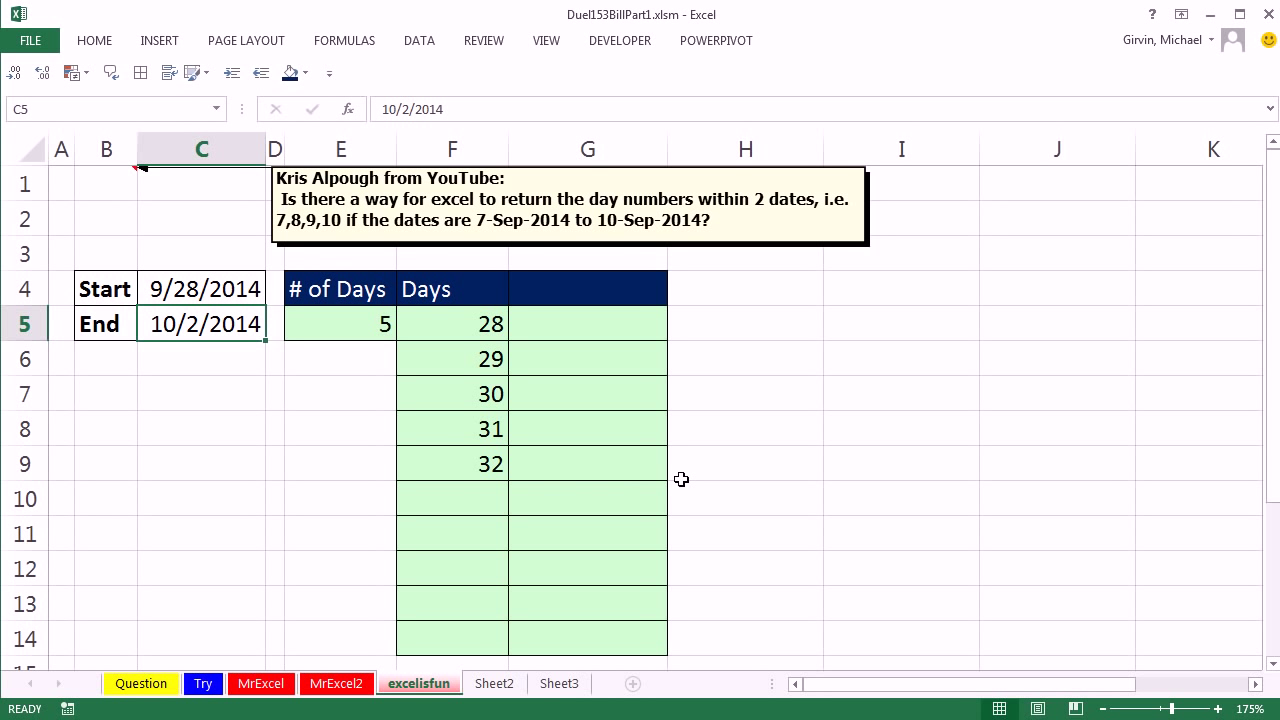
mouse_move(508, 474)
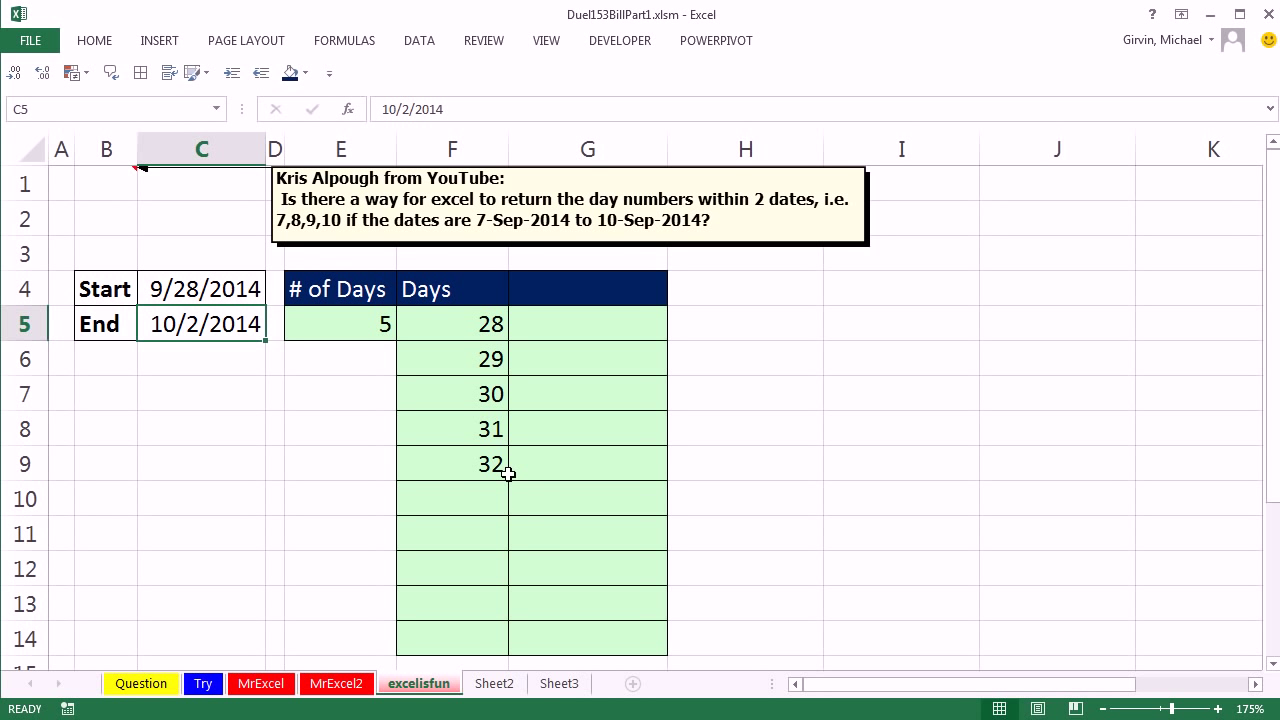
mouse_move(496, 444)
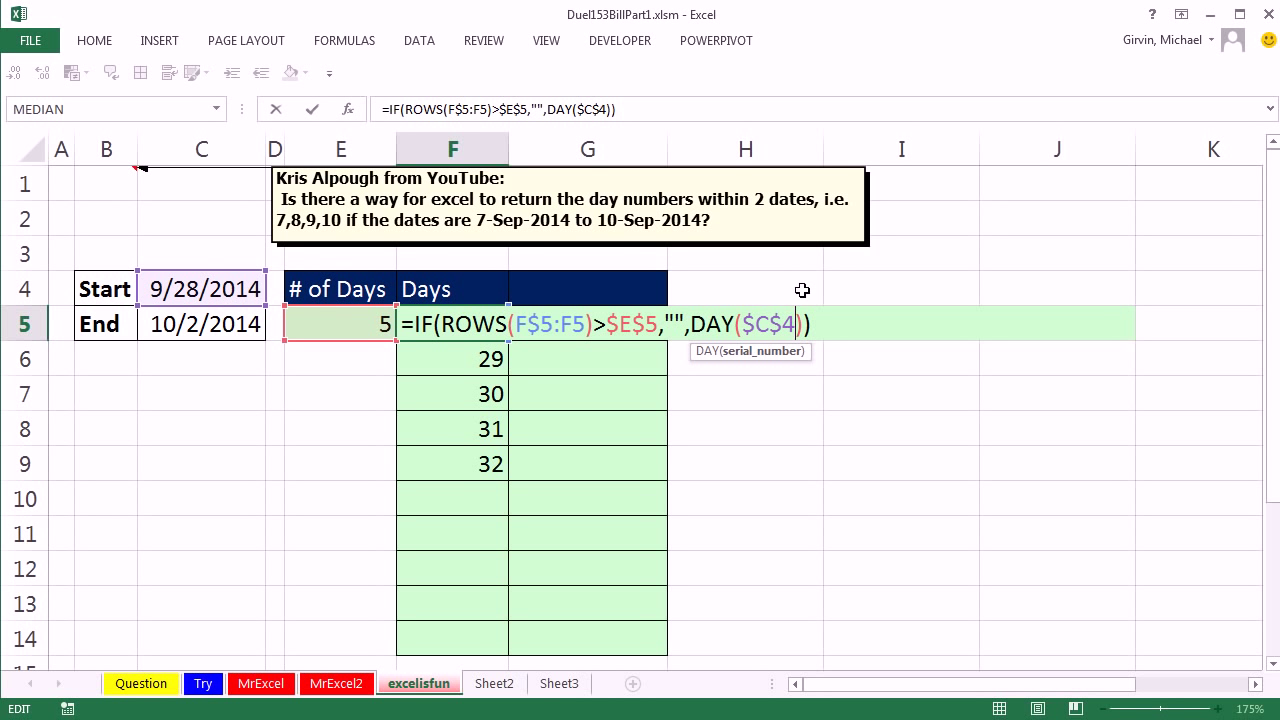
Move +ROWS(F$5:F5)-1 inside DAY and fill down so Days lists 28, 29, 30, 1, 2.
text(+ROWS(F$5:F5)-1)
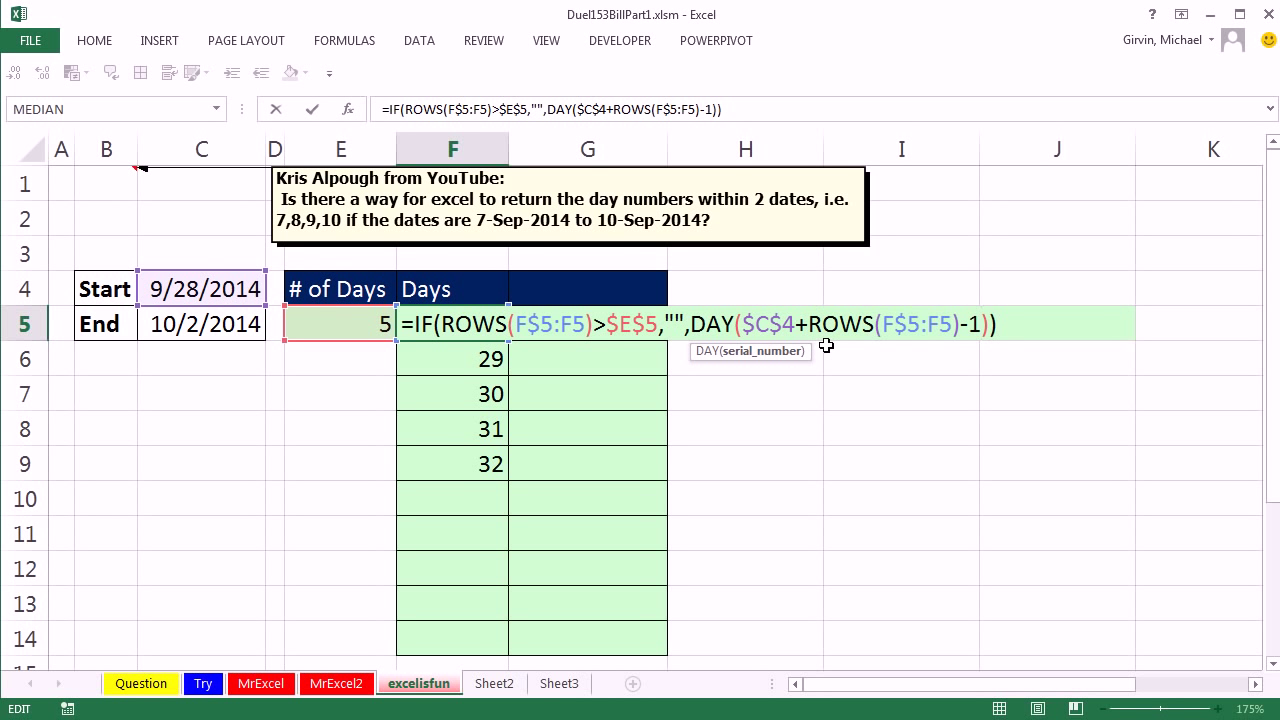
mouse_move(768, 330)
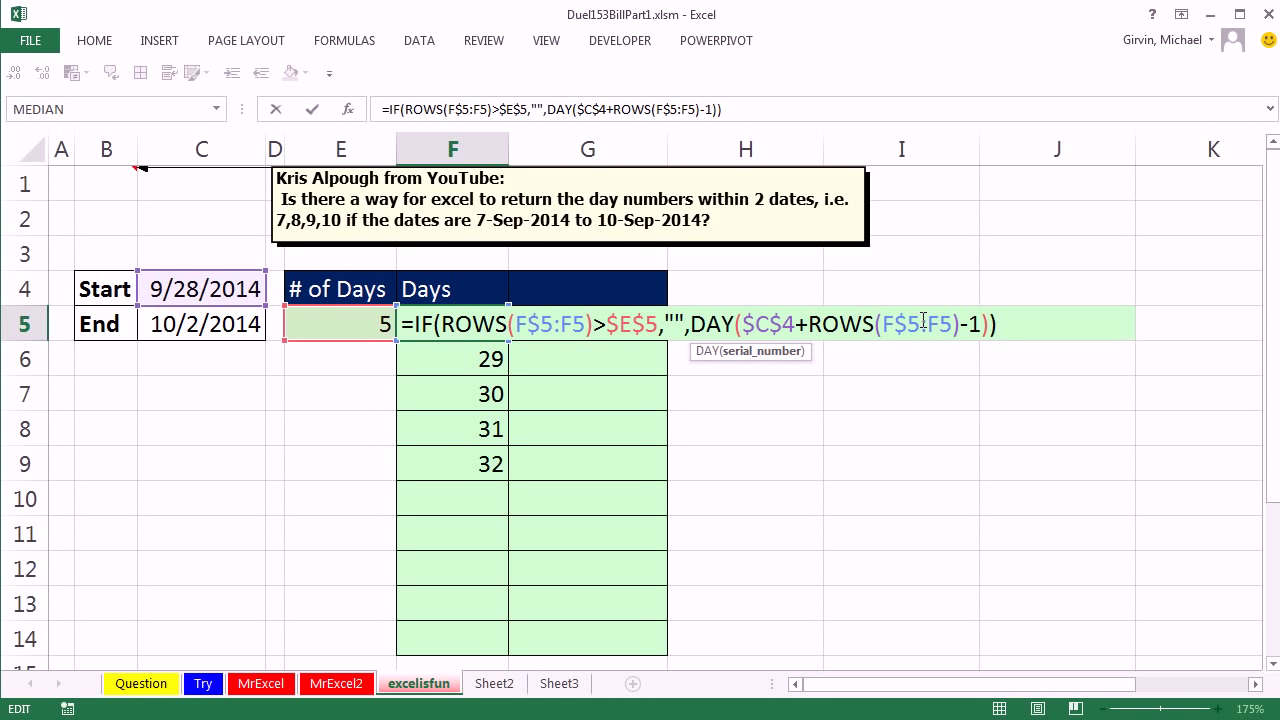
key(Enter)
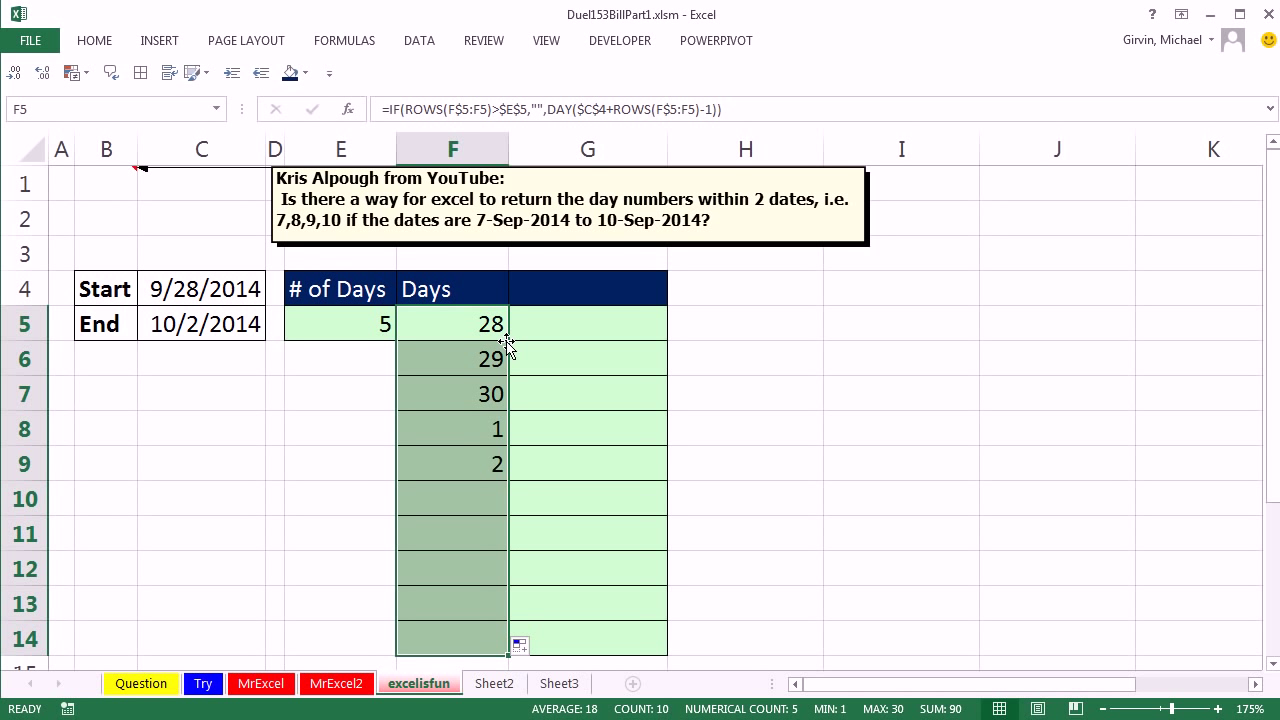
double_click(490, 324)
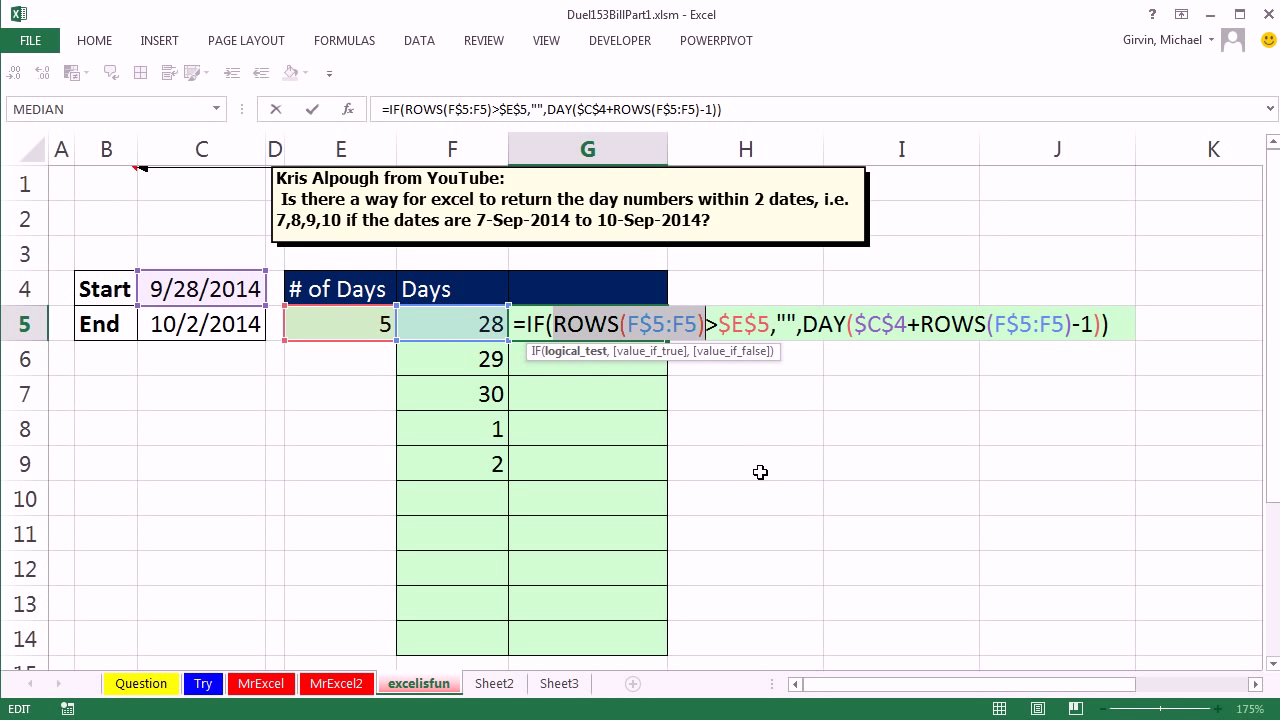
mouse_move(780, 458)
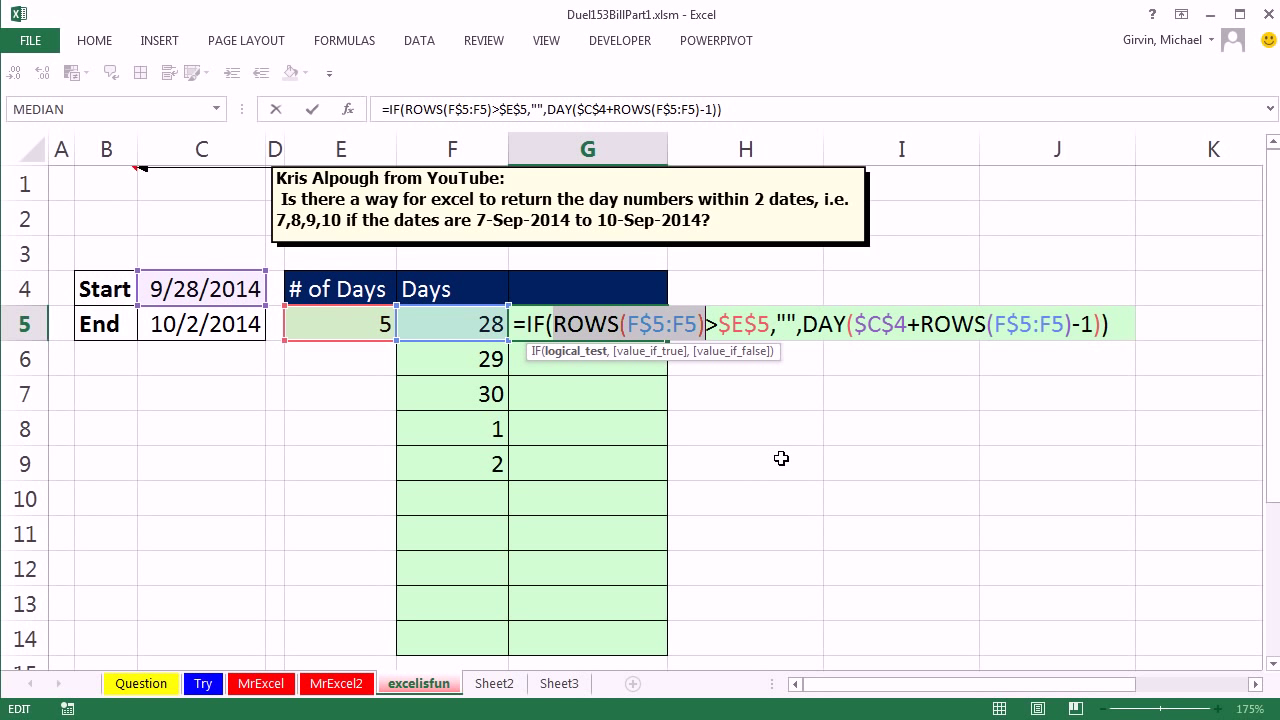
mouse_move(712, 262)
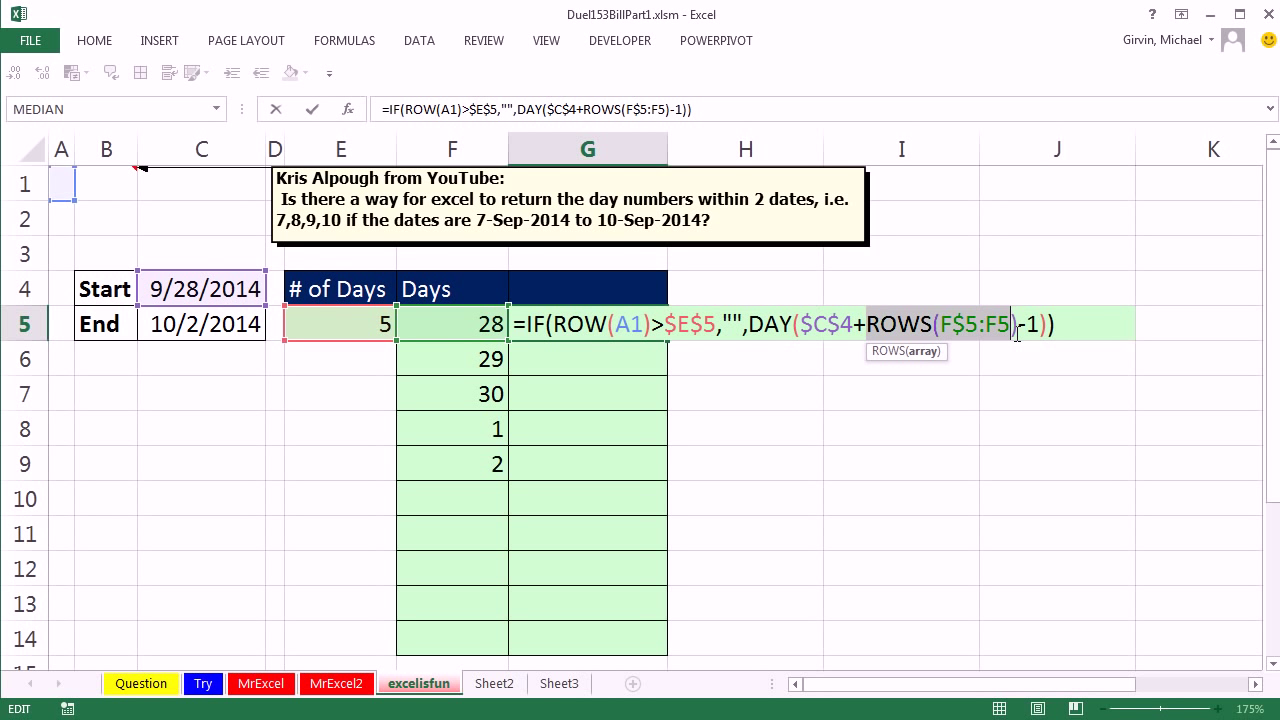
mouse_move(1018, 324)
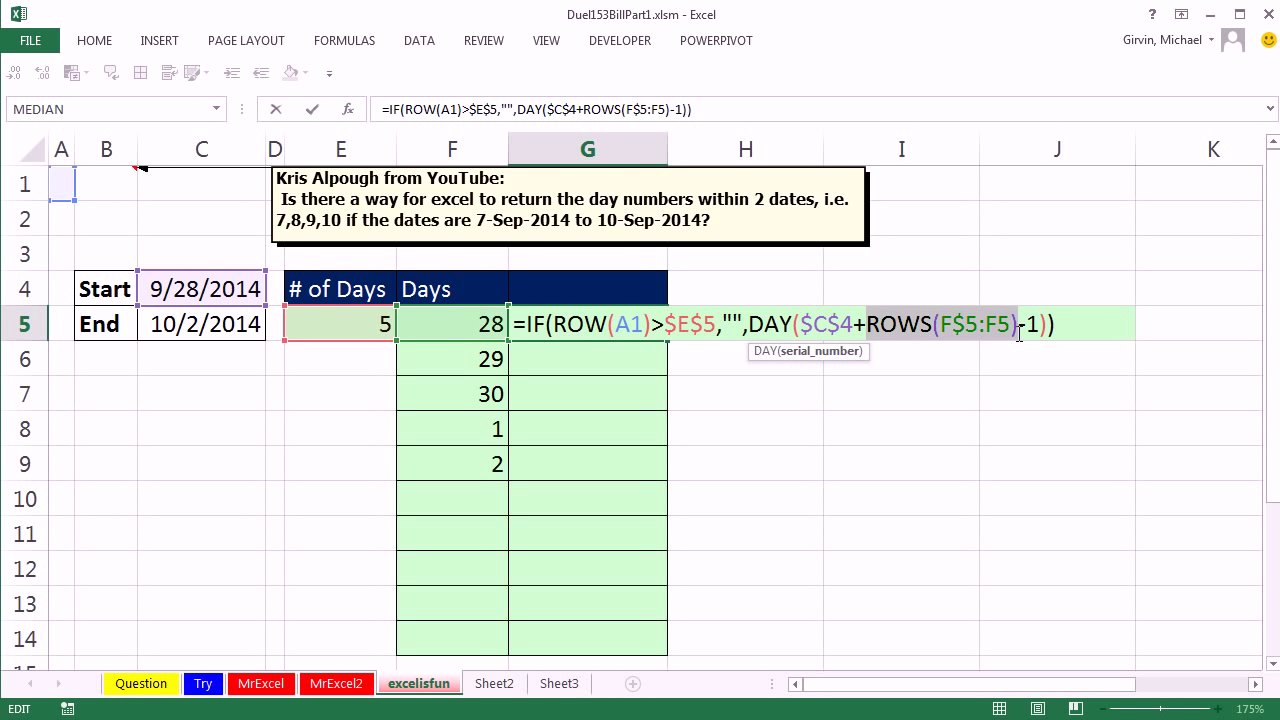
In the G5 copy of the formula, replace the ROWS counter with ROW(A1).
text(ROW(A1))
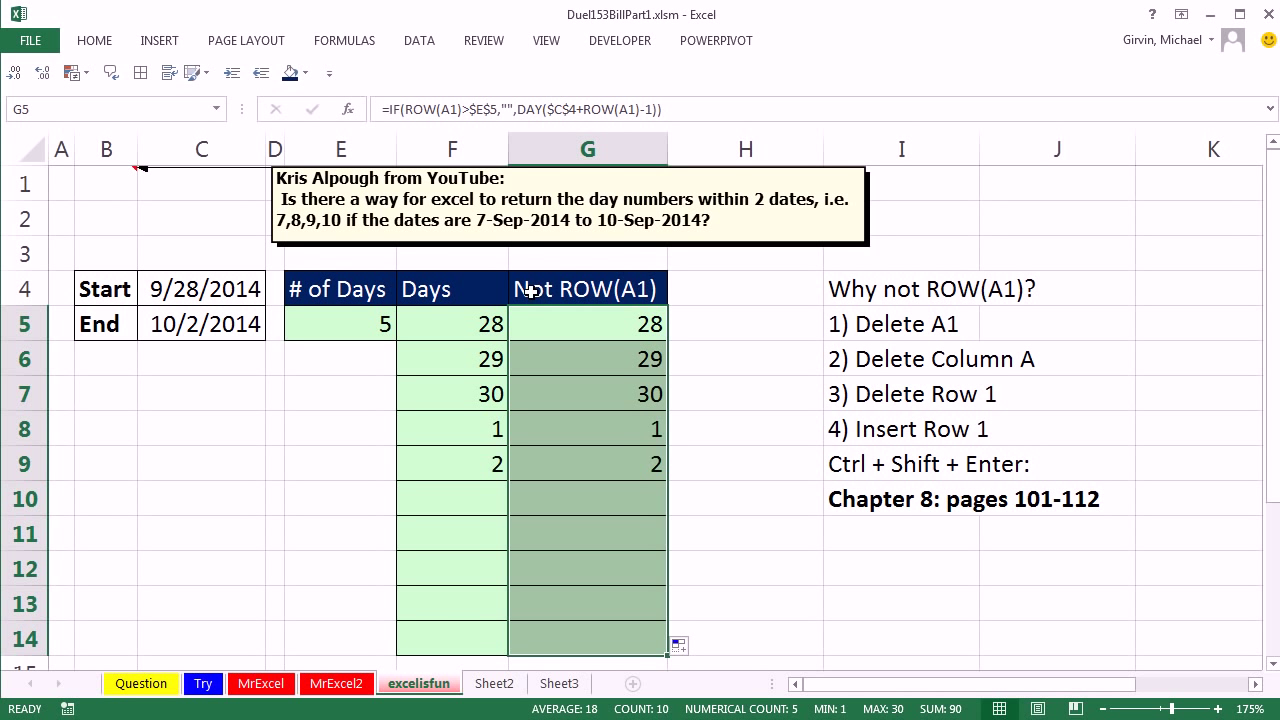
Inspect cell A1 and the ROW(A1) comparison formula, leaving it unchanged.
click(60, 184)
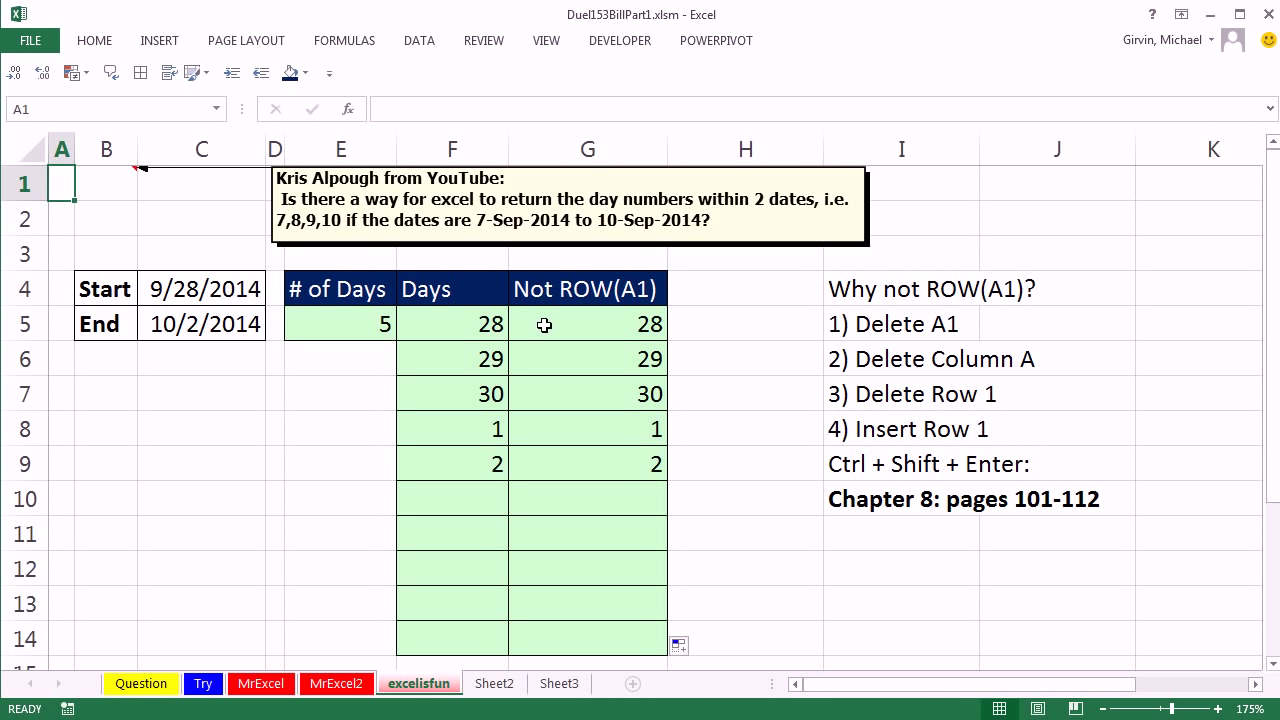
click(588, 324)
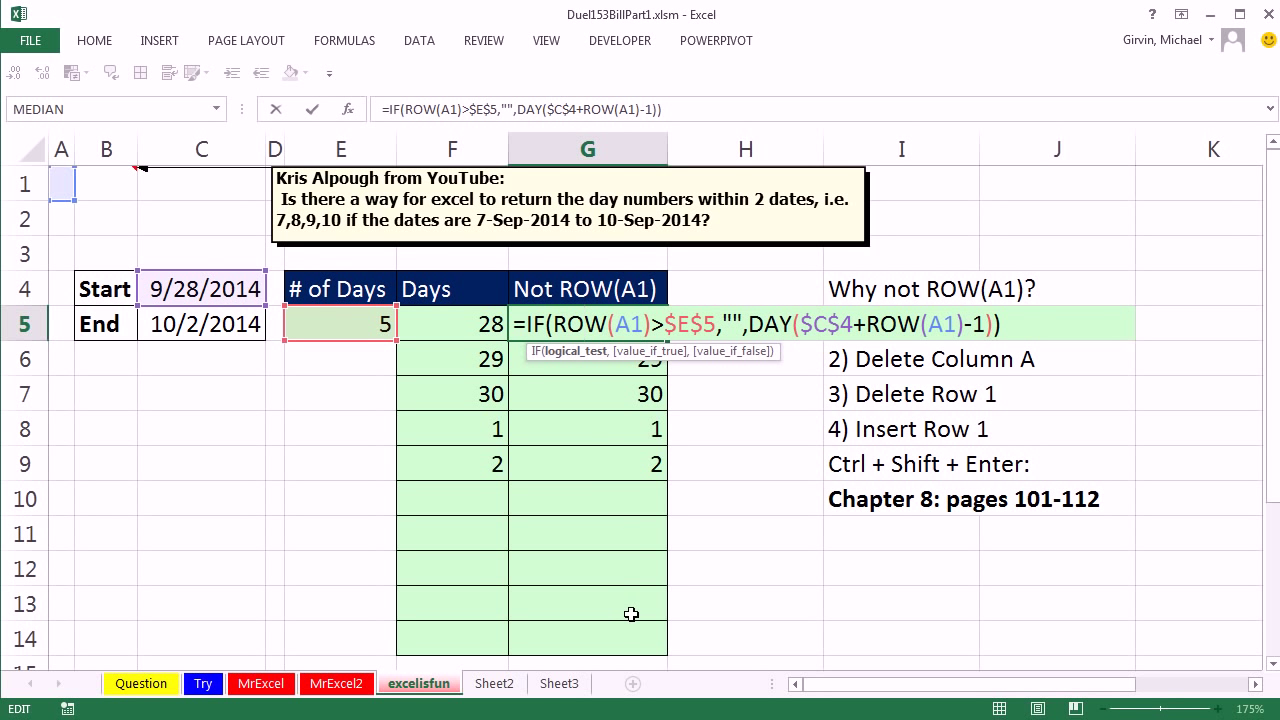
mouse_move(372, 292)
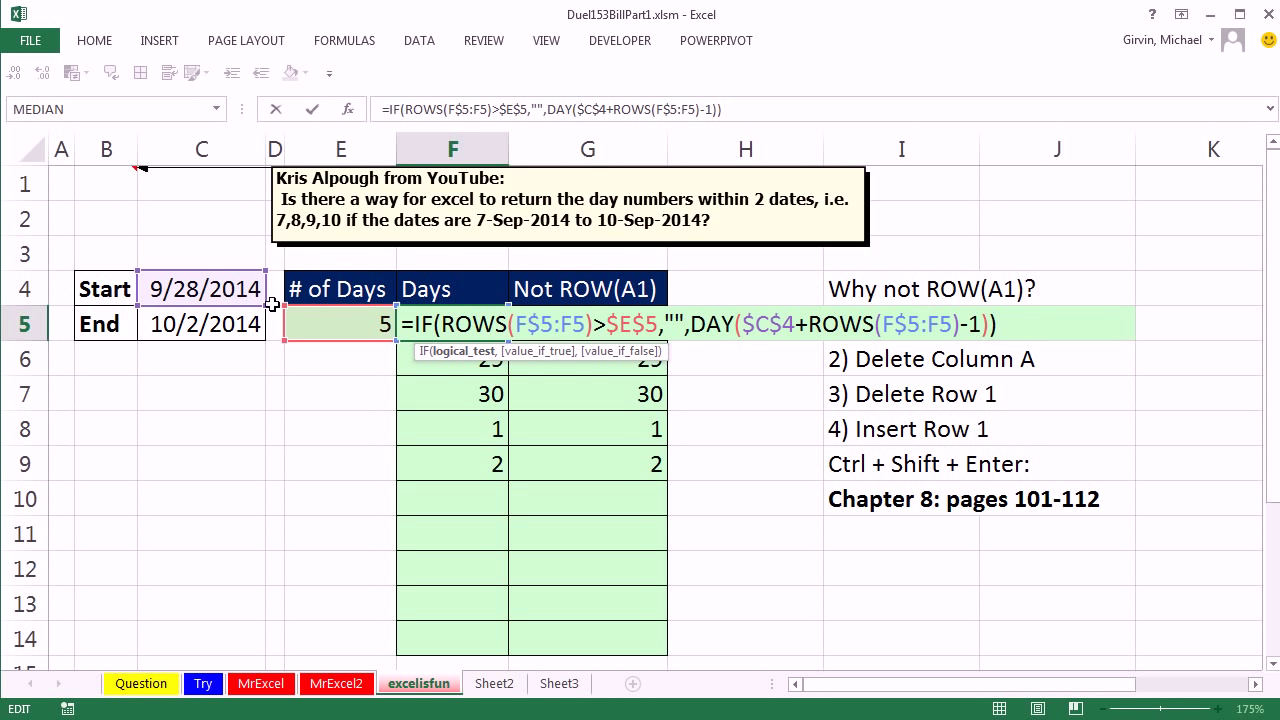
mouse_move(462, 320)
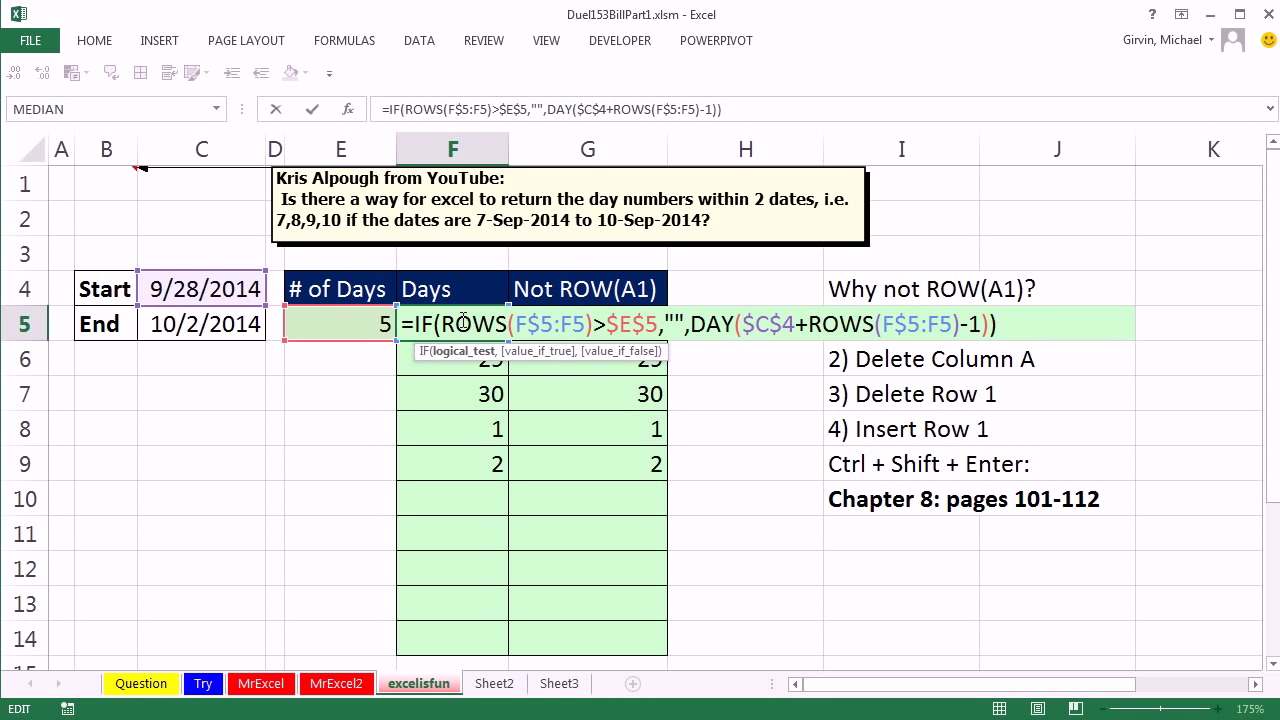
mouse_move(462, 608)
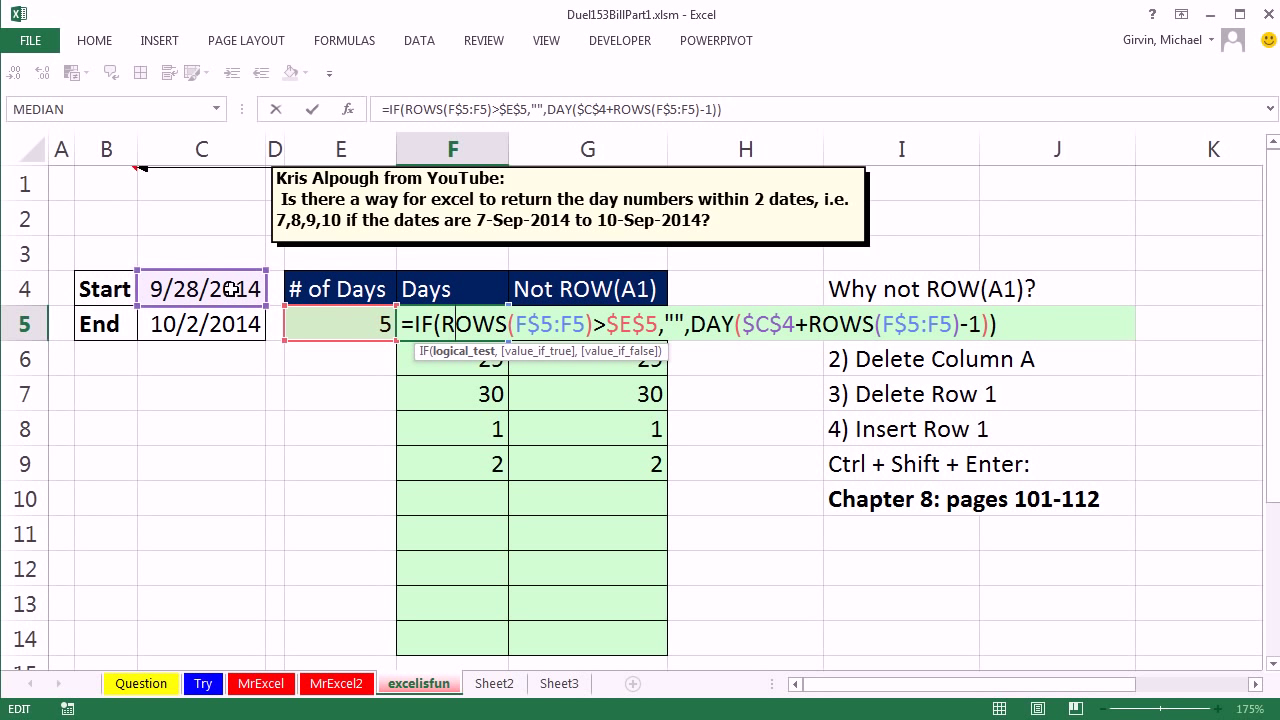
key(ctrl+shift+enter)
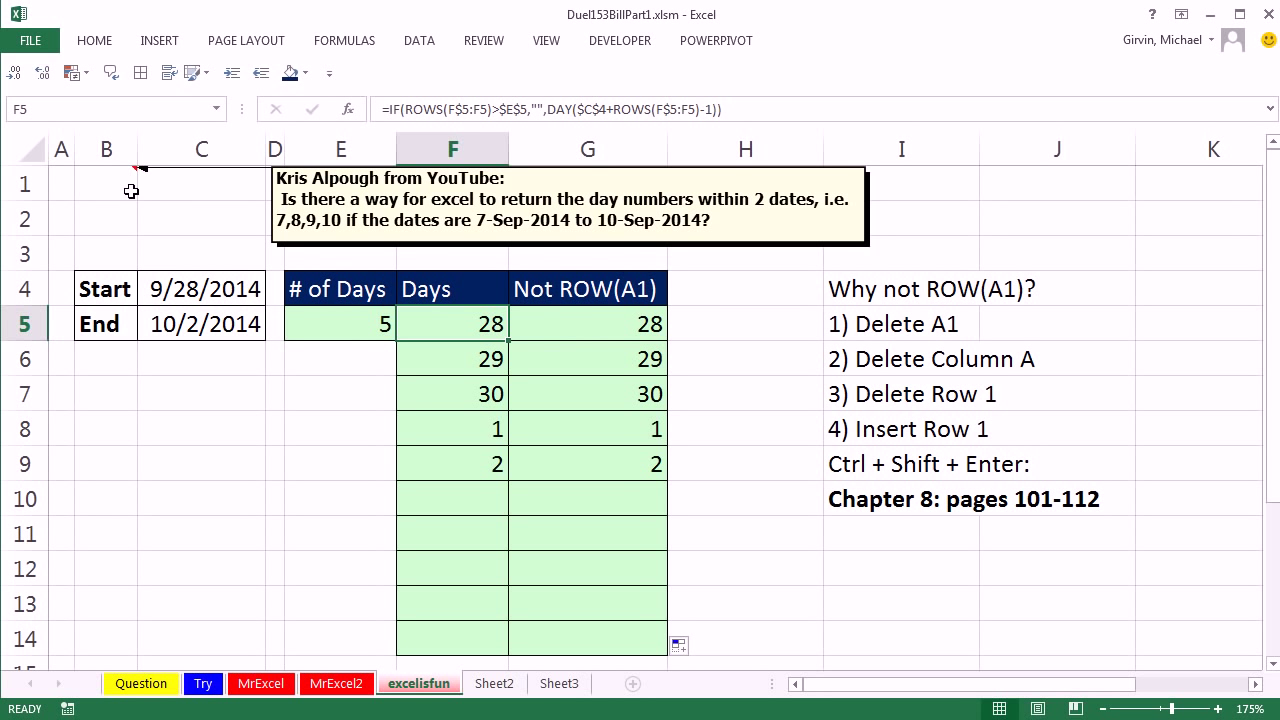
right_click(60, 184)
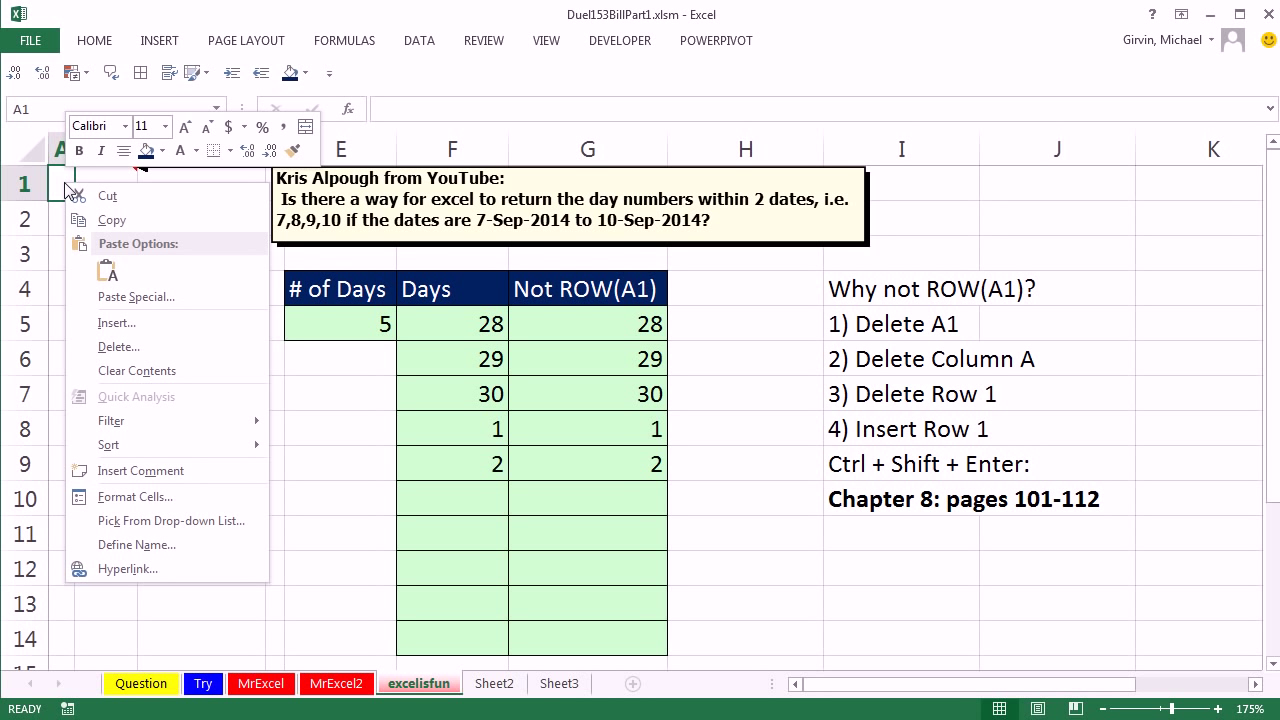
click(118, 346)
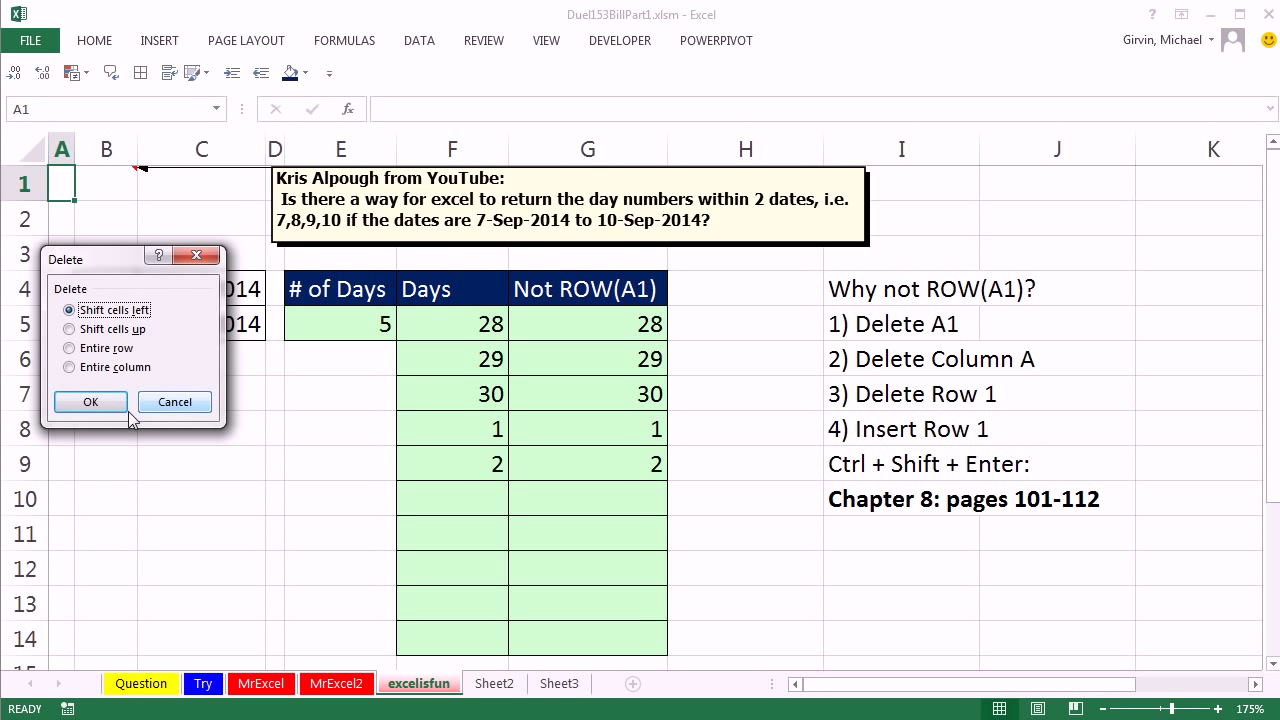
click(90, 400)
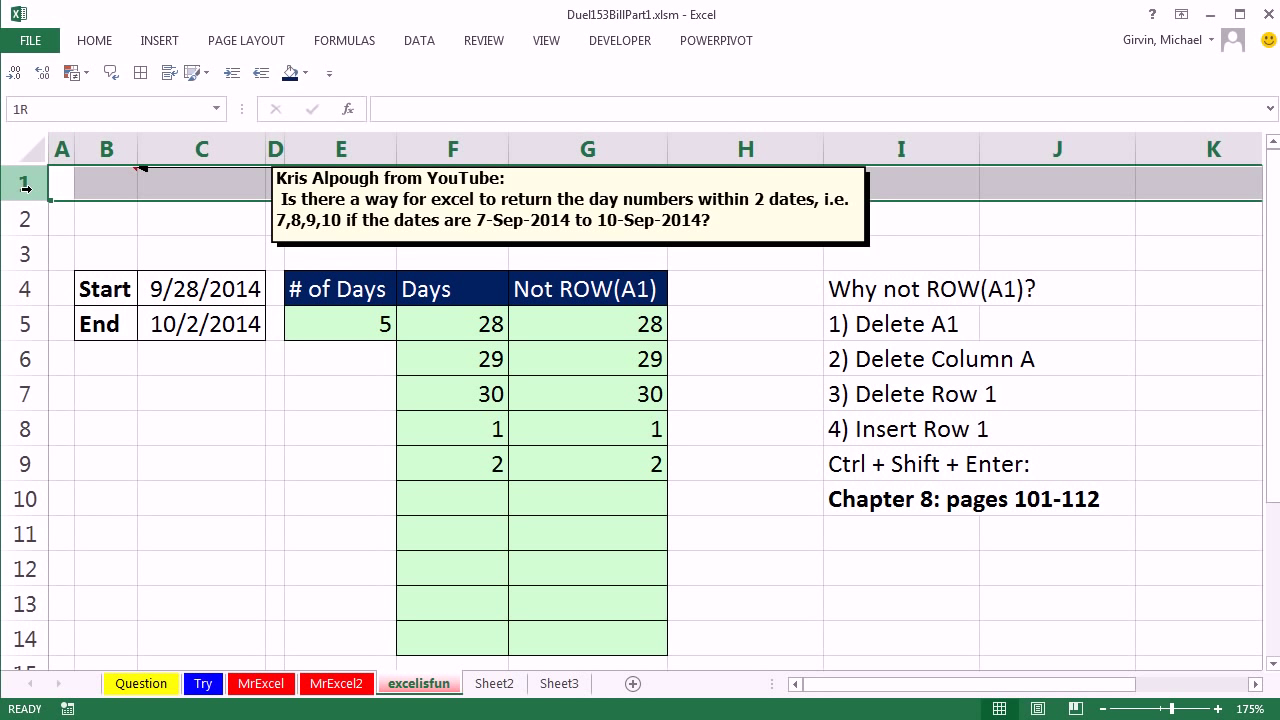
right_click(24, 184)
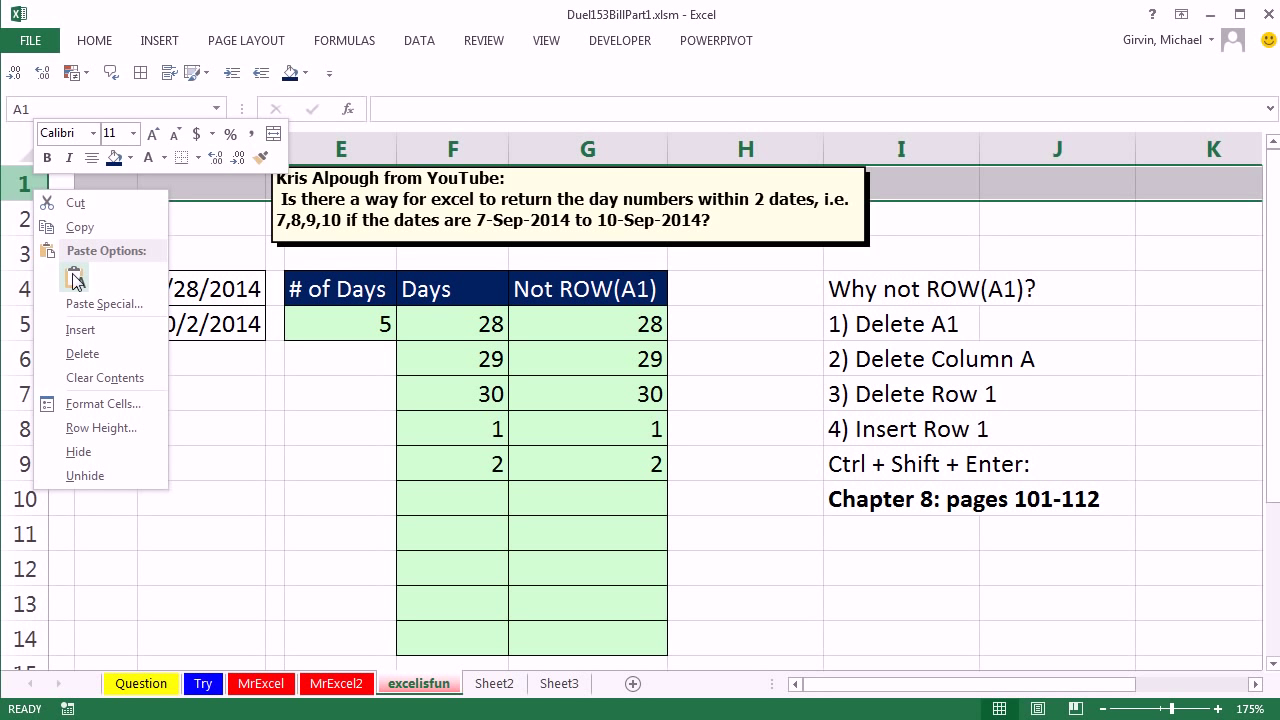
click(80, 328)
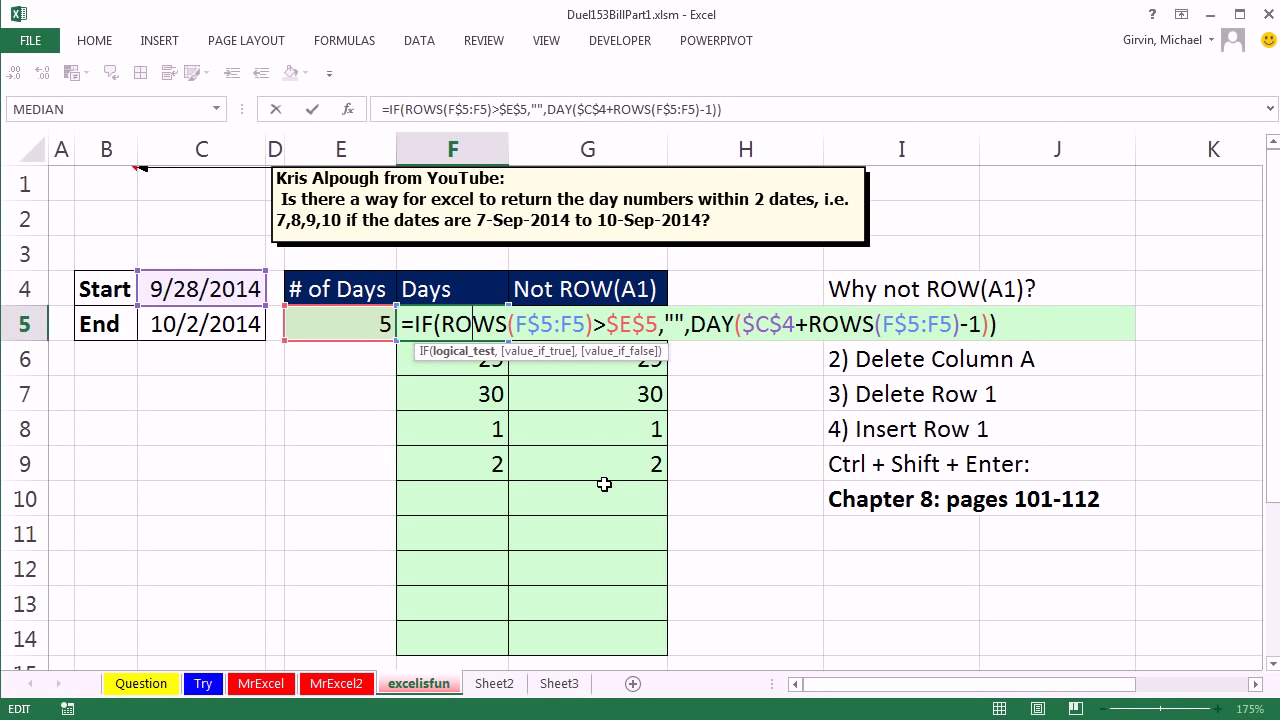
mouse_move(868, 488)
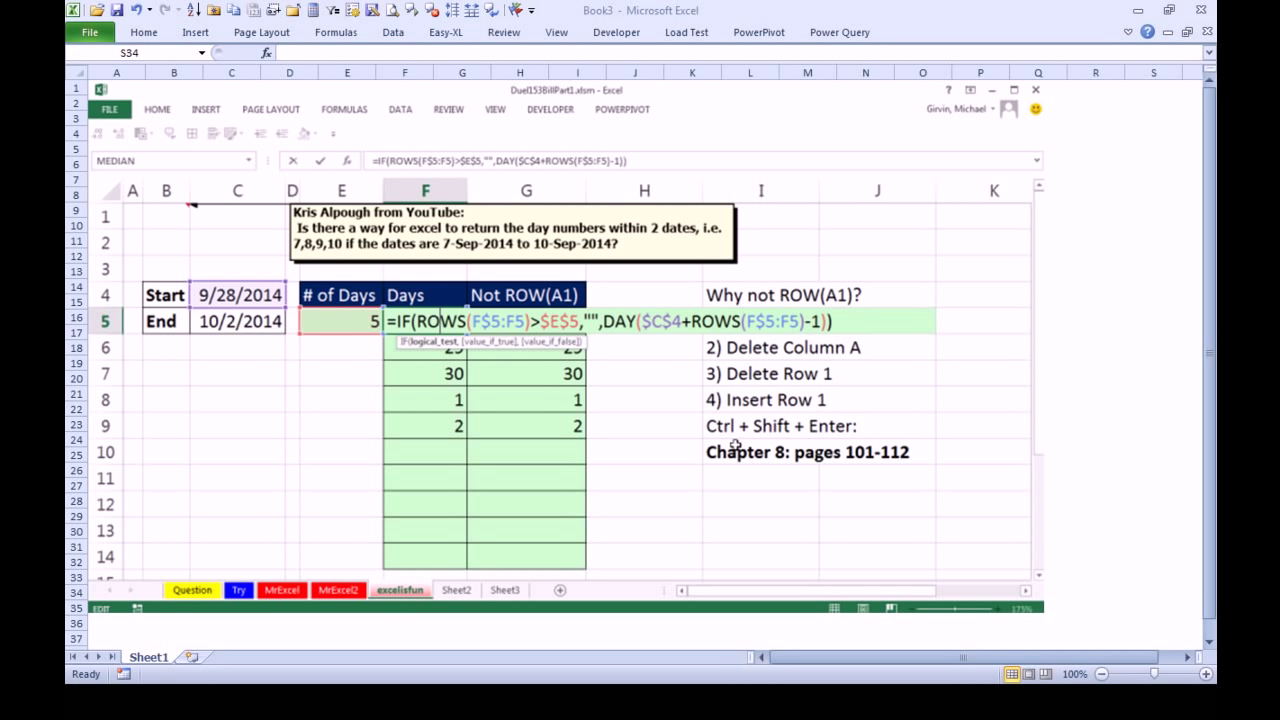
mouse_move(804, 372)
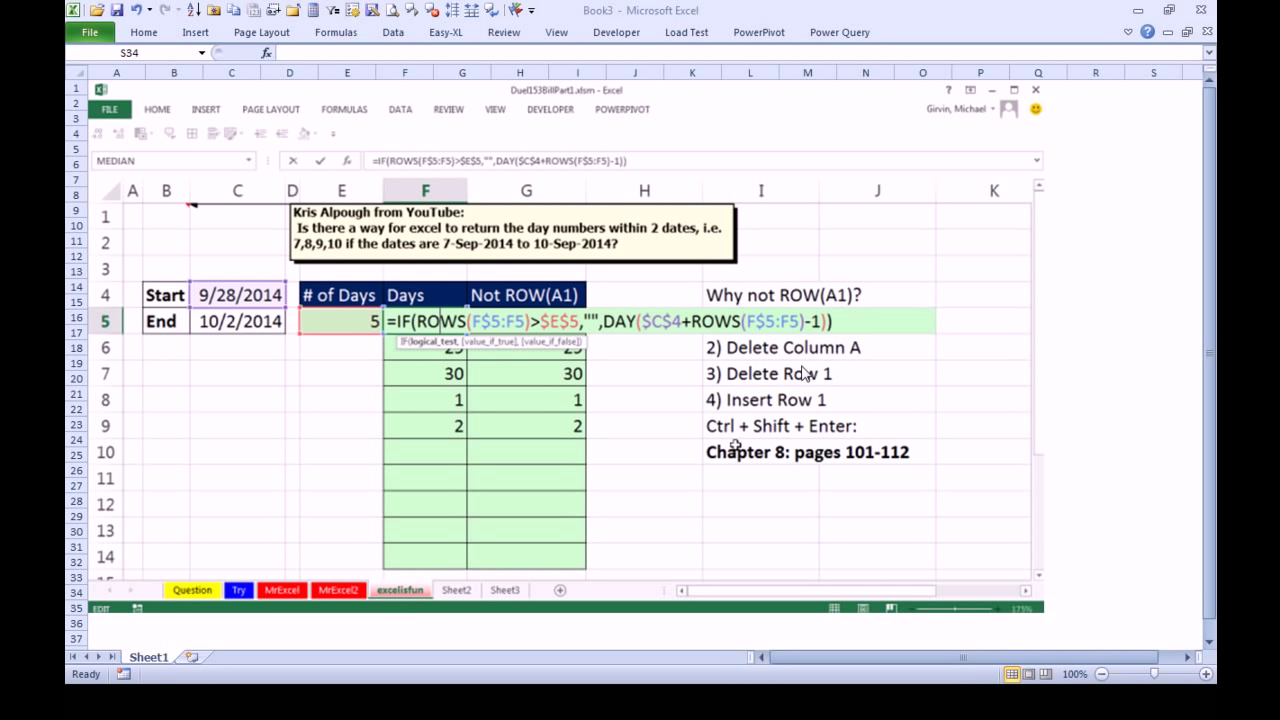
mouse_move(798, 388)
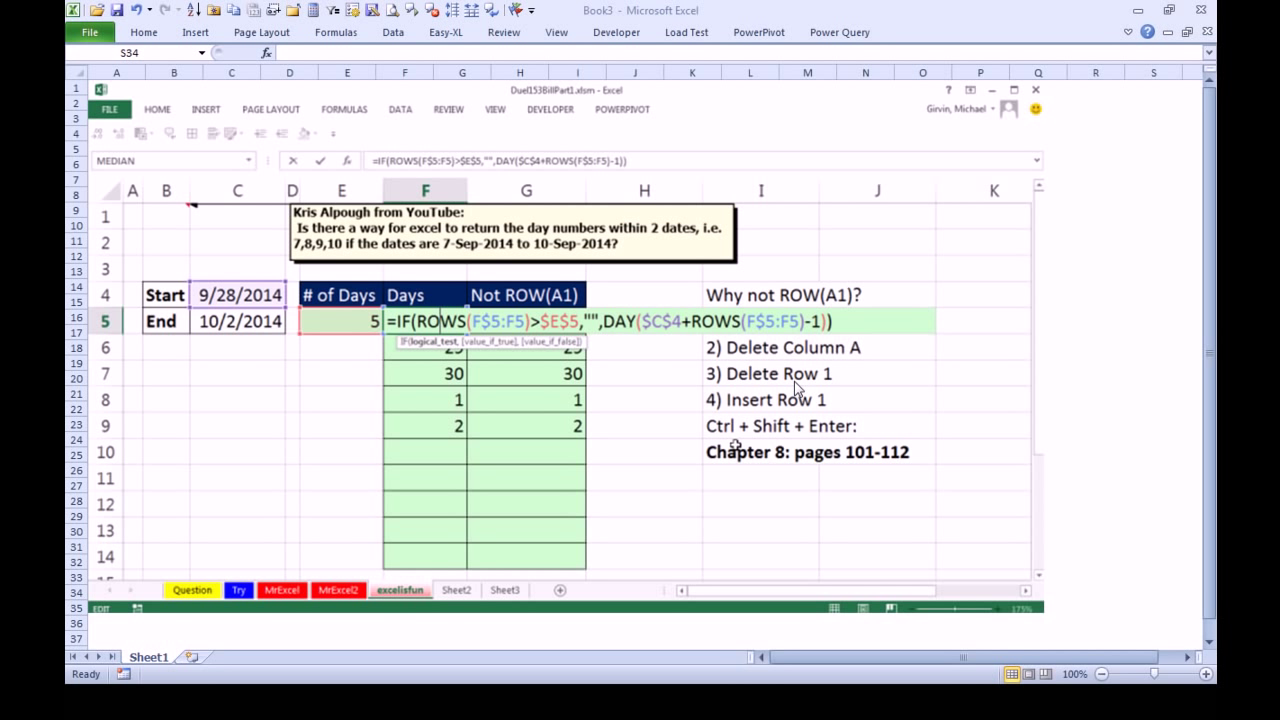
mouse_move(844, 304)
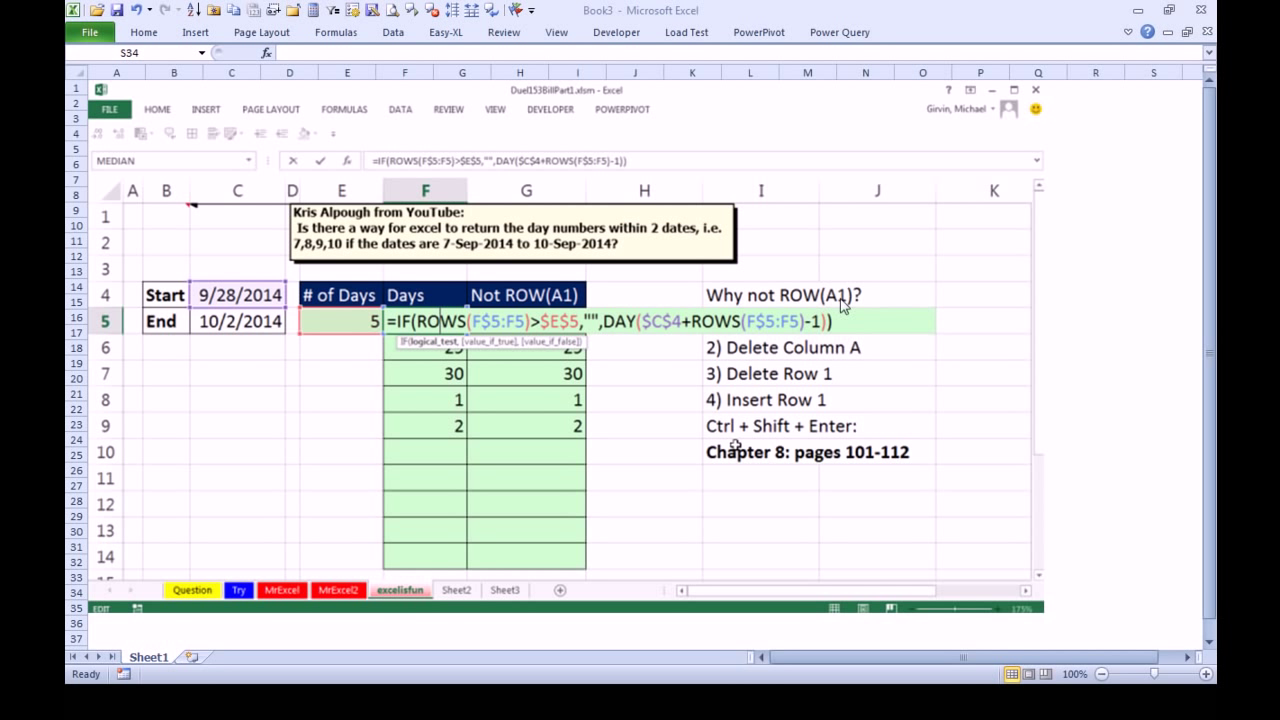
mouse_move(136, 224)
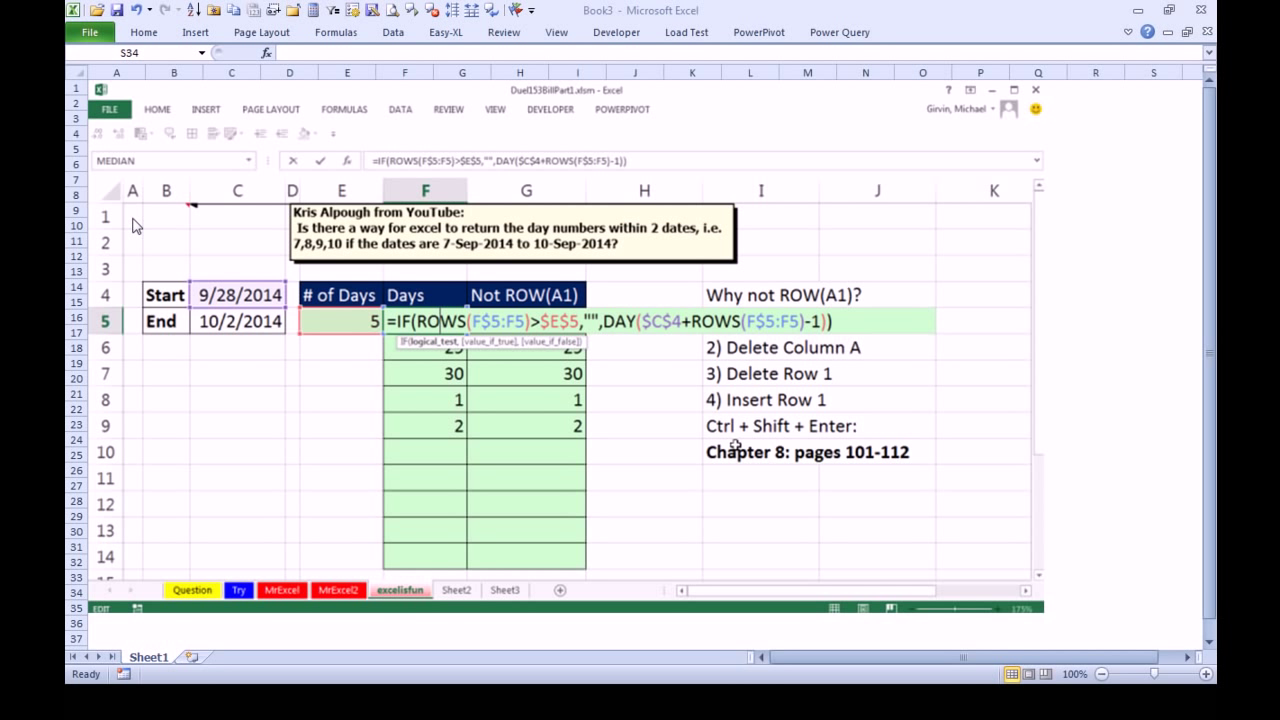